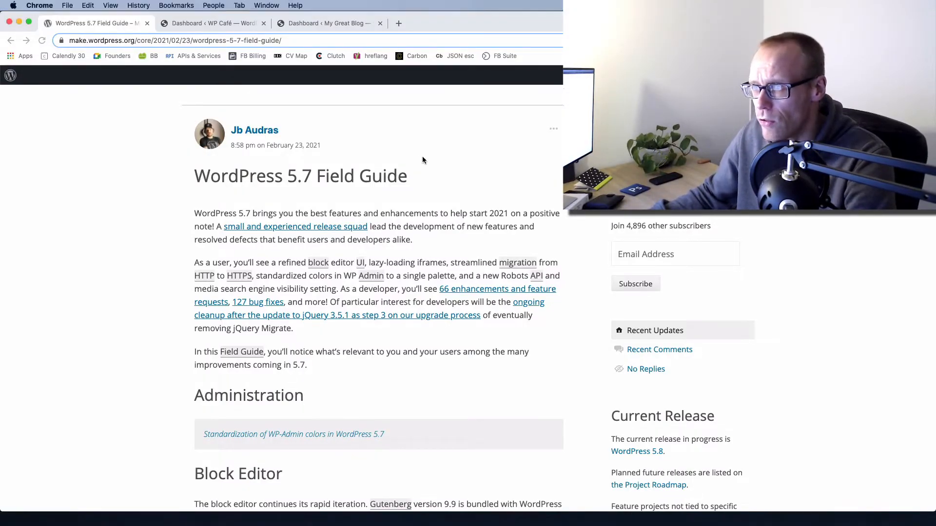
View the local blog's Posts list holding only 'Hello world!', then return to the Field Guide
scroll("down", 3)
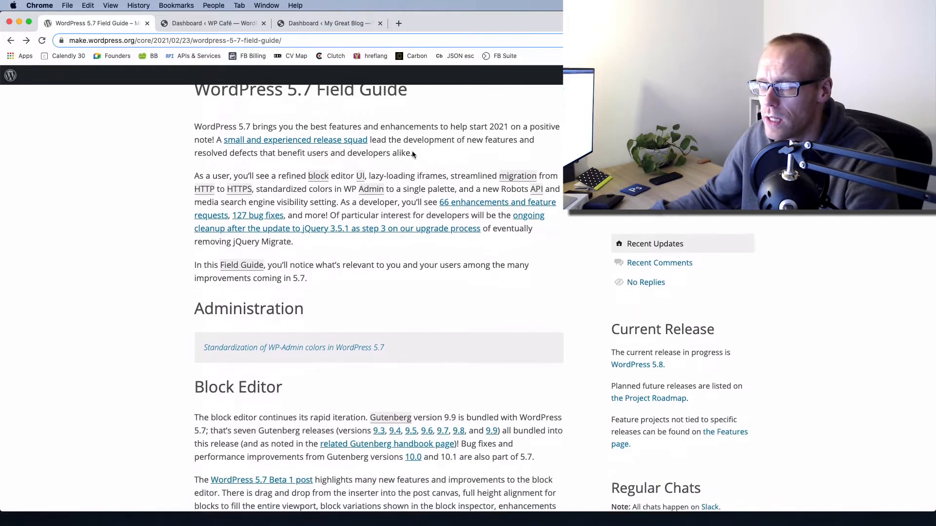
scroll("down", 3)
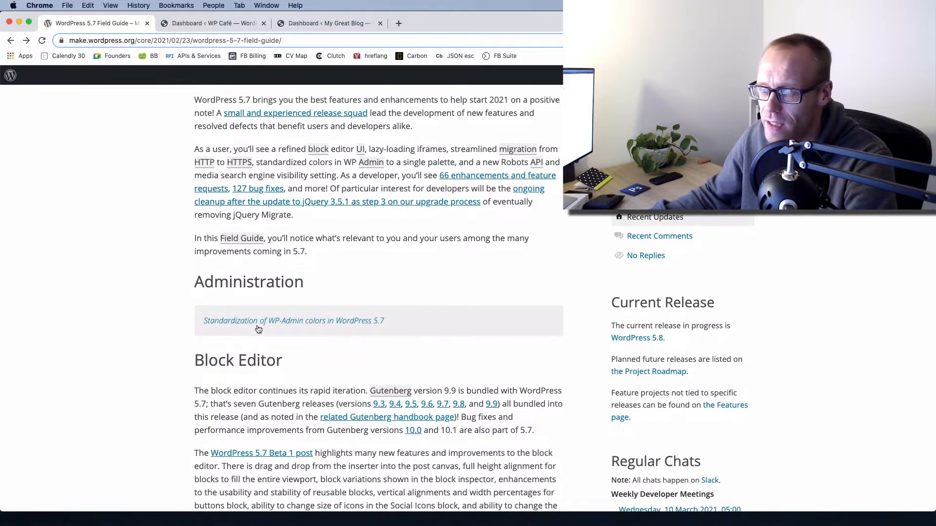
mouse_move(194, 282)
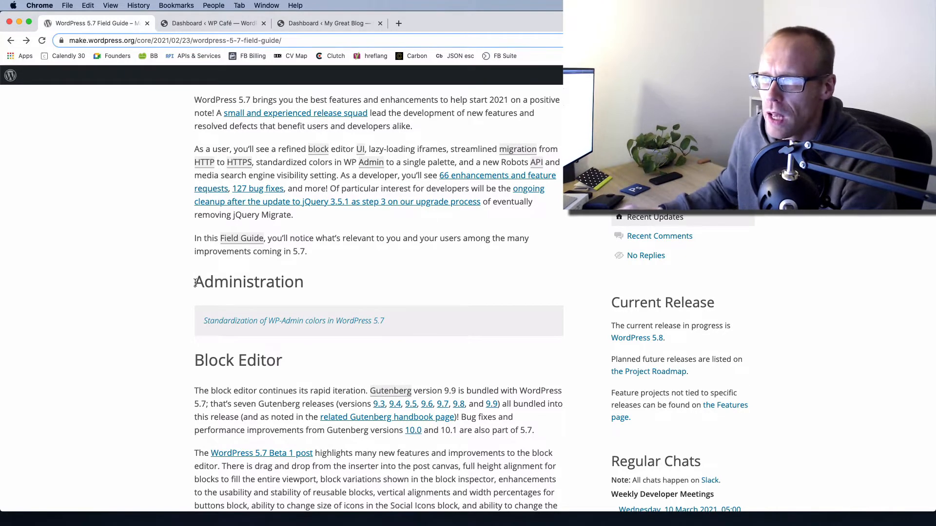
left_click(328, 23)
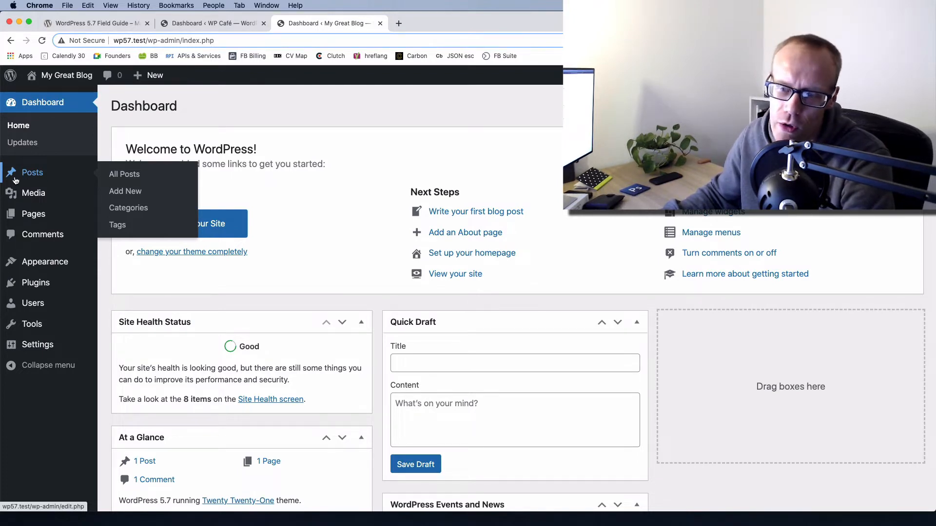
mouse_move(5, 168)
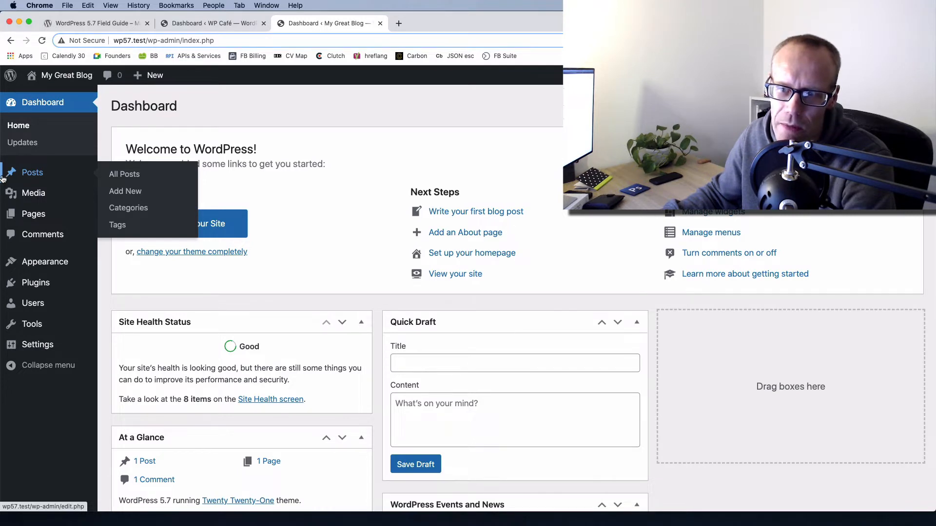
left_click(31, 173)
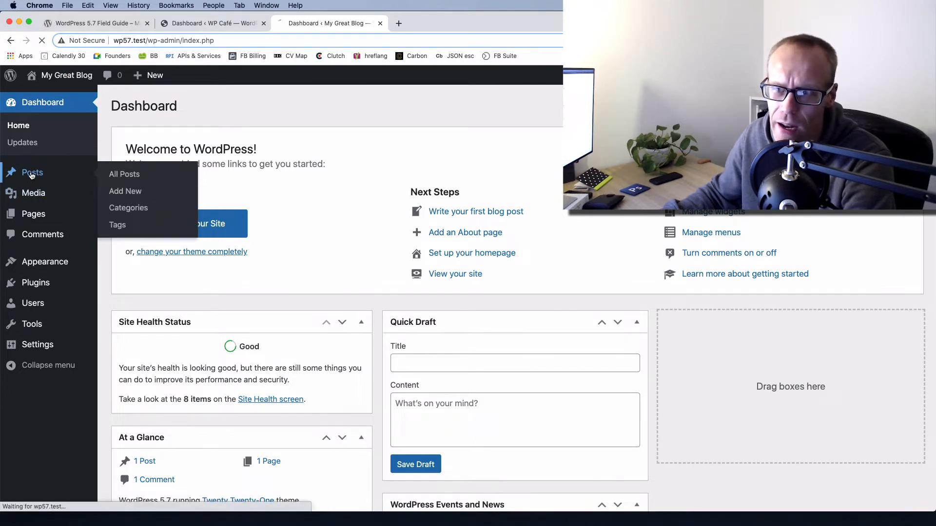
left_click(124, 174)
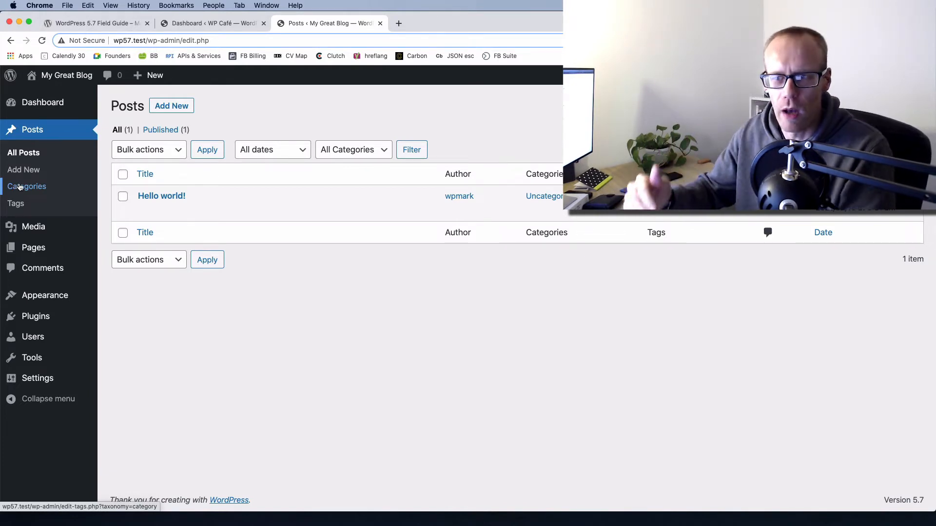
mouse_move(32, 130)
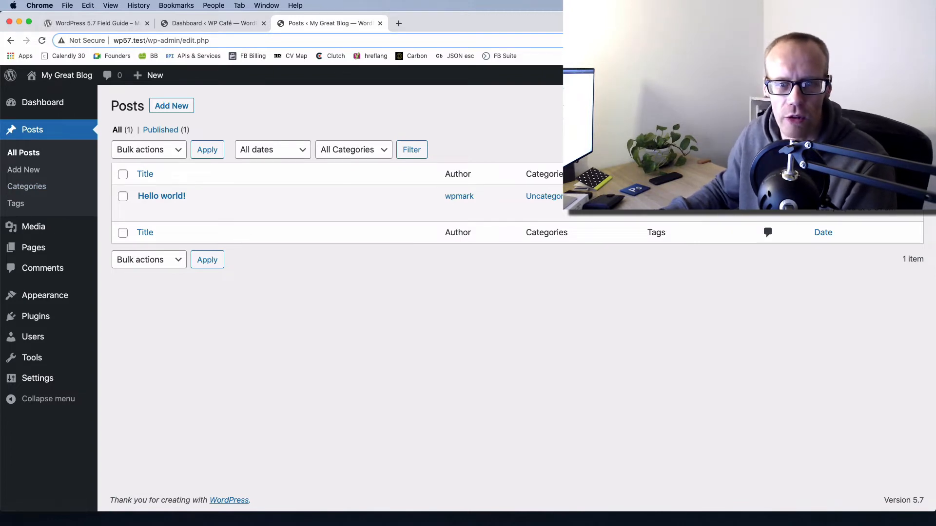
left_click(93, 23)
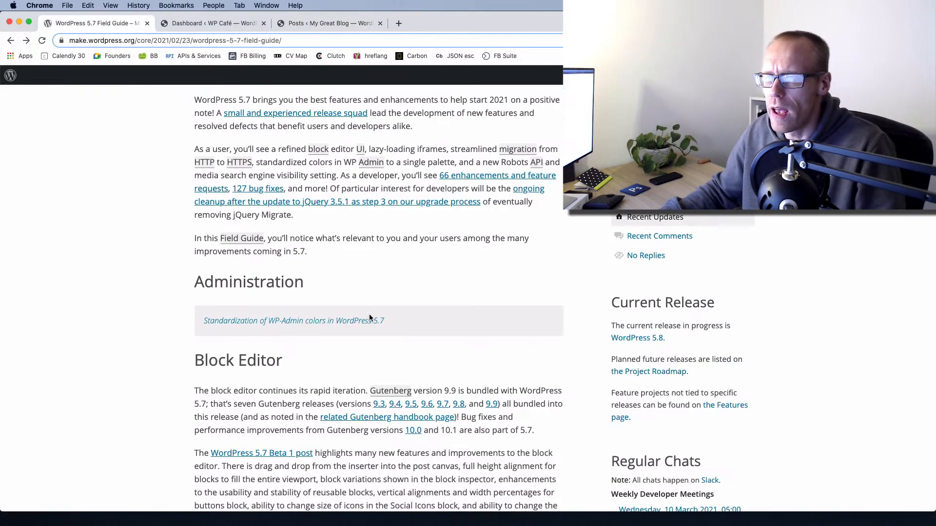
Scroll the Field Guide down to the Block Editor dev notes, including the dynamic block hook
scroll("down", 3)
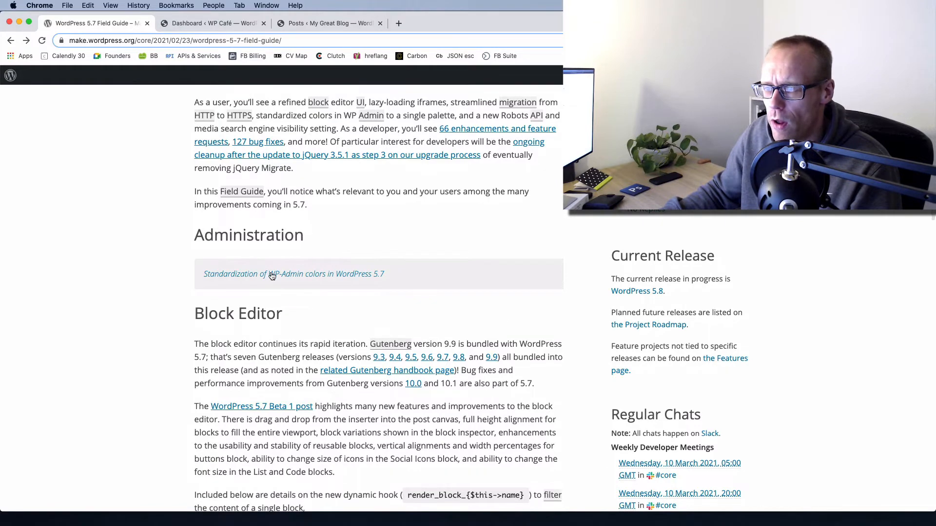
scroll("down", 3)
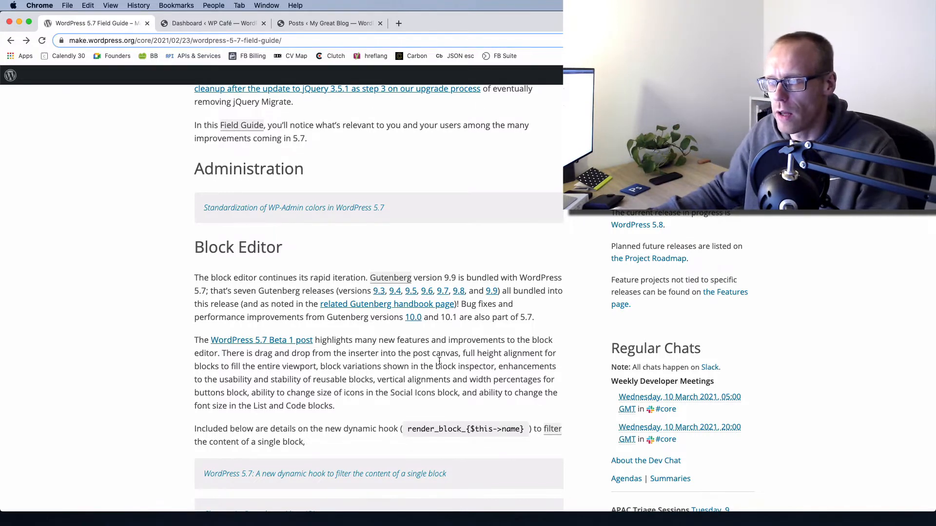
scroll("down", 3)
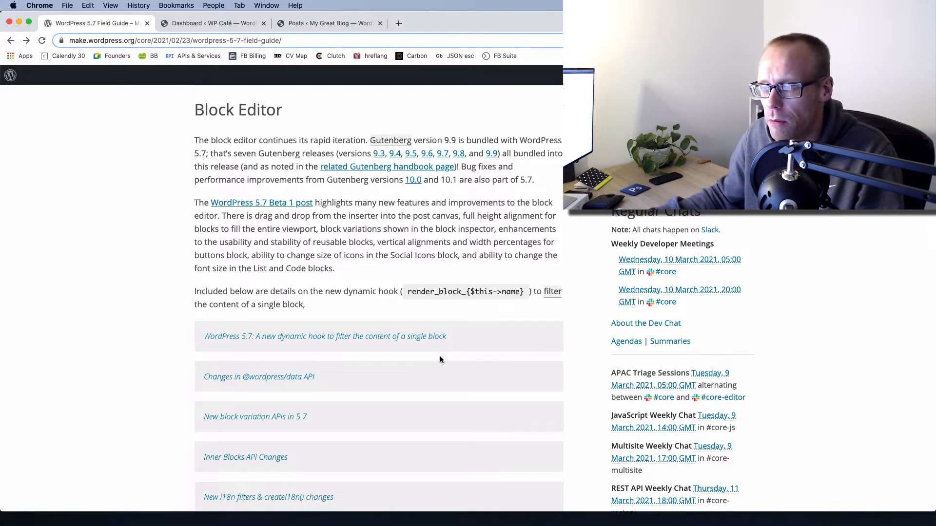
mouse_move(386, 339)
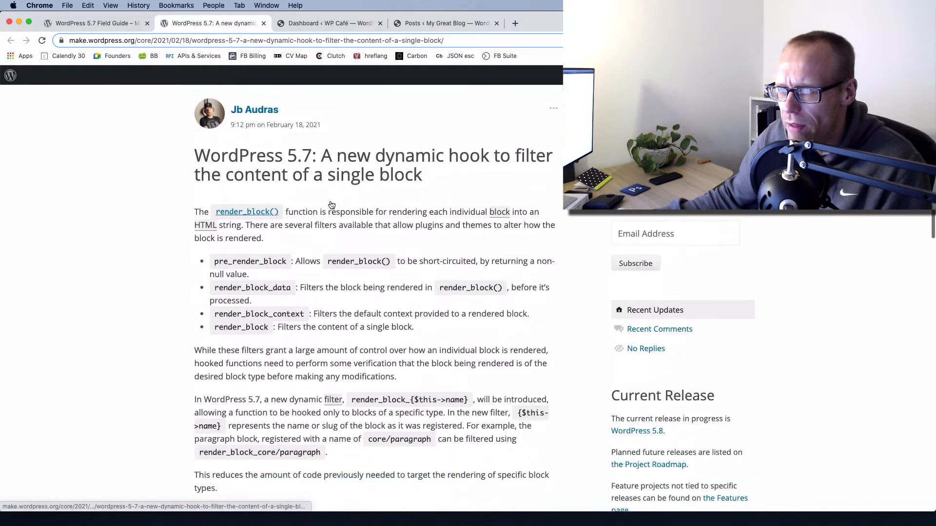
Read the dynamic block hook note, highlighting render_block_{$this->name} and scrolling through its examples
scroll("down", 3)
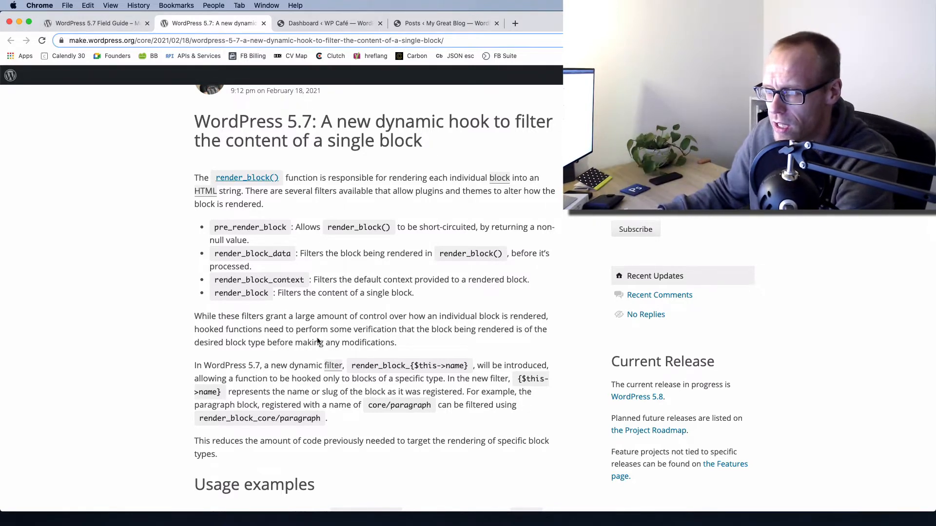
double_click(409, 366)
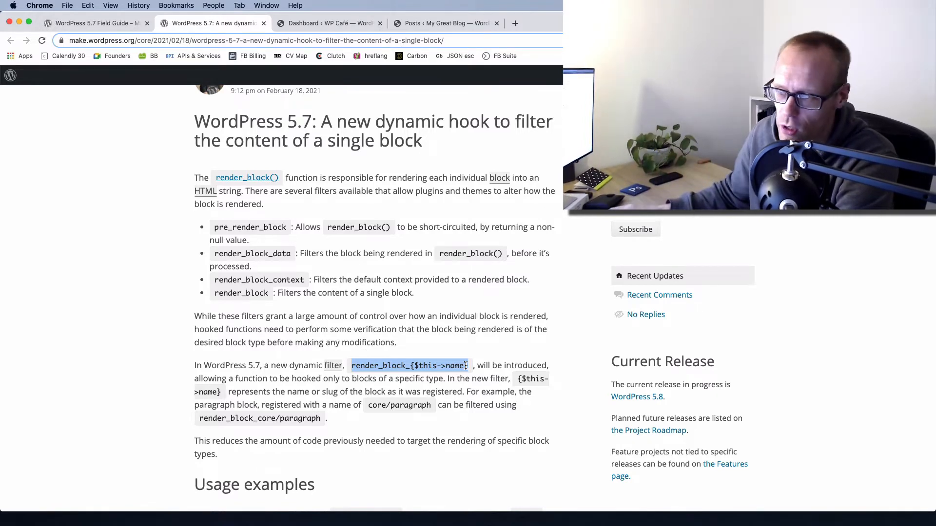
scroll("down", 3)
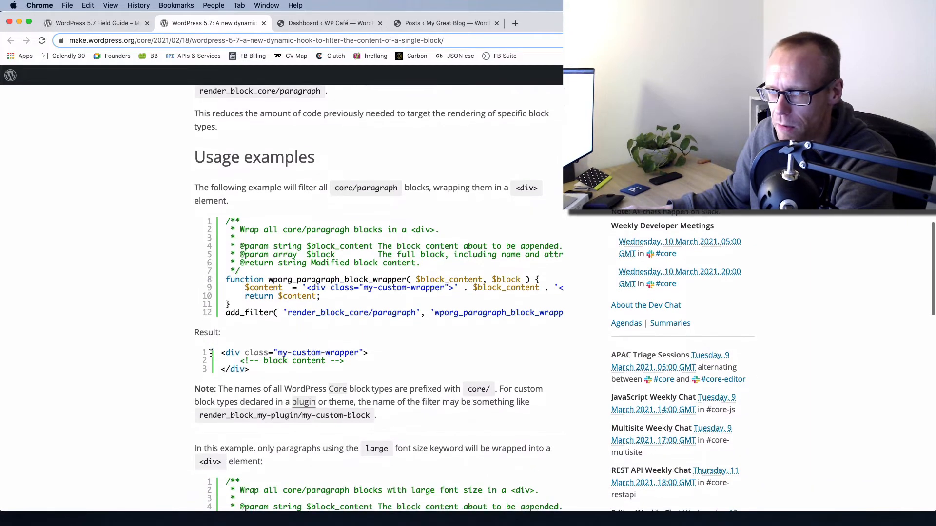
scroll("down", 3)
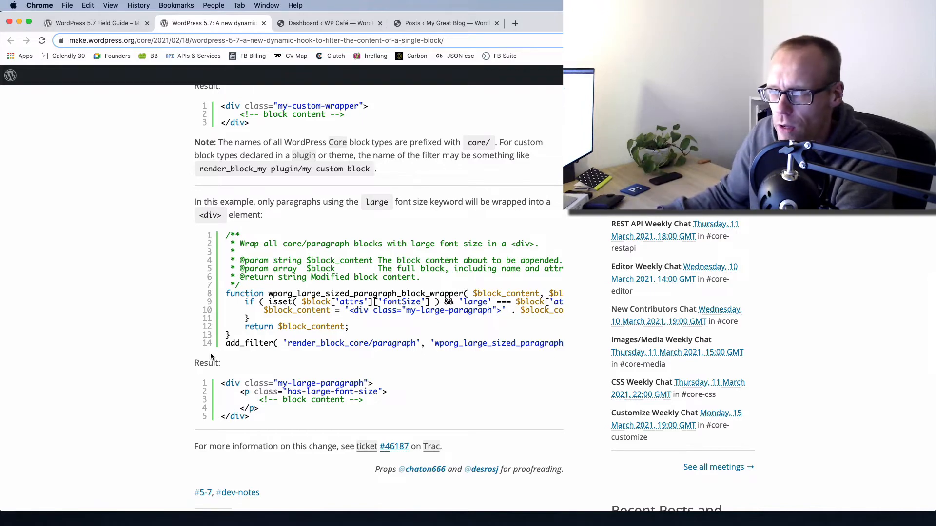
scroll("up", 3)
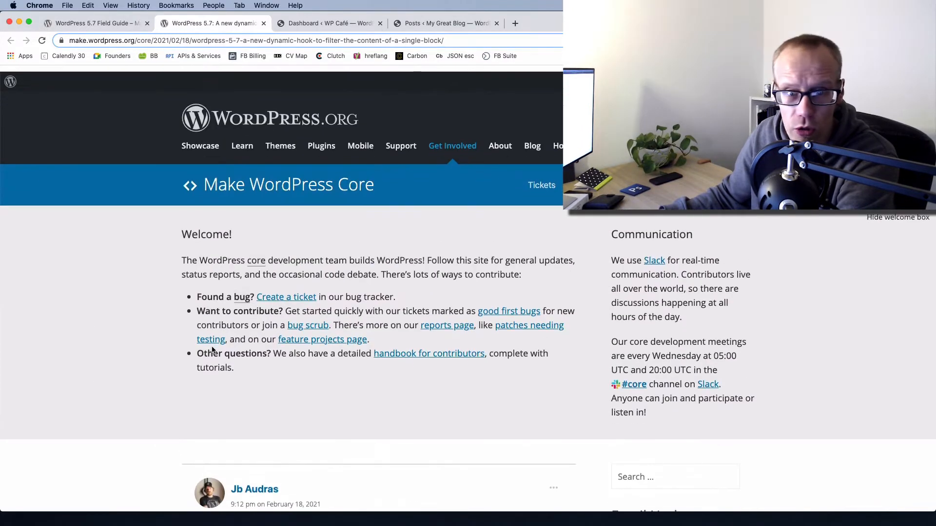
scroll("down", 3)
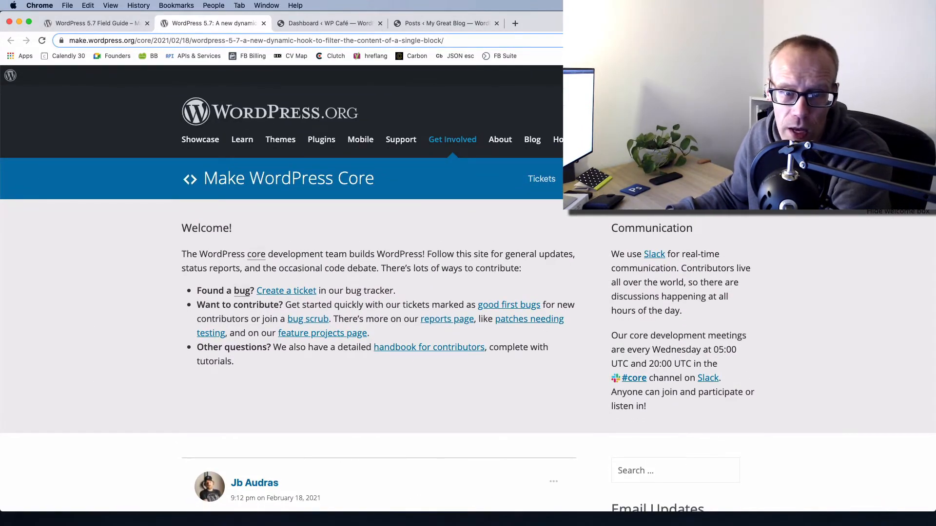
mouse_move(136, 303)
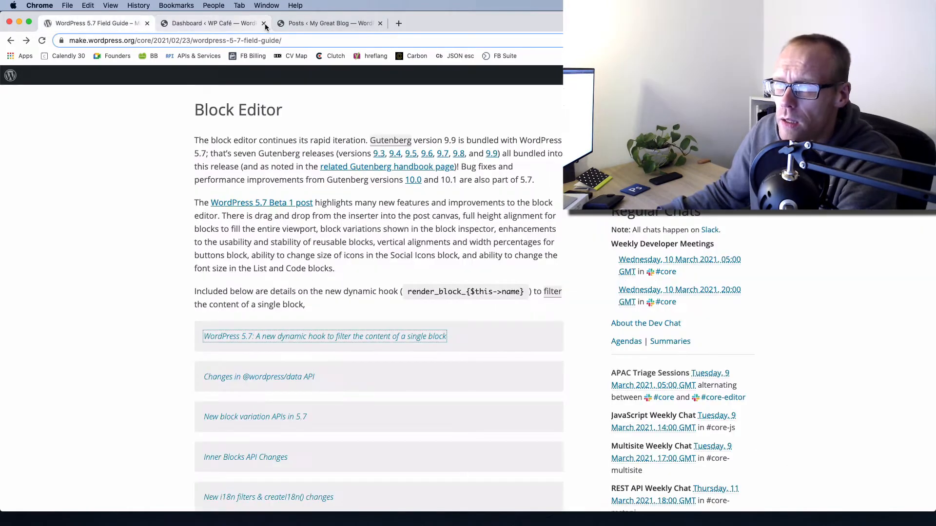
Scroll the Field Guide past Block Editor into Import/Export, Media, Users and REST API notes
scroll("down", 3)
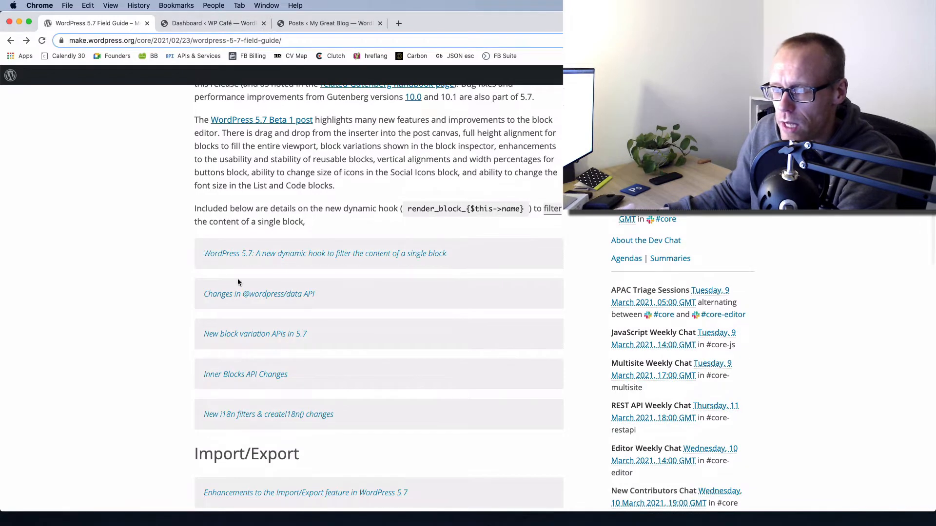
mouse_move(245, 293)
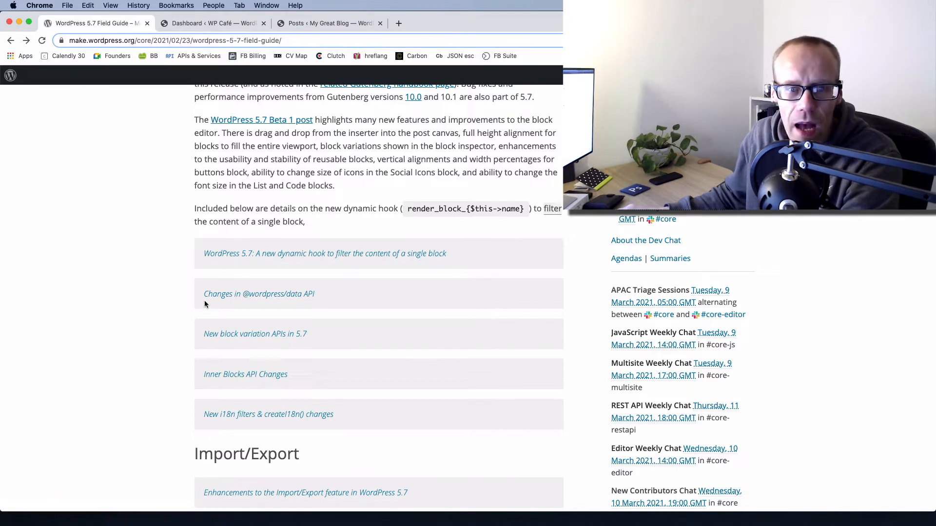
mouse_move(232, 335)
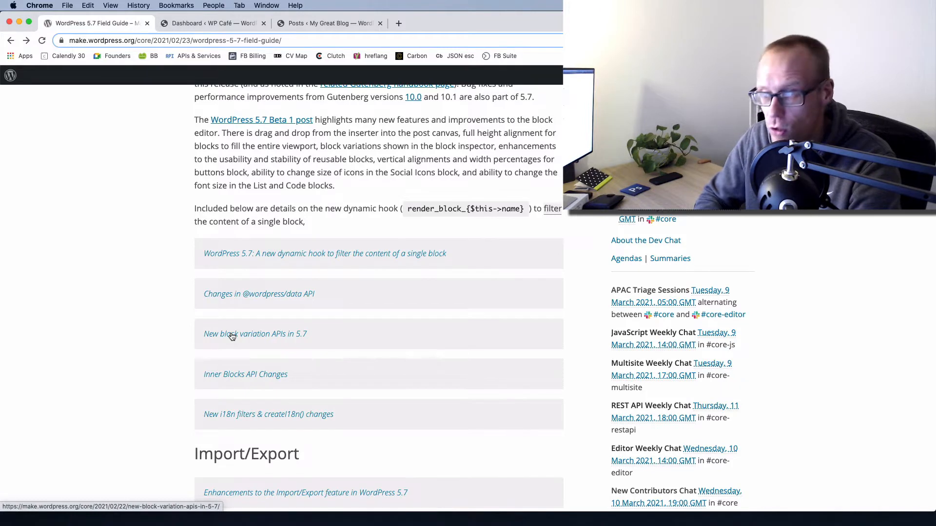
mouse_move(172, 308)
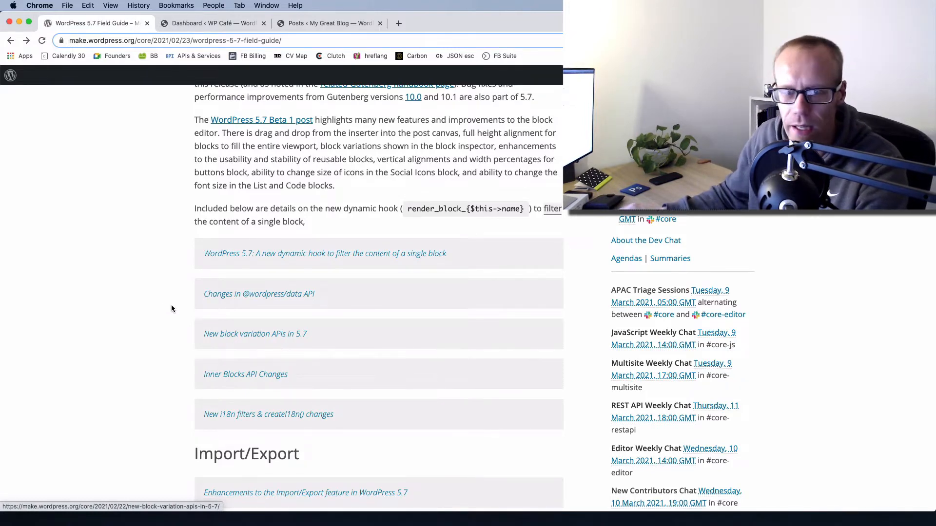
scroll("down", 3)
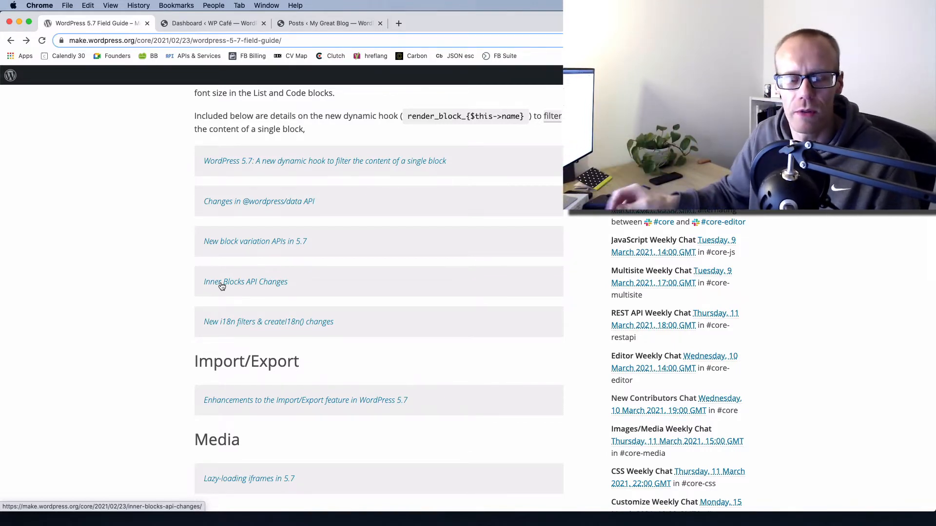
mouse_move(150, 299)
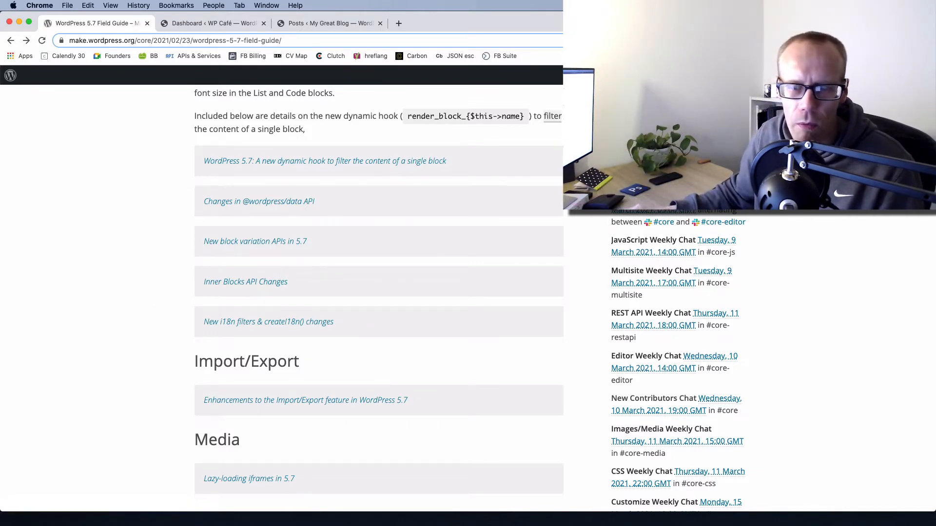
scroll("down", 3)
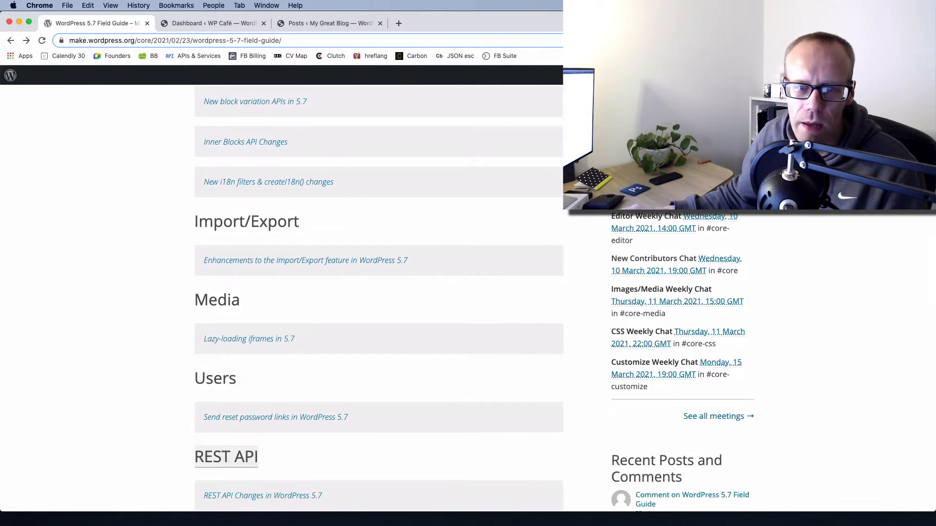
mouse_move(224, 264)
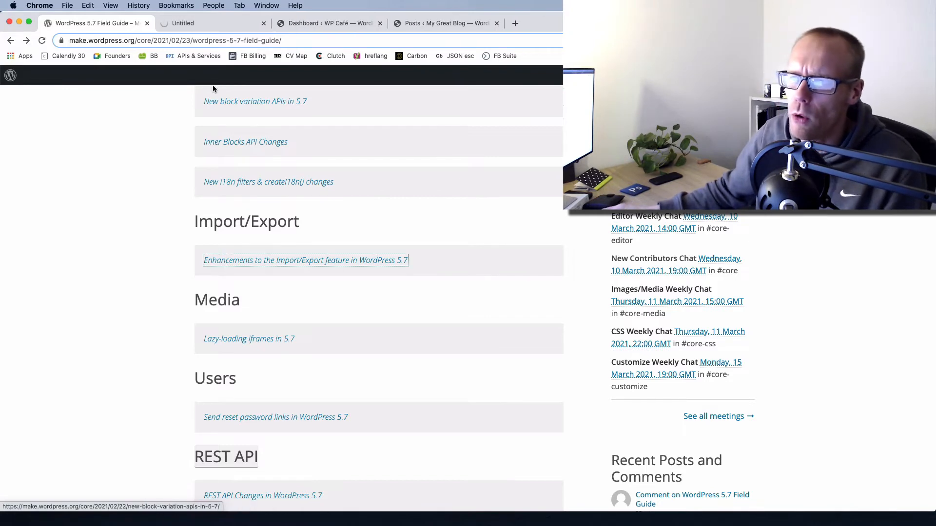
left_click(305, 261)
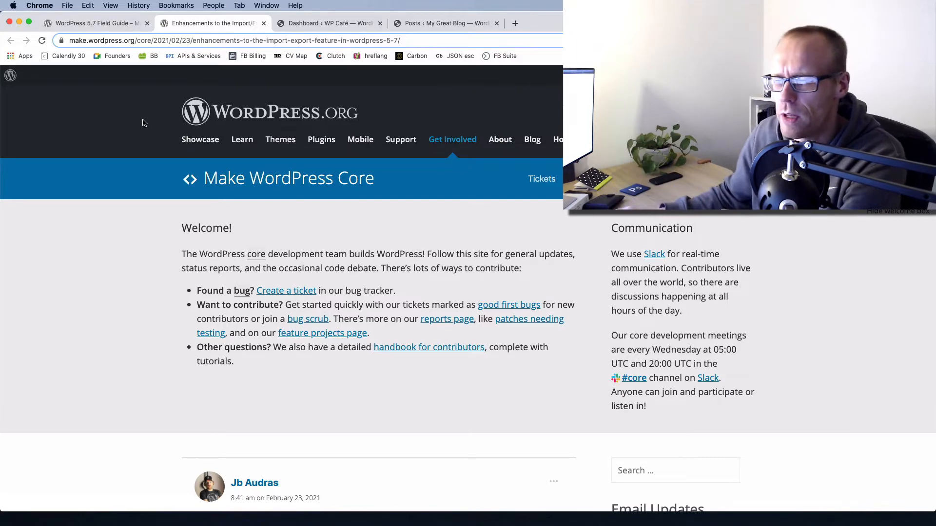
scroll("down", 3)
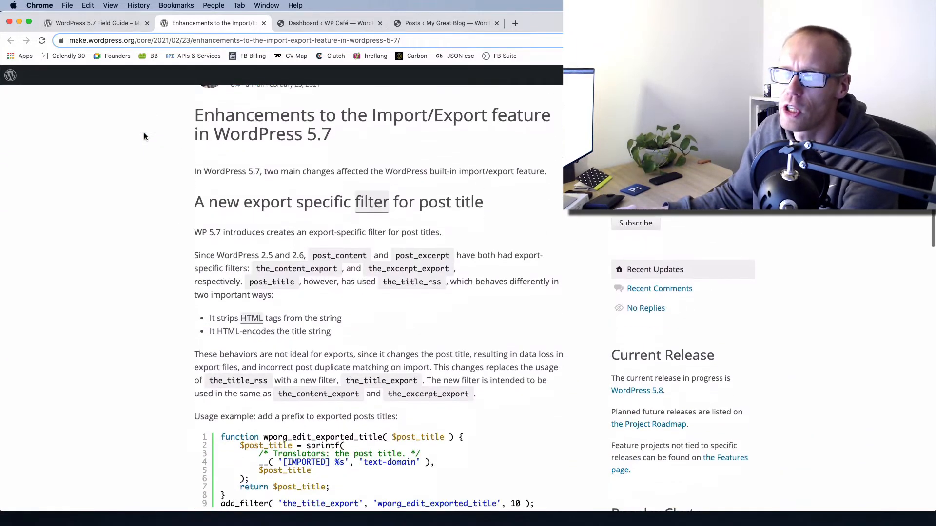
scroll("down", 3)
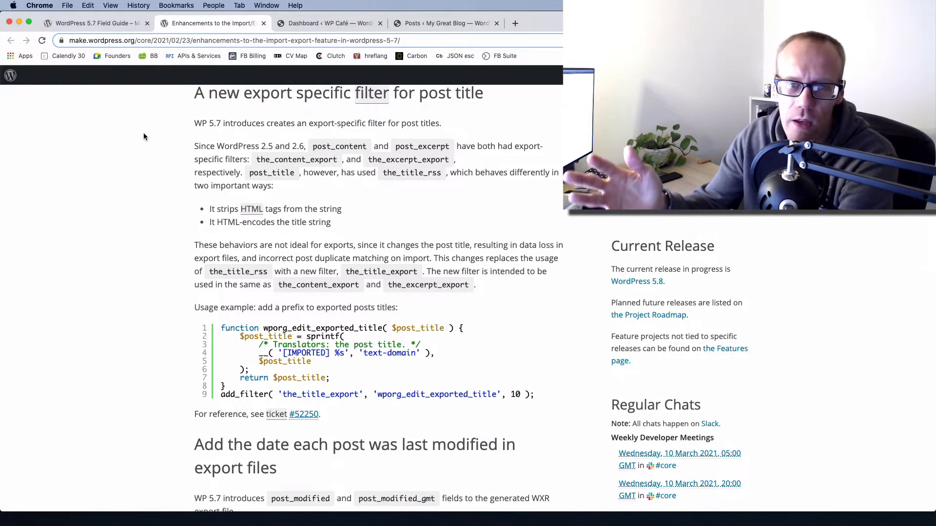
mouse_move(154, 136)
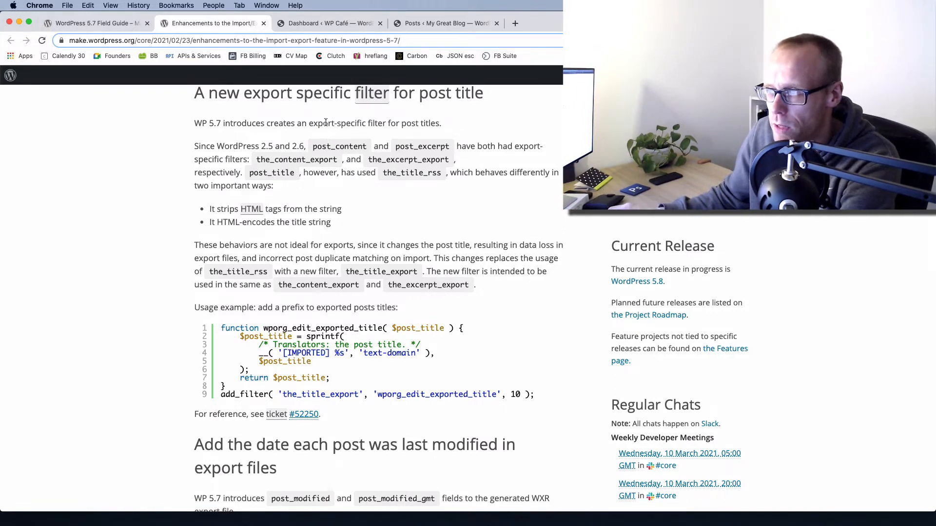
mouse_move(168, 130)
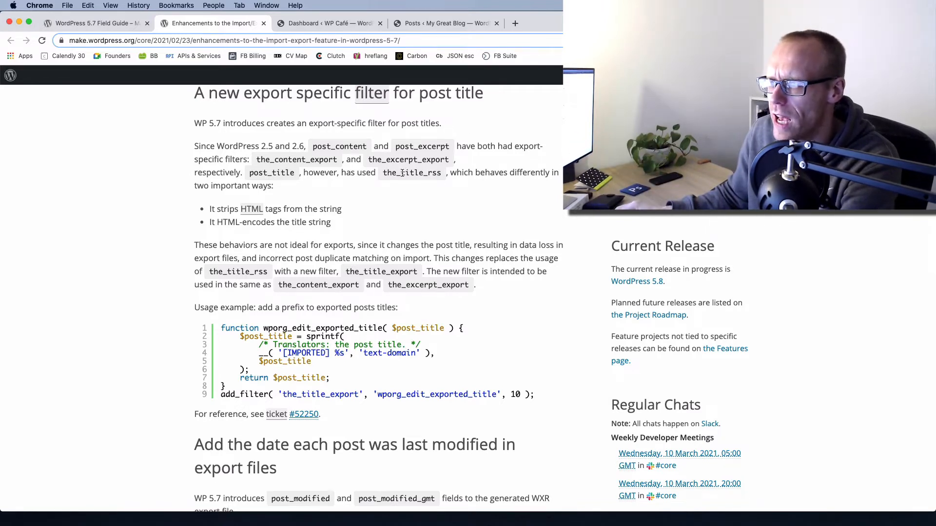
scroll("down", 3)
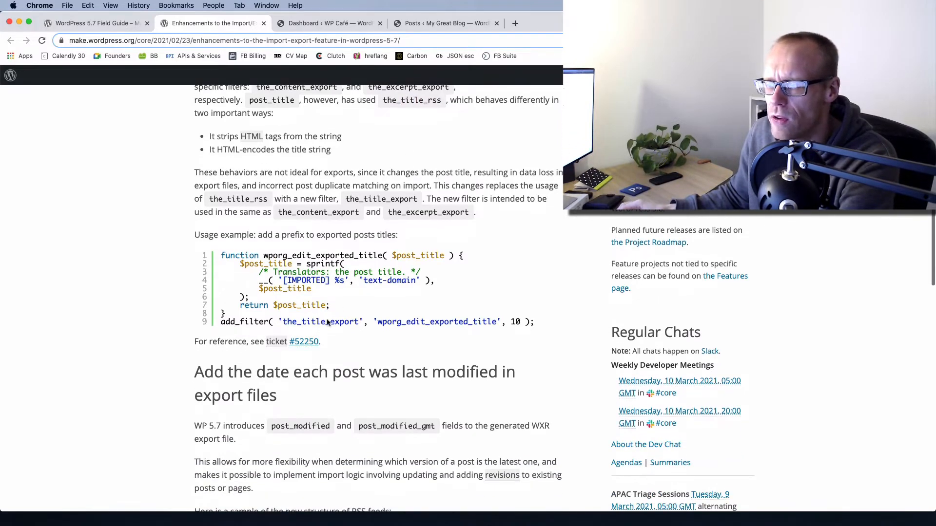
mouse_move(327, 247)
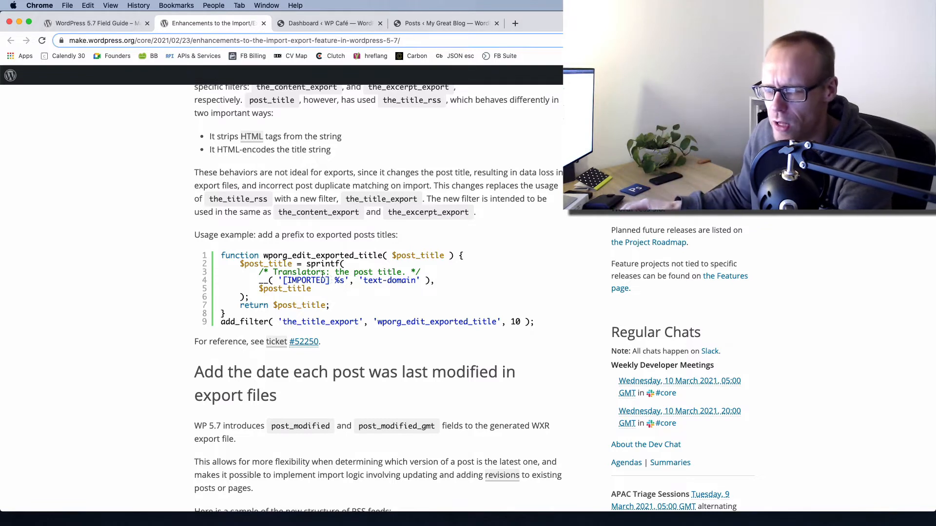
mouse_move(161, 281)
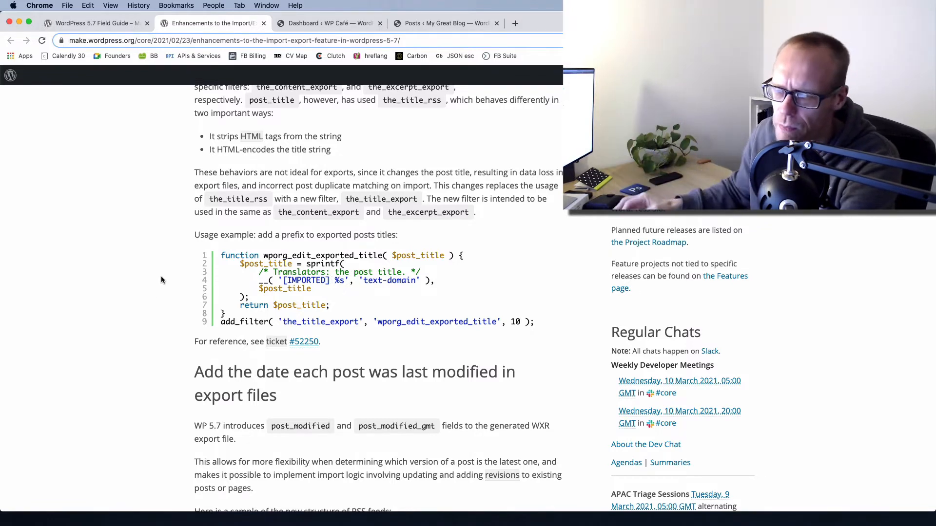
scroll("down", 3)
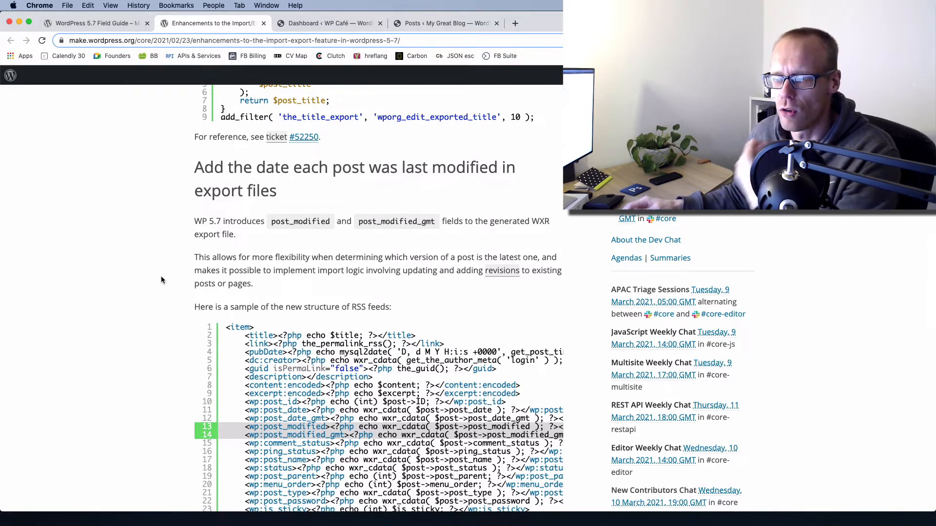
mouse_move(182, 308)
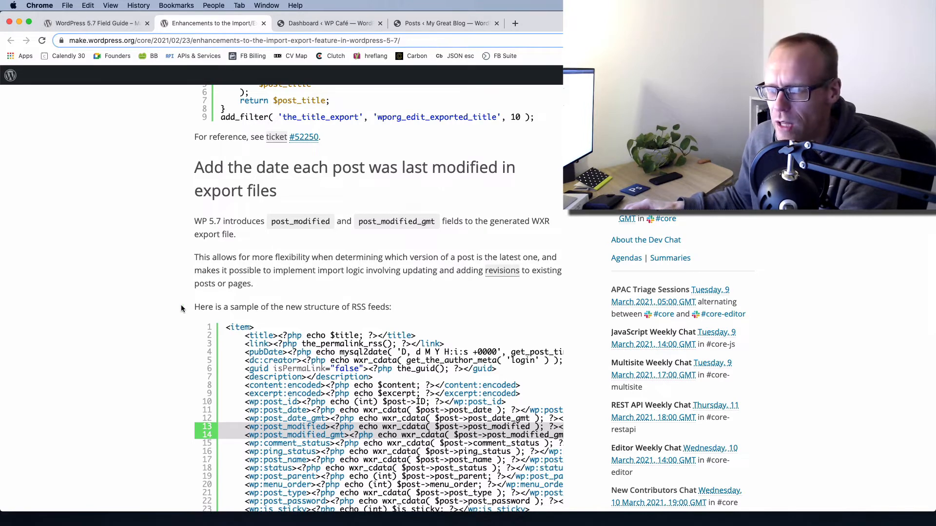
scroll("down", 3)
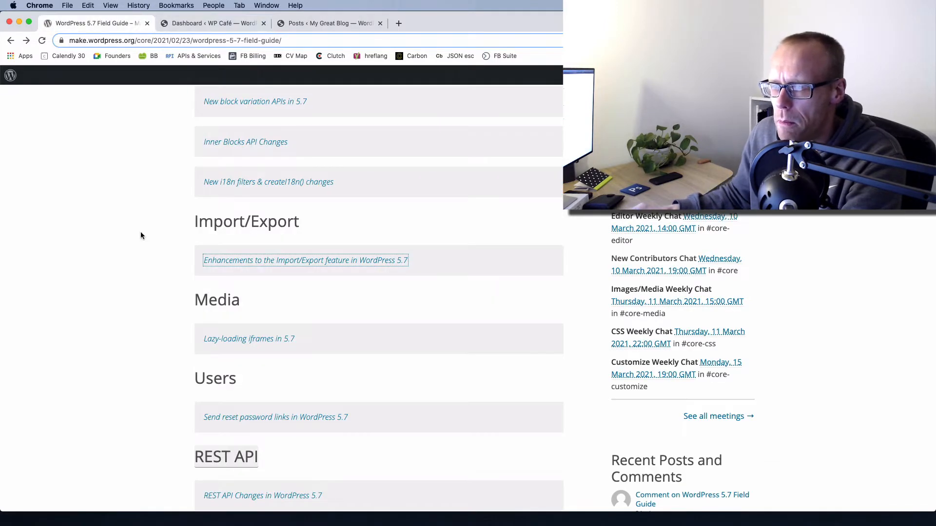
Open the 'Lazy-loading iframes in 5.7' note in a new tab and read to its oEmbed section
scroll("down", 3)
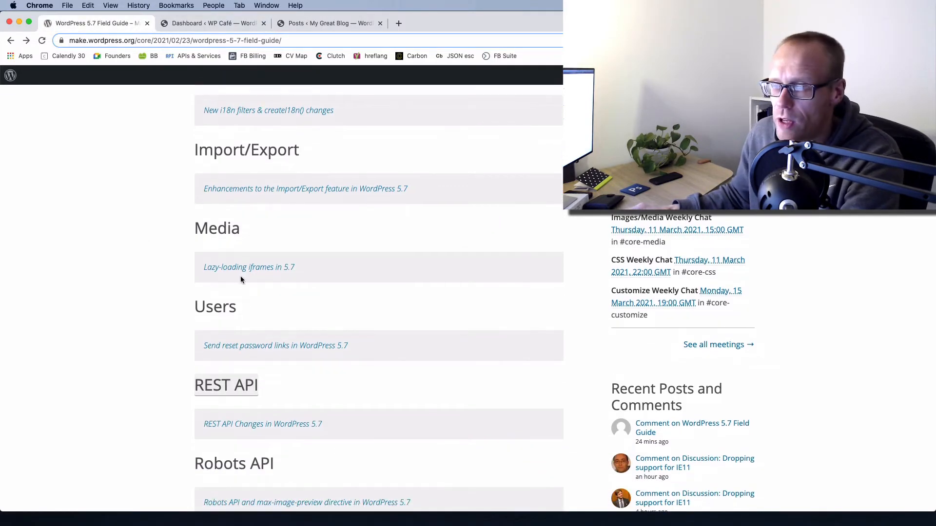
left_click(248, 266)
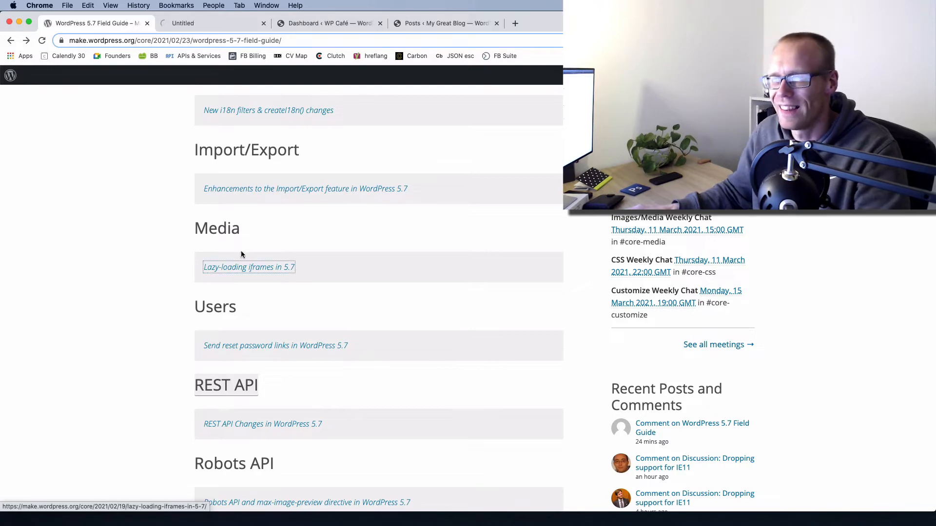
left_click(249, 266)
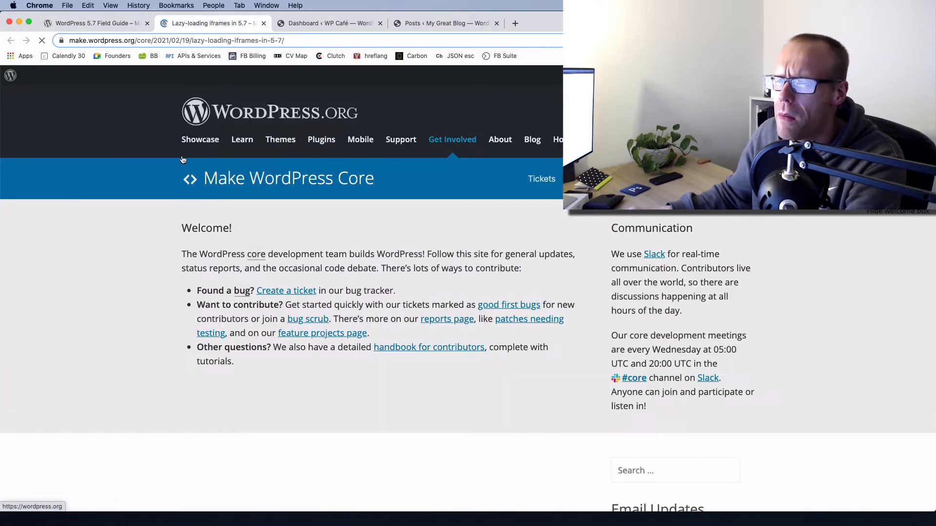
scroll("down", 3)
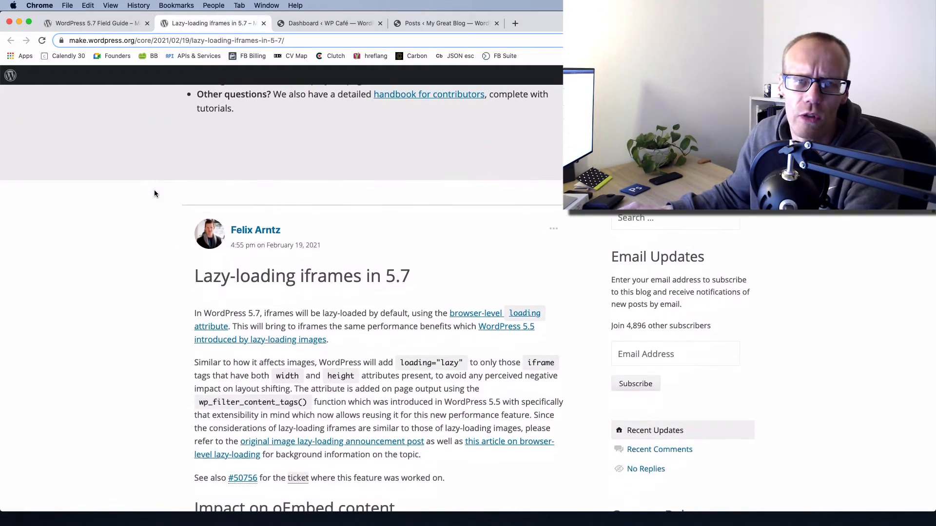
scroll("down", 3)
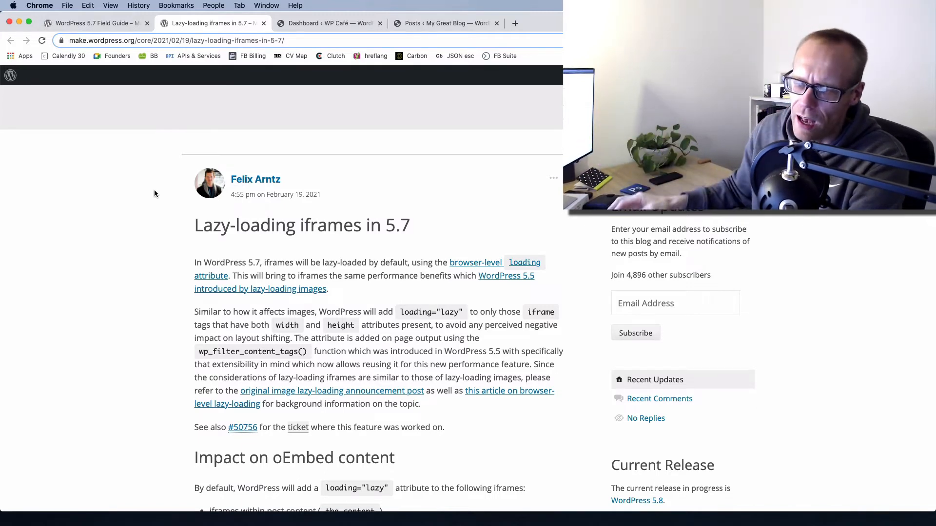
scroll("down", 3)
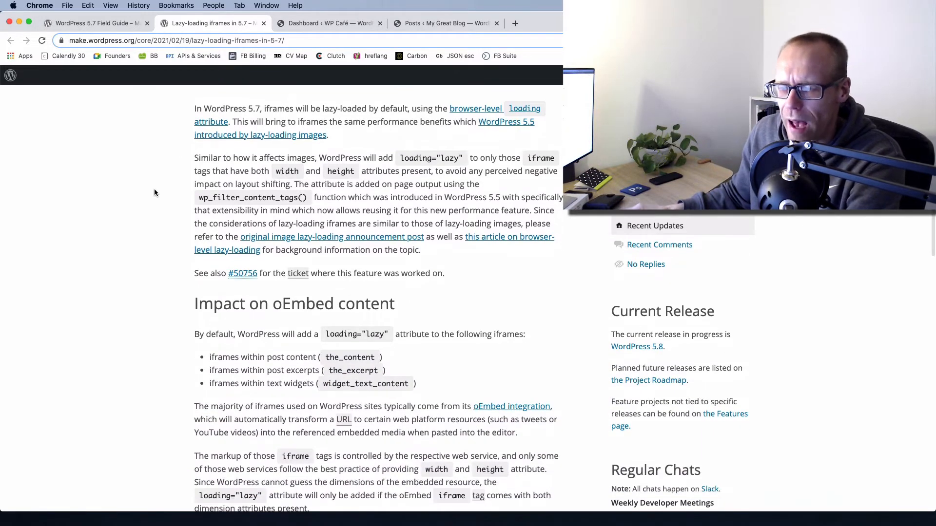
mouse_move(146, 220)
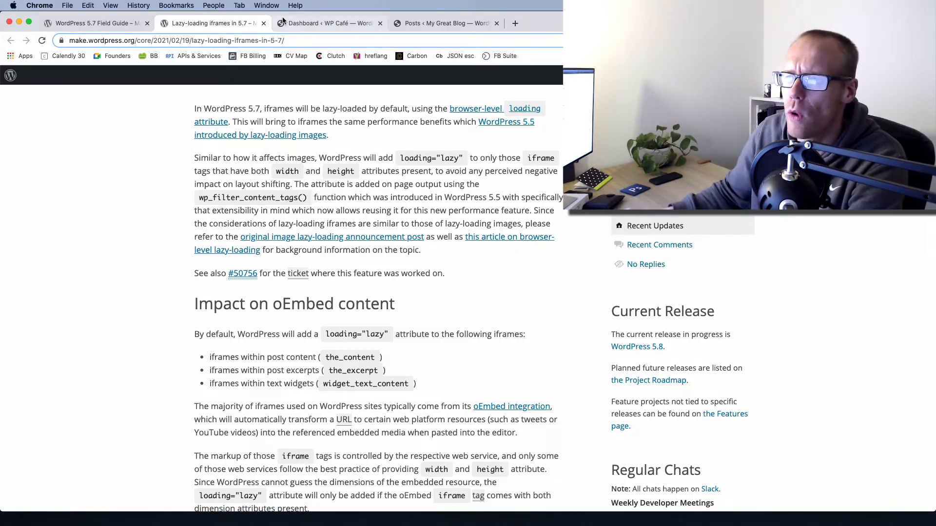
Replace the lazy-loading note with 'Send reset password links in WordPress 5.7' in a new tab
left_click(262, 23)
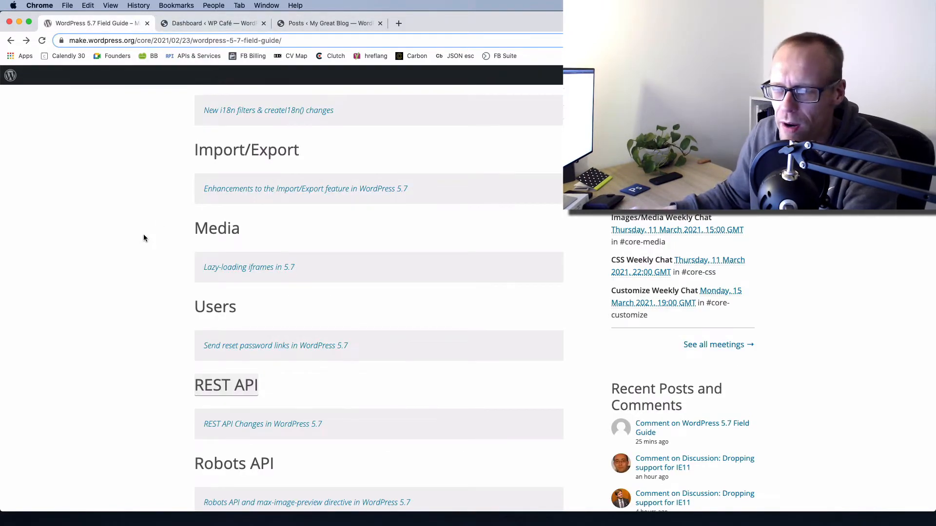
scroll("down", 3)
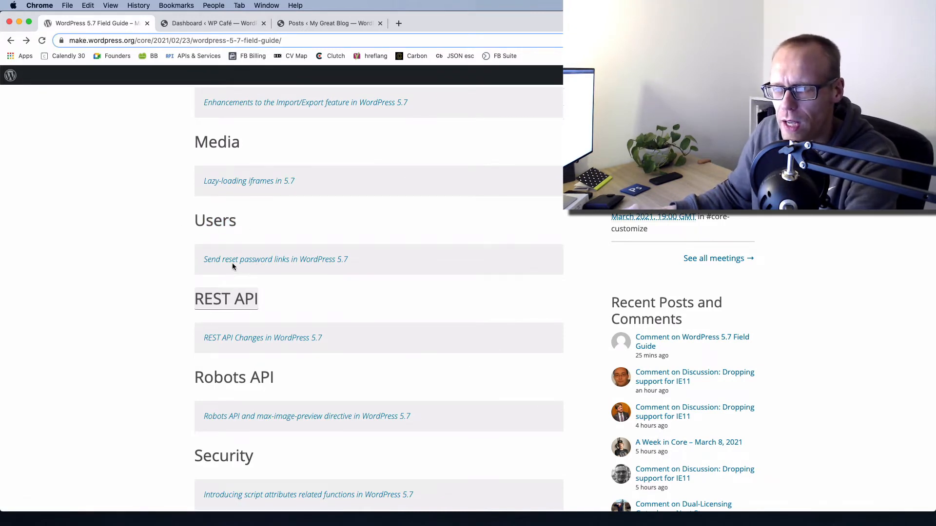
left_click(275, 259)
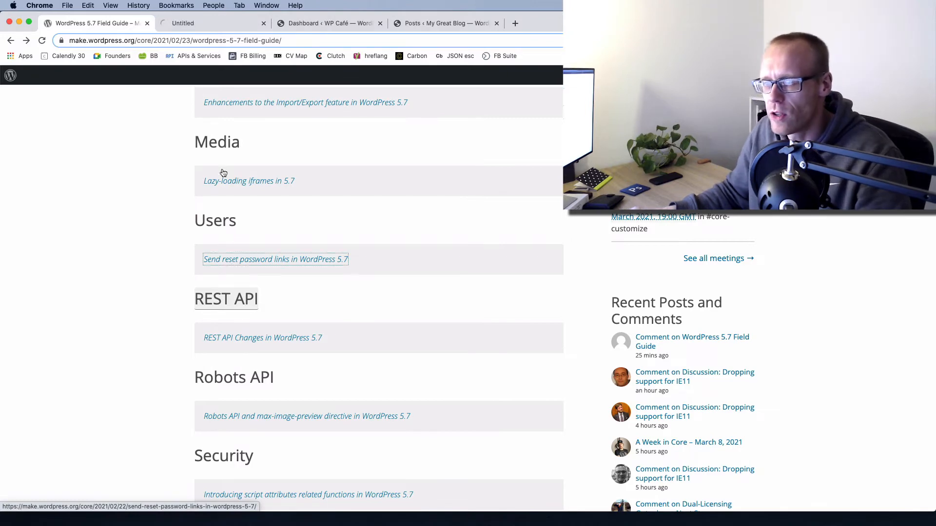
middle_click(275, 259)
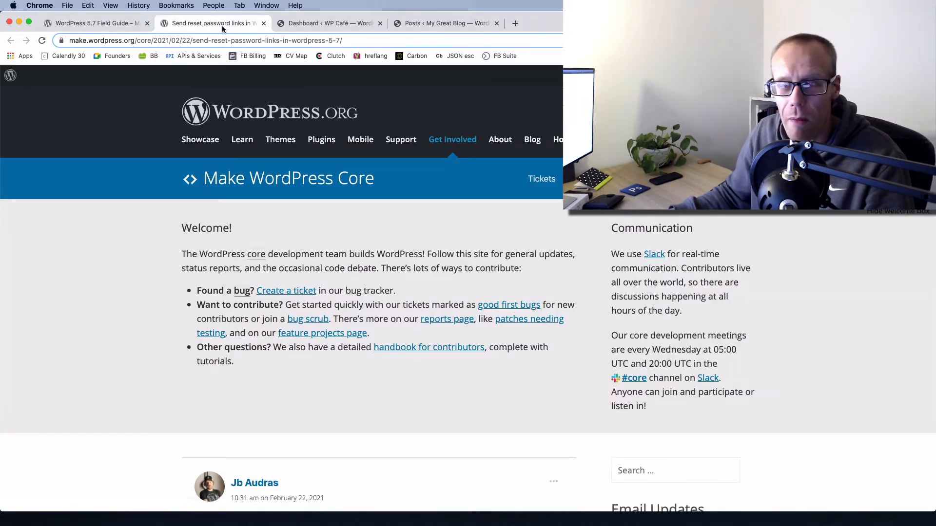
left_click(444, 24)
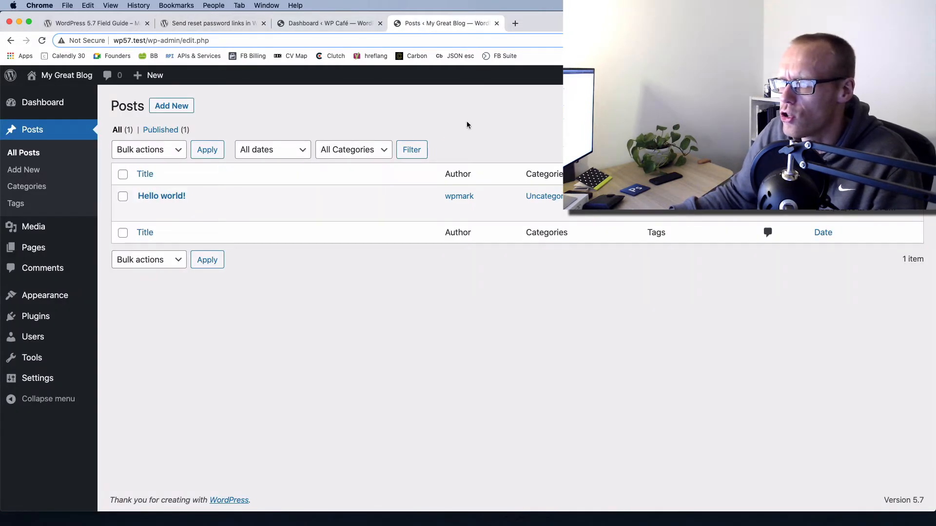
left_click(32, 337)
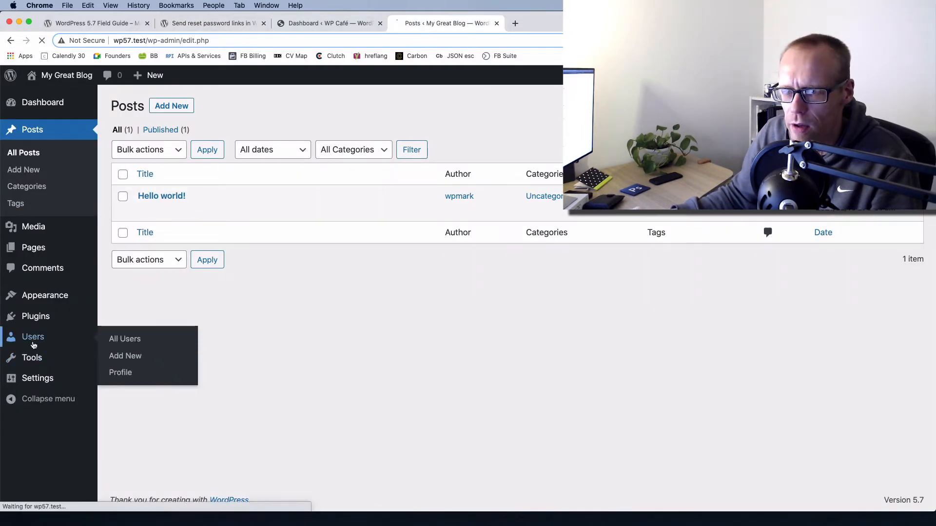
left_click(125, 338)
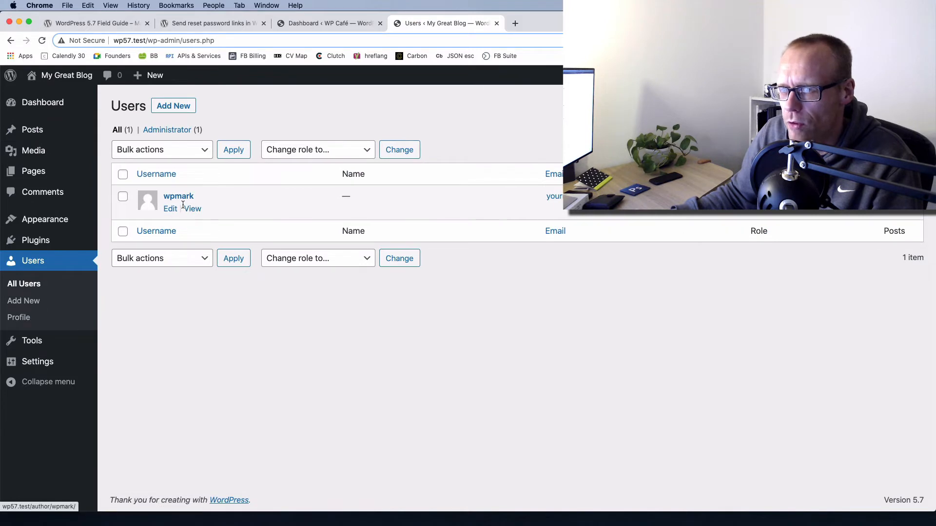
left_click(173, 106)
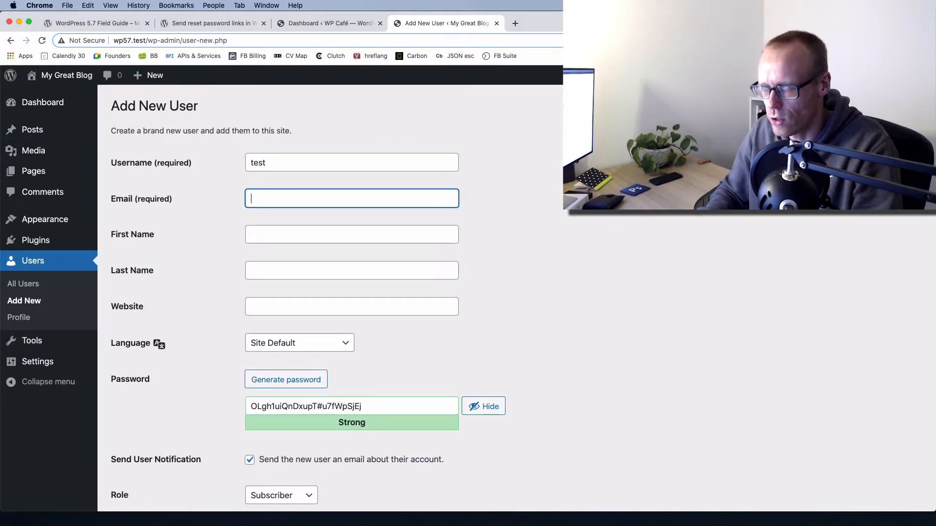
type("test@test.com")
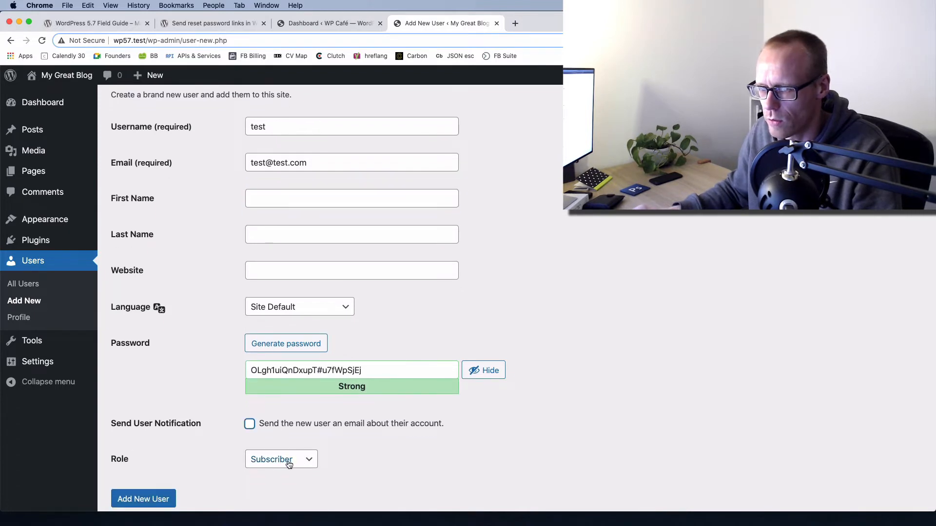
left_click(281, 459)
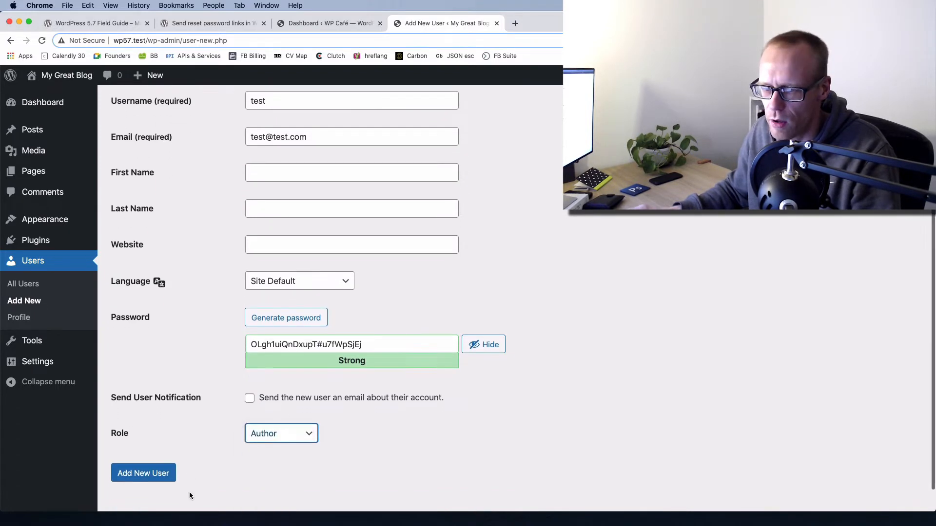
left_click(144, 473)
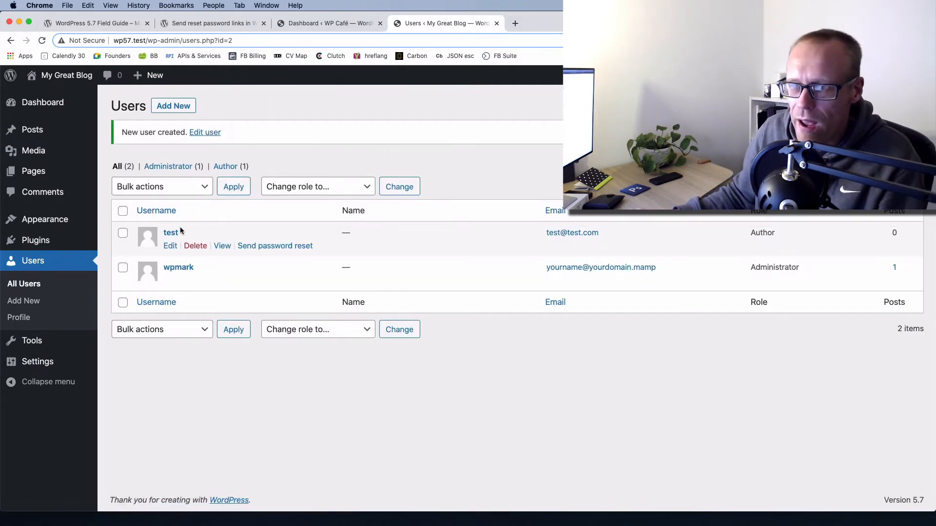
mouse_move(274, 245)
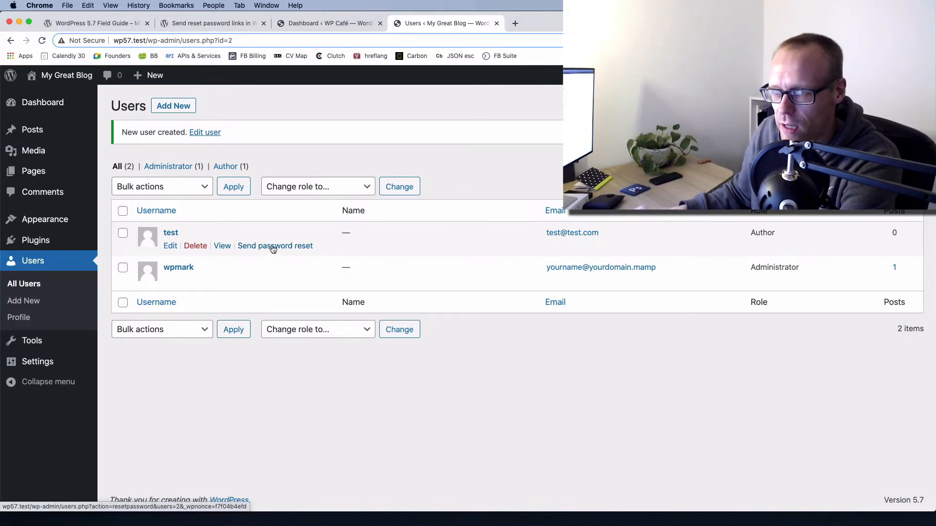
Open the test user's profile from the Users list and scroll through it to confirm the Author role
left_click(161, 186)
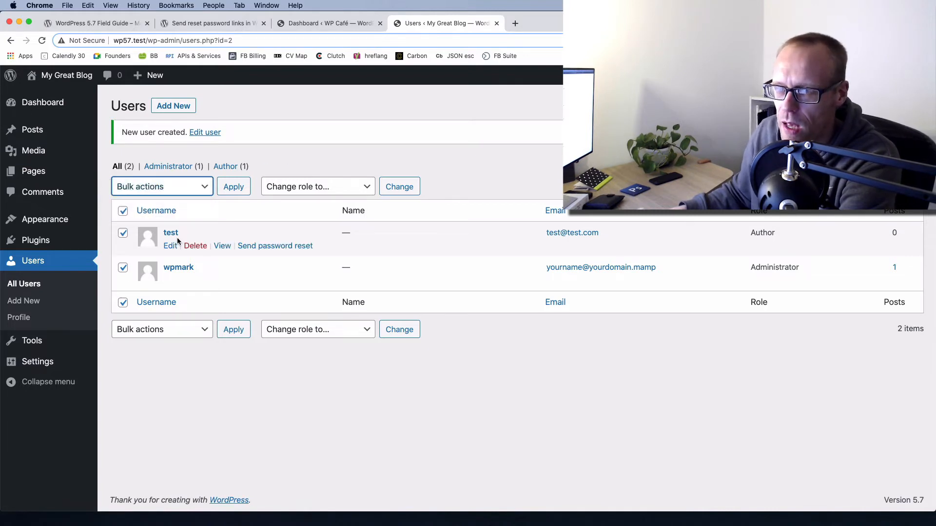
left_click(170, 245)
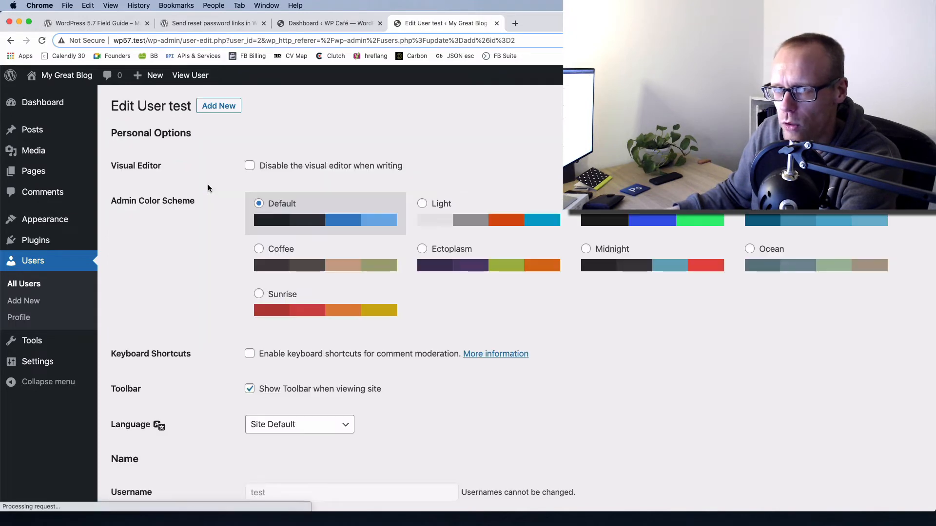
scroll("down", 3)
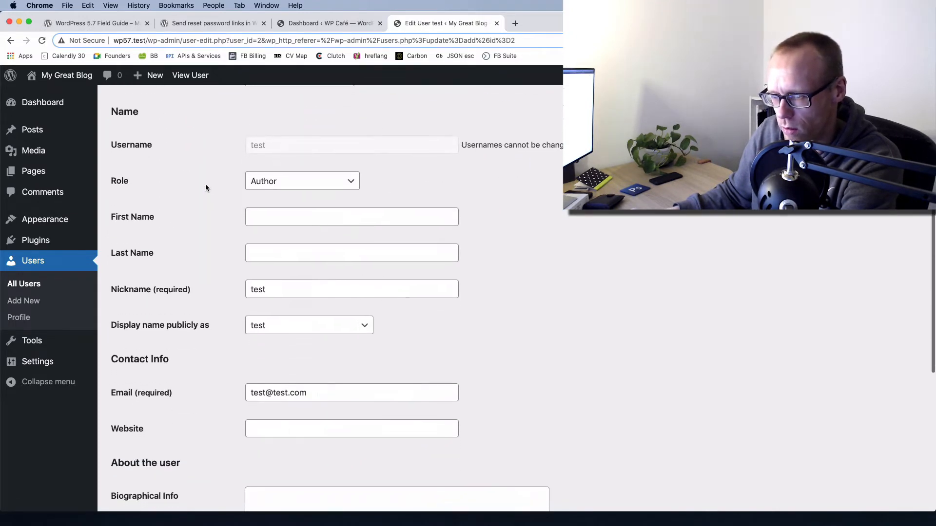
scroll("down", 3)
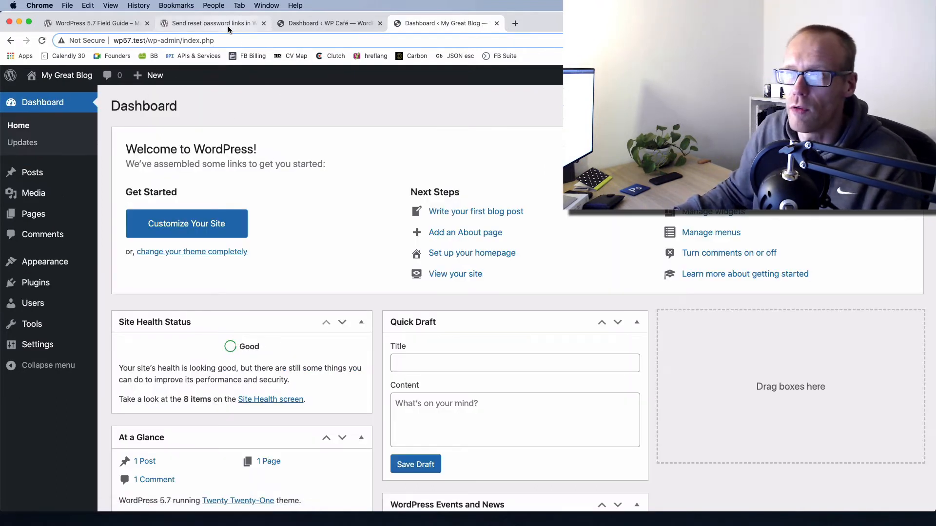
Close the reset password note and scroll the Field Guide down to its Security section
left_click(209, 23)
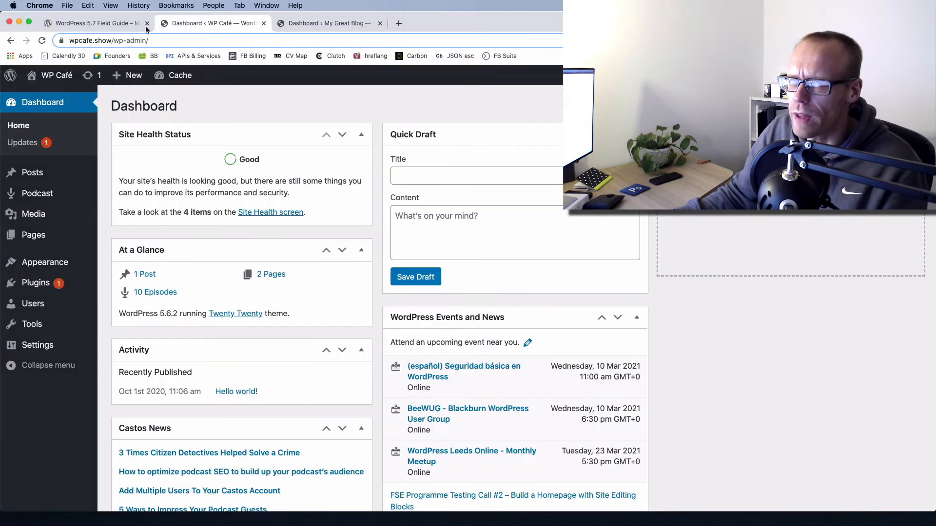
left_click(93, 23)
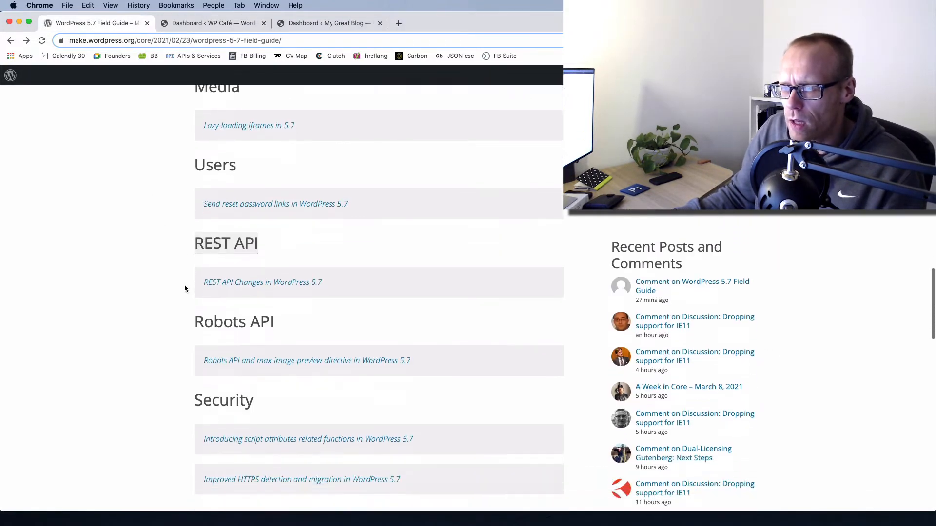
scroll("down", 3)
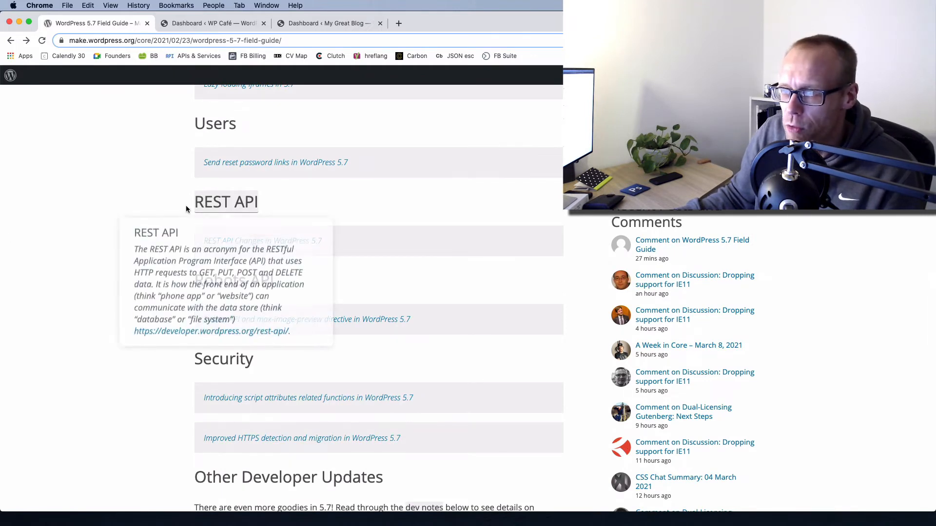
mouse_move(365, 216)
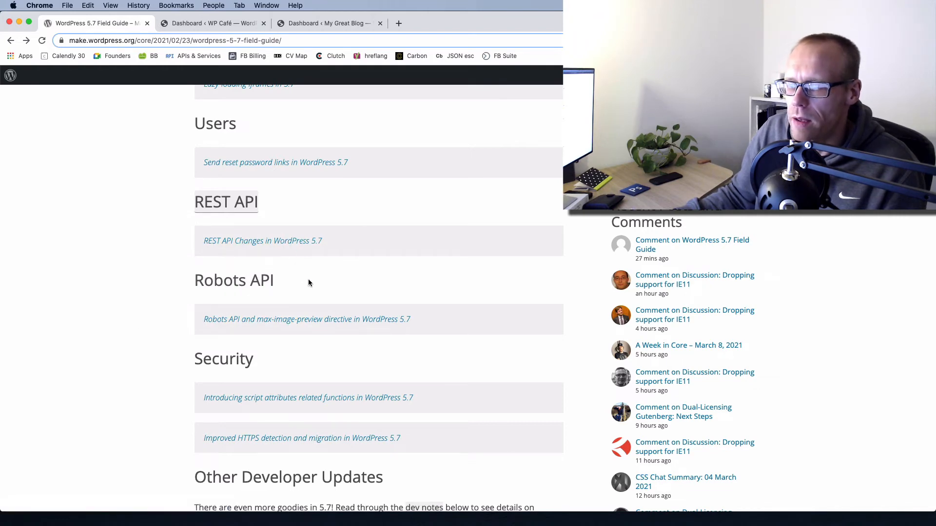
scroll("up", 3)
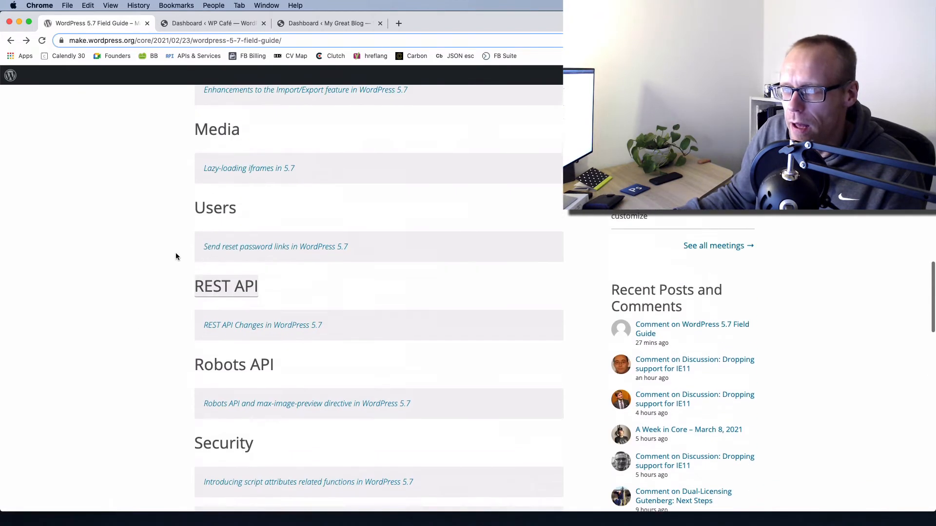
scroll("down", 3)
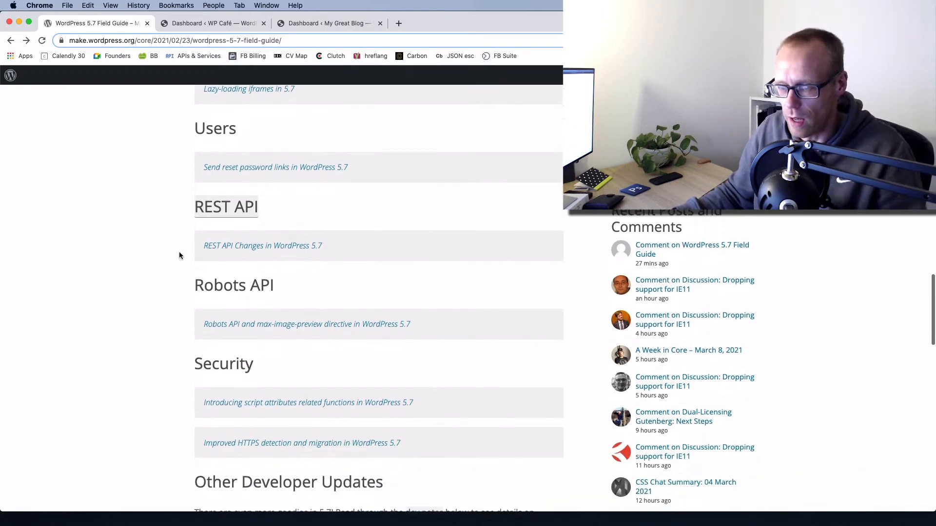
scroll("down", 3)
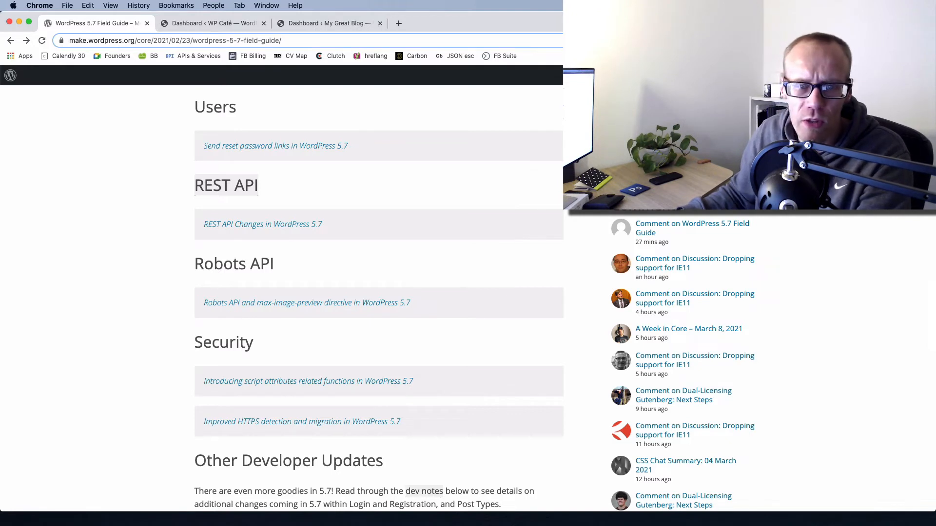
scroll("down", 3)
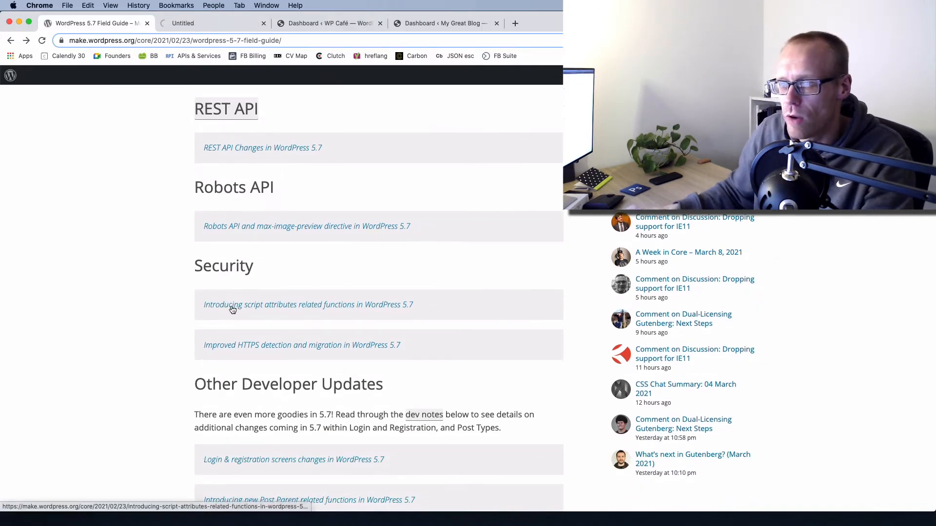
Open the script attributes dev note in a new tab and scroll through it
left_click(308, 304)
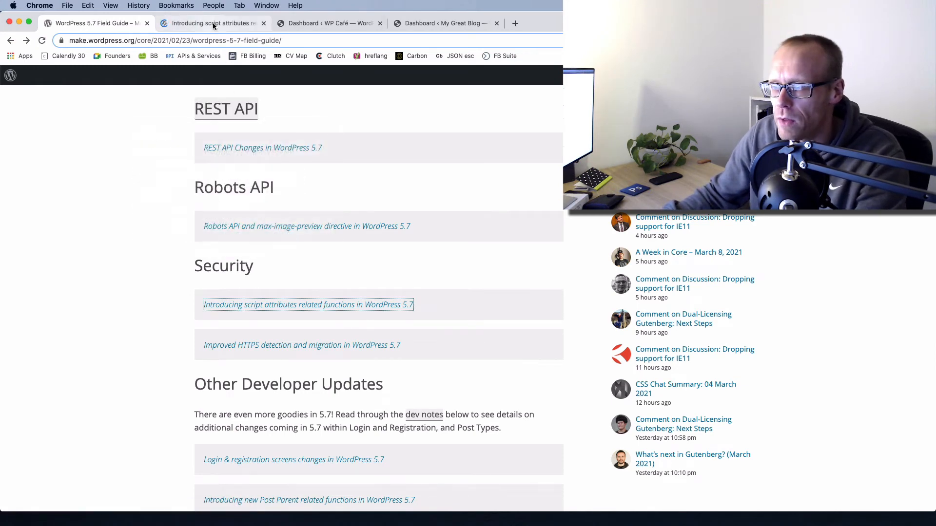
left_click(308, 304)
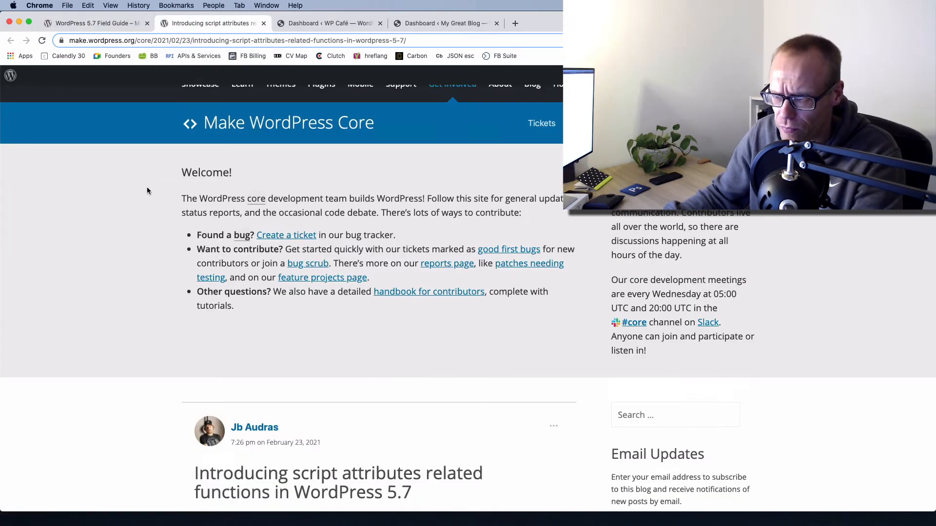
scroll("down", 3)
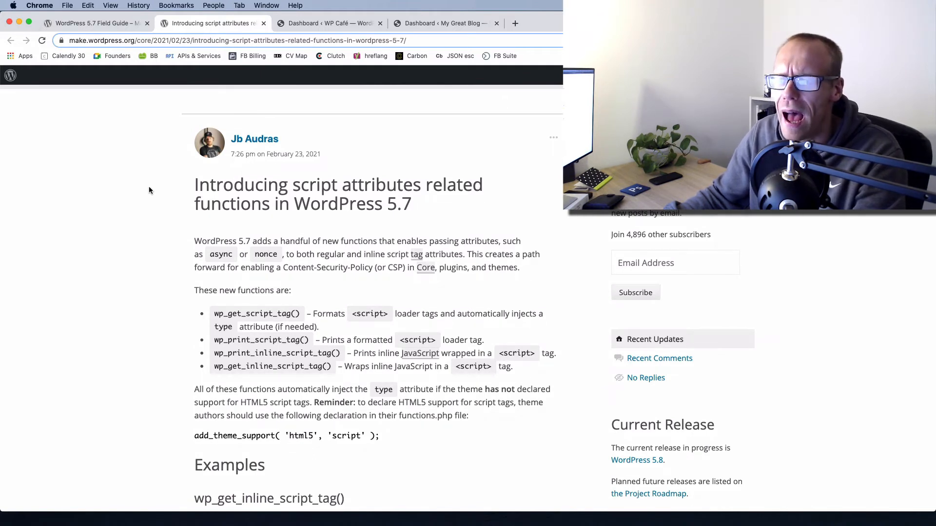
scroll("down", 3)
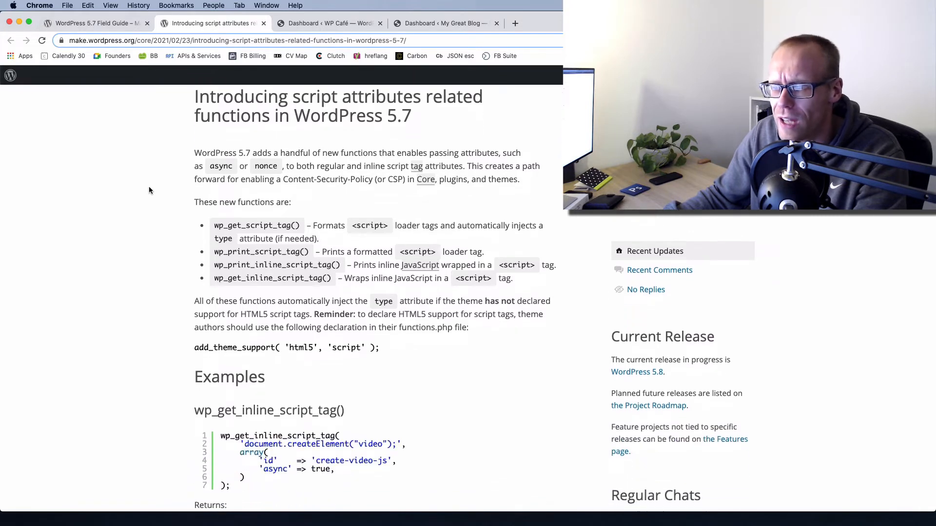
scroll("down", 3)
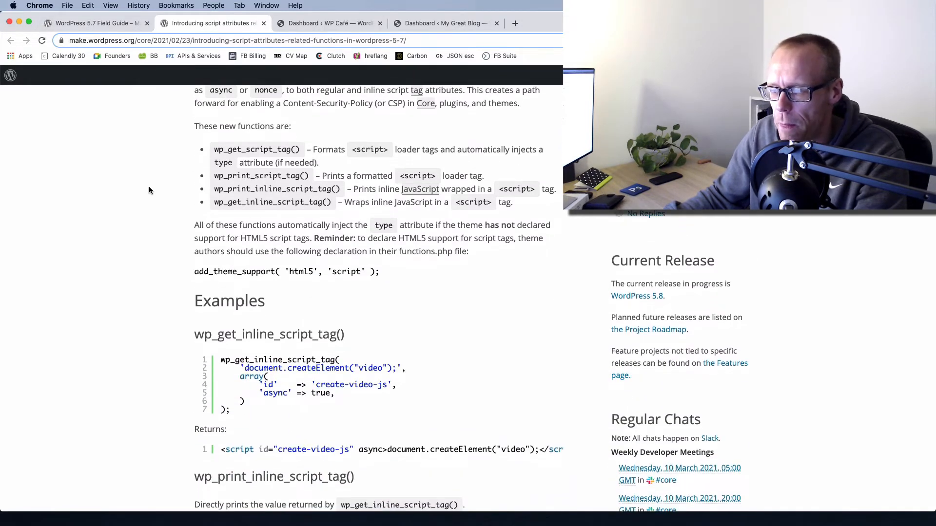
scroll("down", 3)
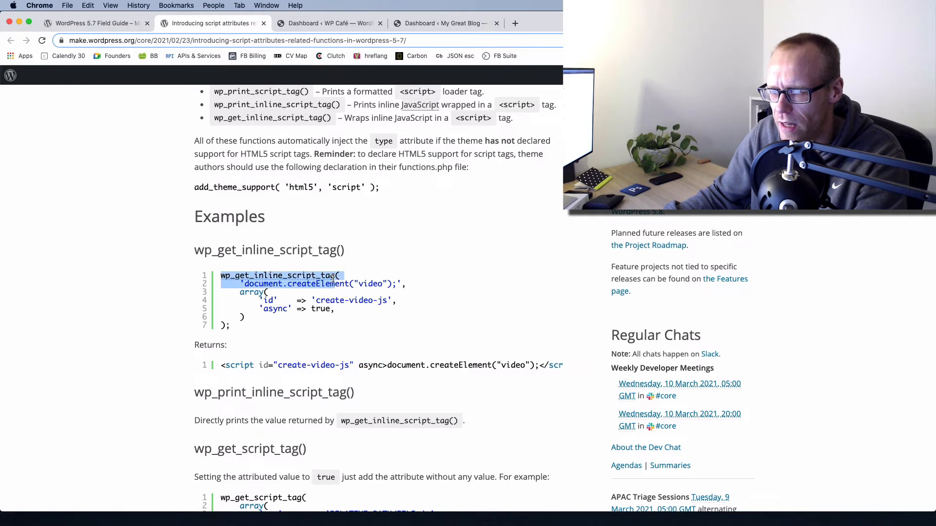
scroll("down", 3)
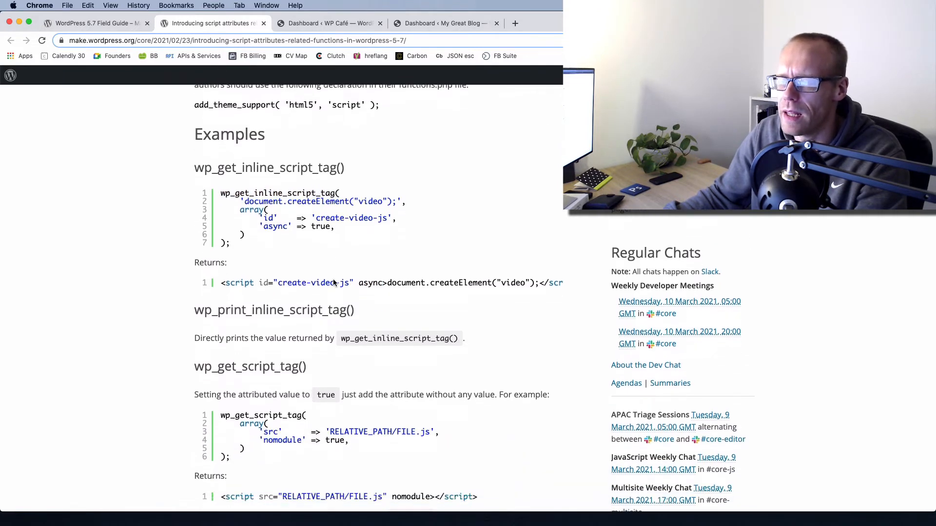
scroll("down", 3)
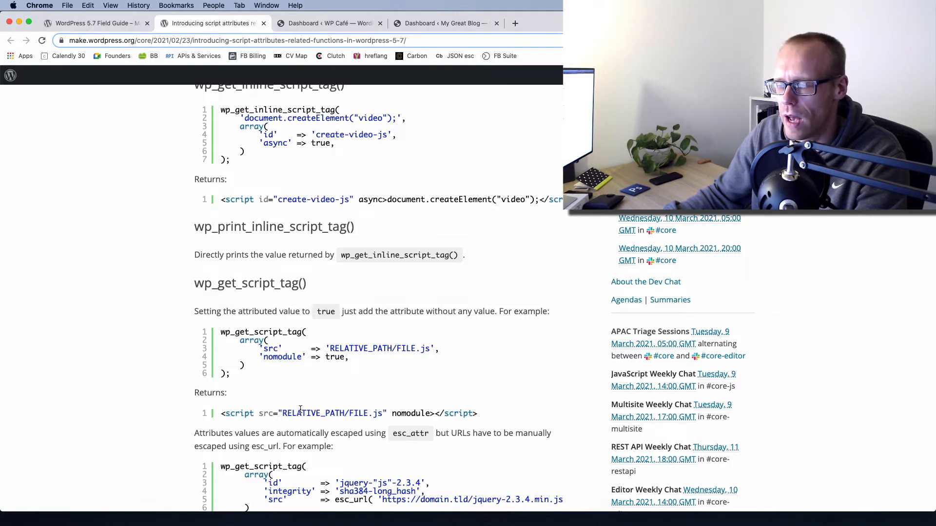
mouse_move(359, 376)
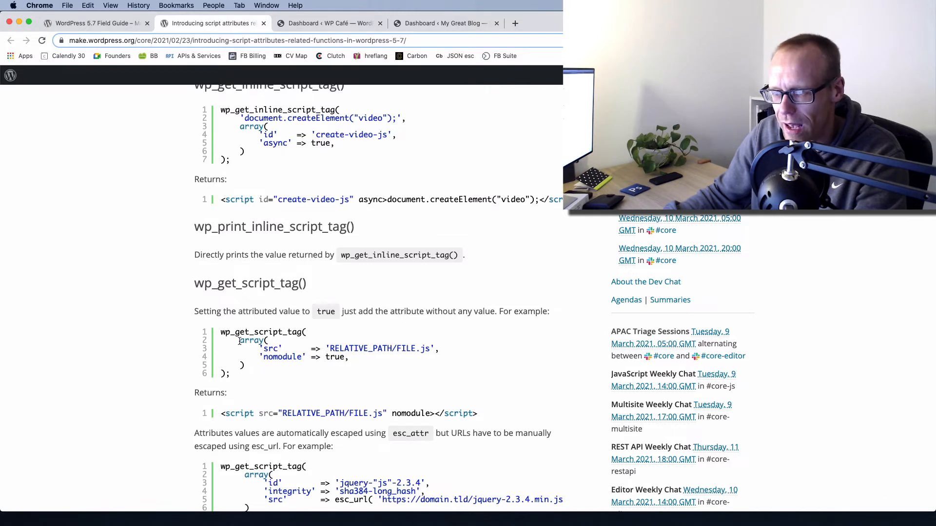
Select text in the wp_get_script_tag example and scroll through the remaining examples
double_click(268, 349)
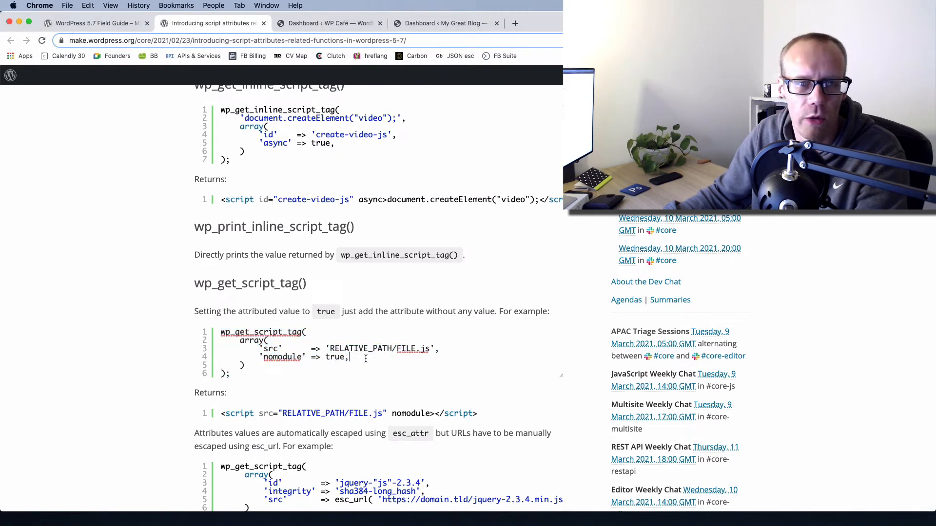
scroll("down", 3)
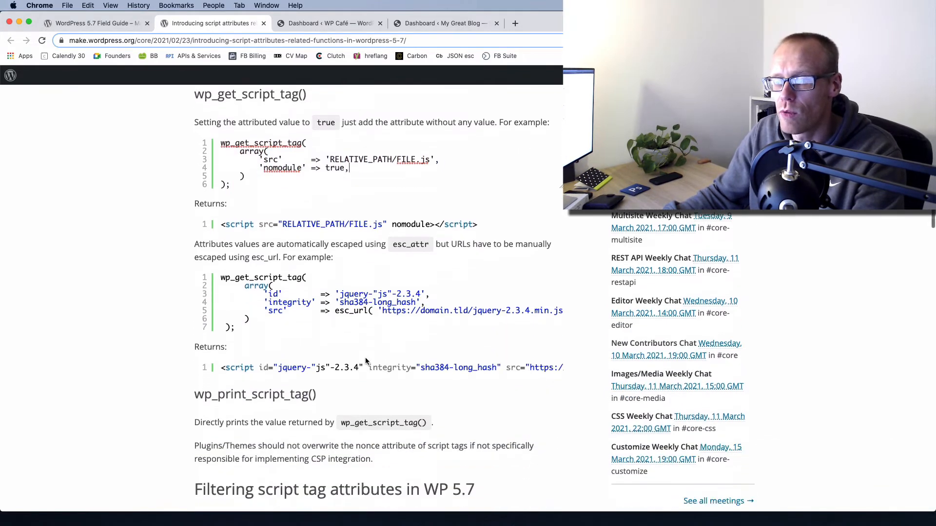
scroll("down", 3)
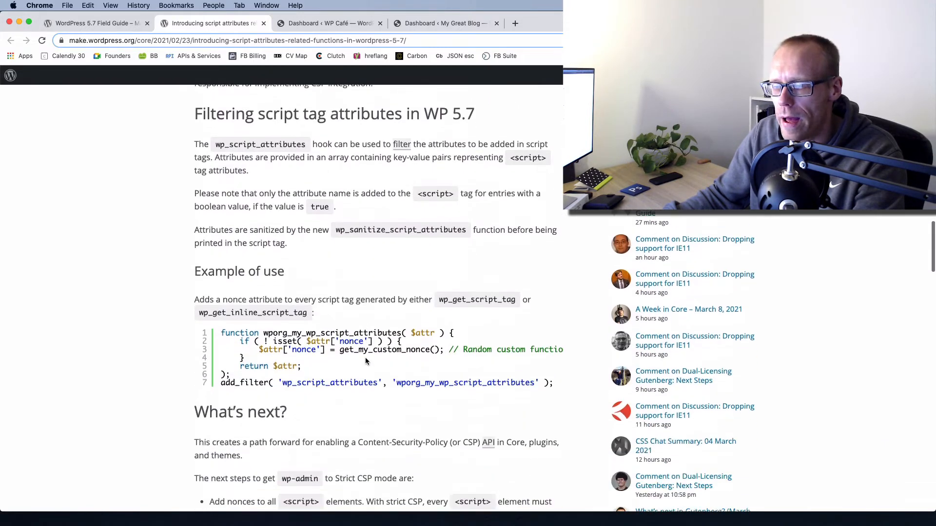
scroll("down", 3)
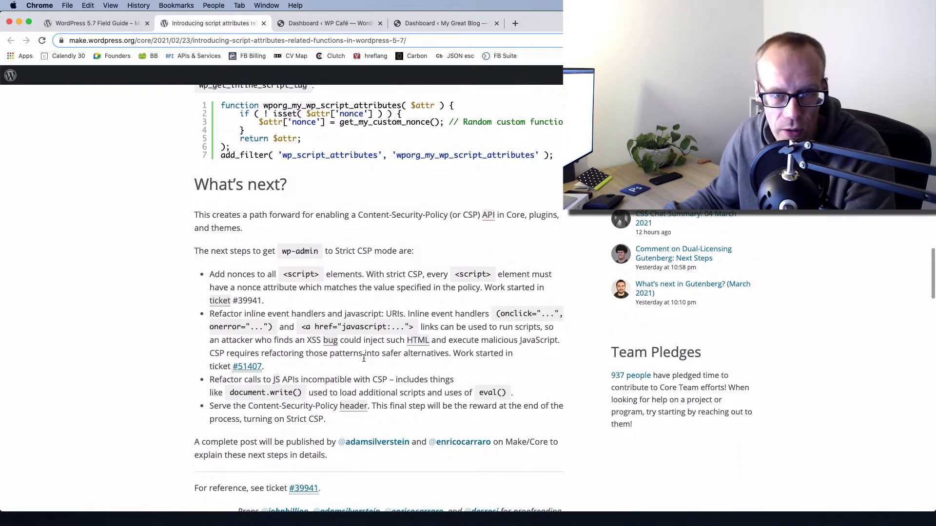
scroll("up", 3)
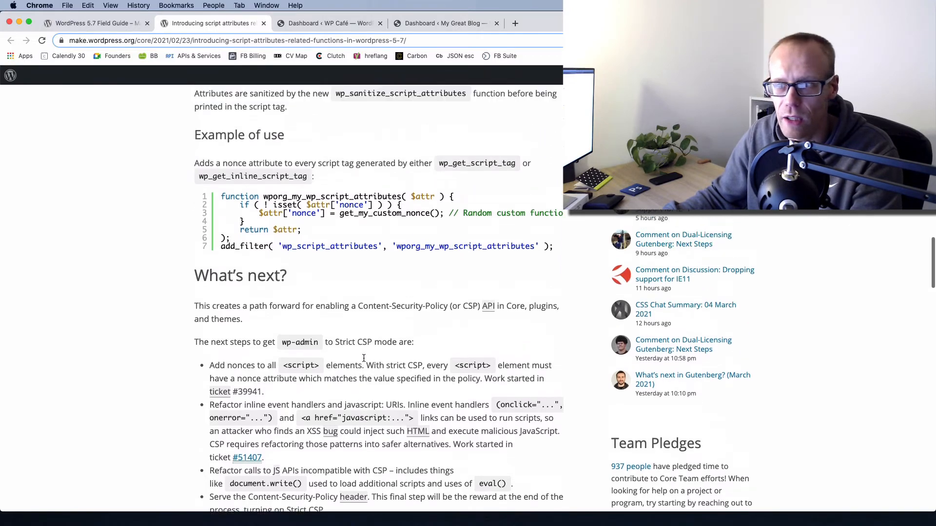
scroll("up", 3)
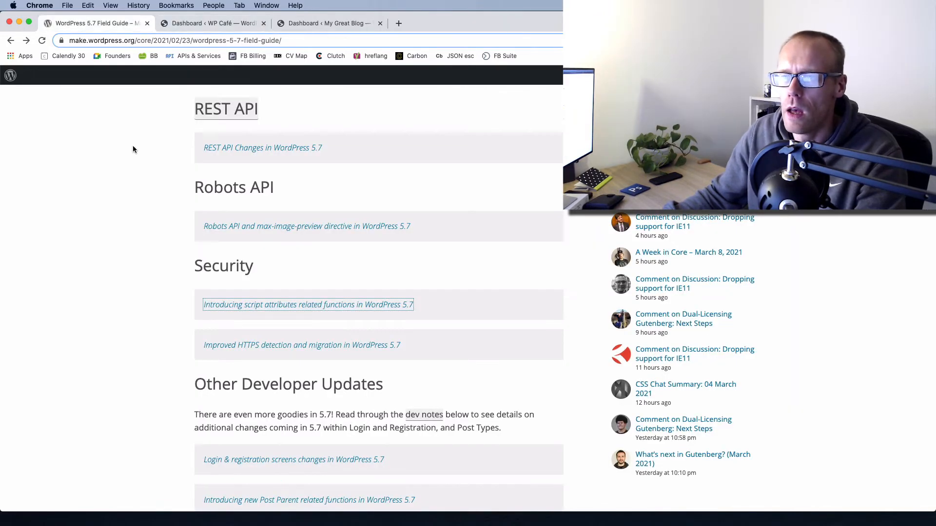
Open the 'Improved HTTPS detection and migration' dev note in a new tab and view it
scroll("down", 3)
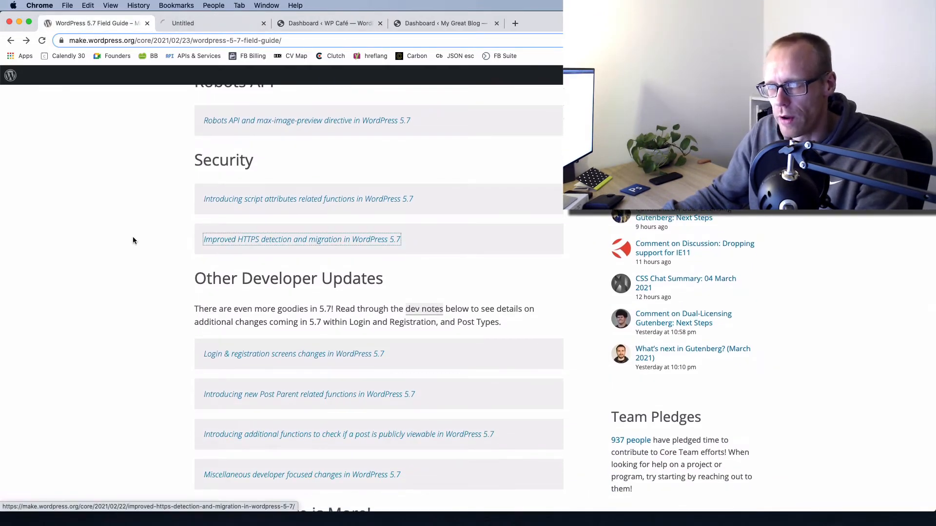
left_click(300, 239)
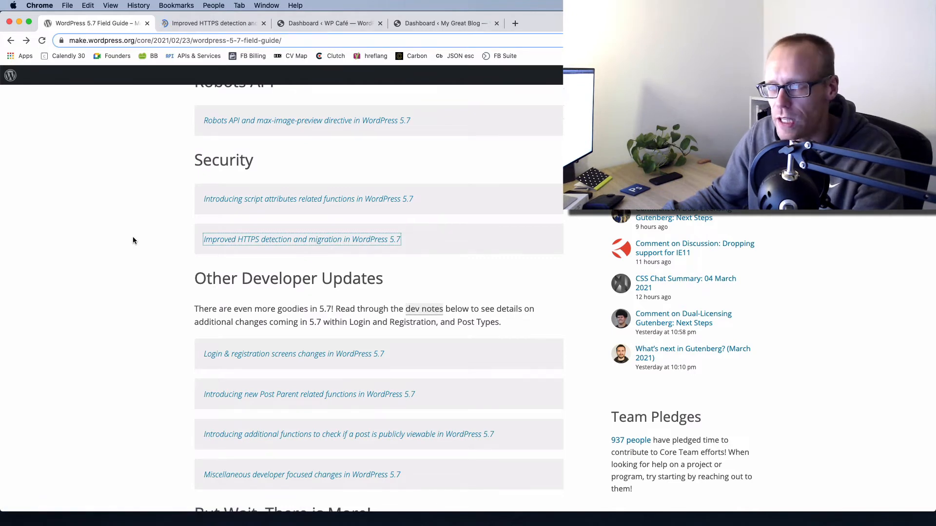
mouse_move(132, 243)
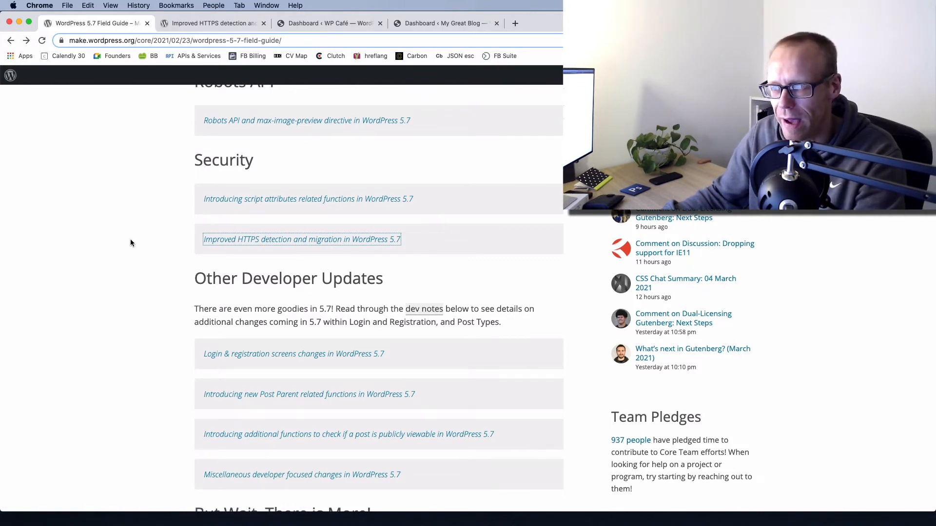
left_click(302, 239)
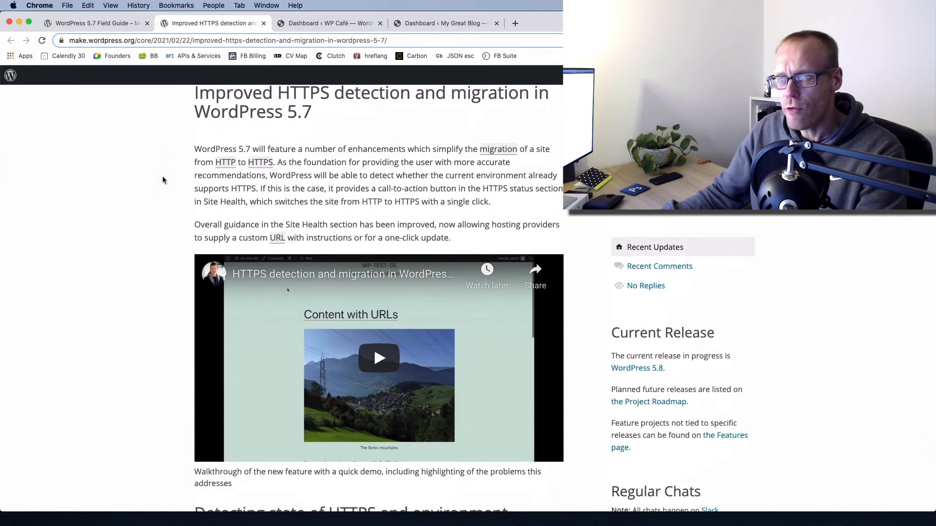
scroll("up", 3)
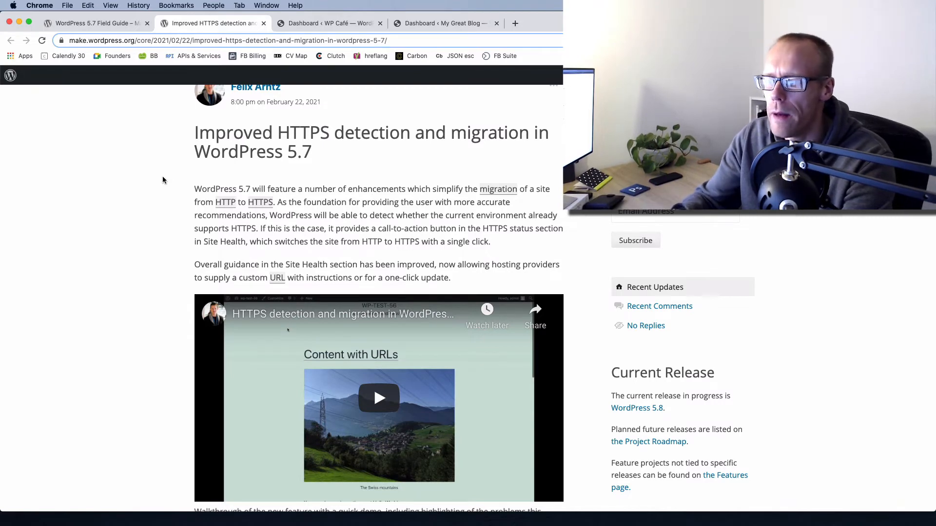
mouse_move(161, 182)
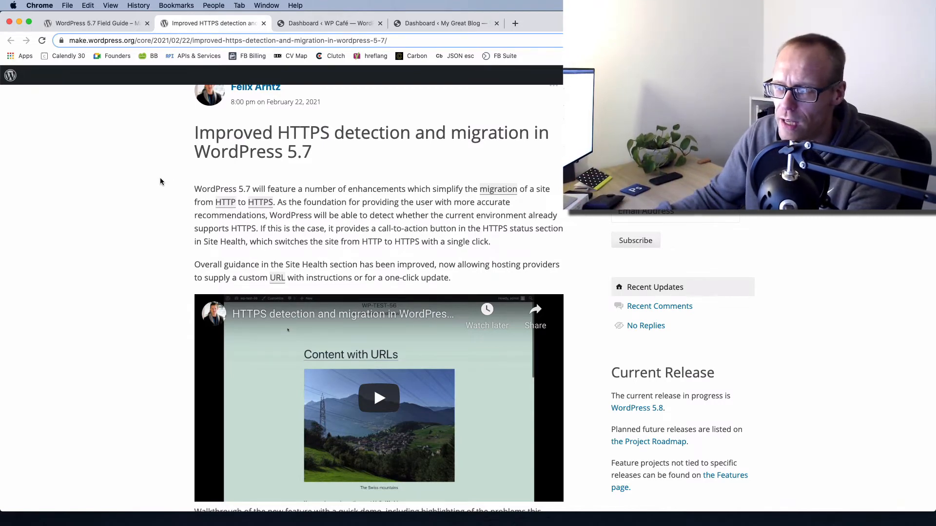
scroll("down", 3)
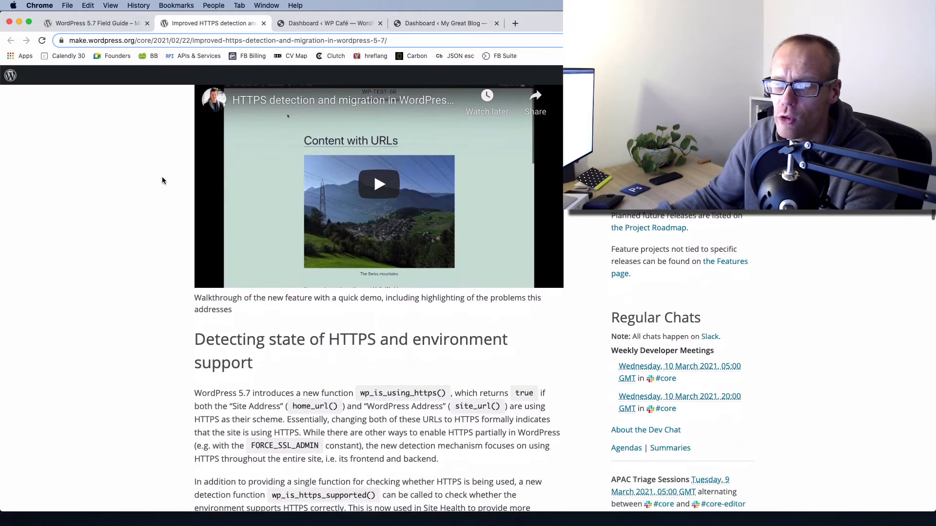
scroll("down", 3)
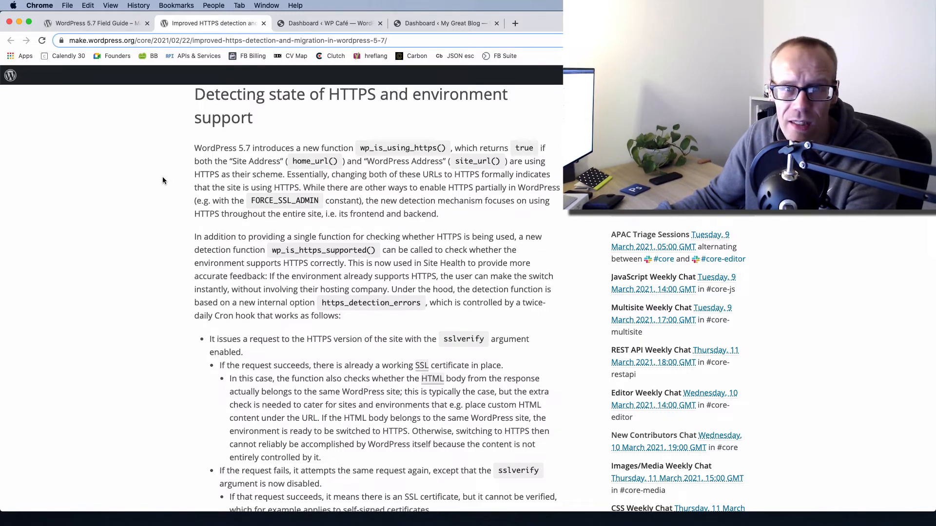
scroll("down", 3)
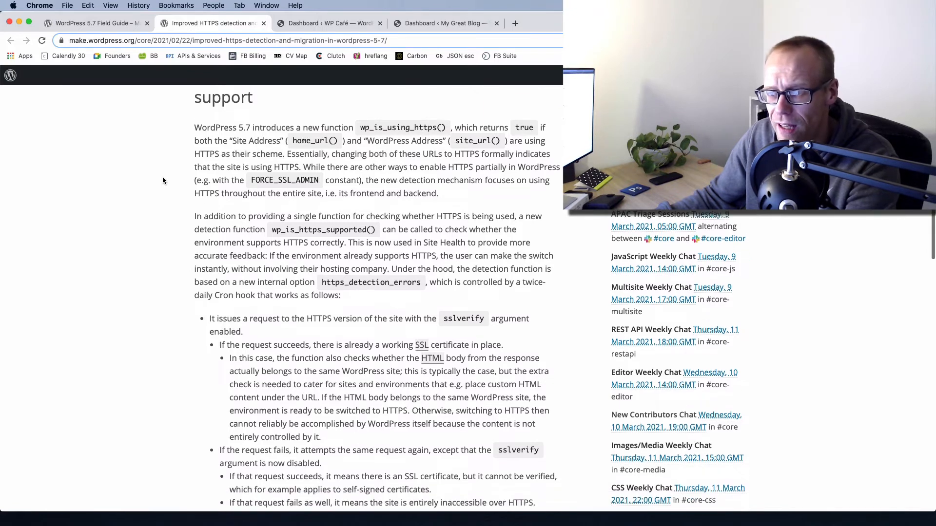
scroll("down", 3)
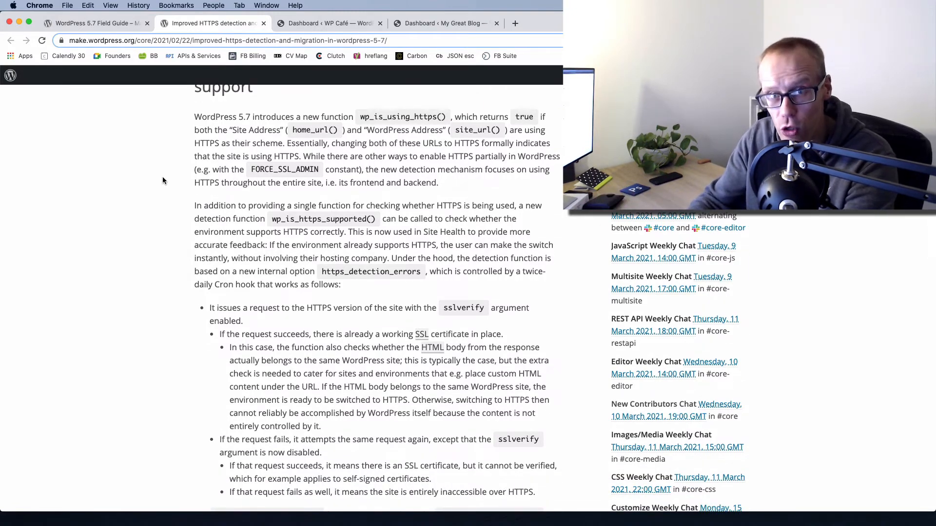
scroll("down", 3)
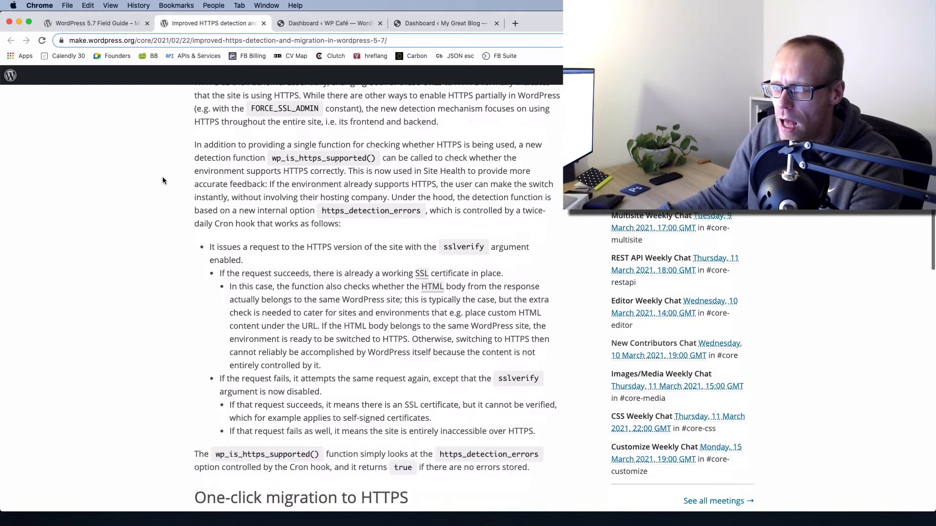
scroll("down", 3)
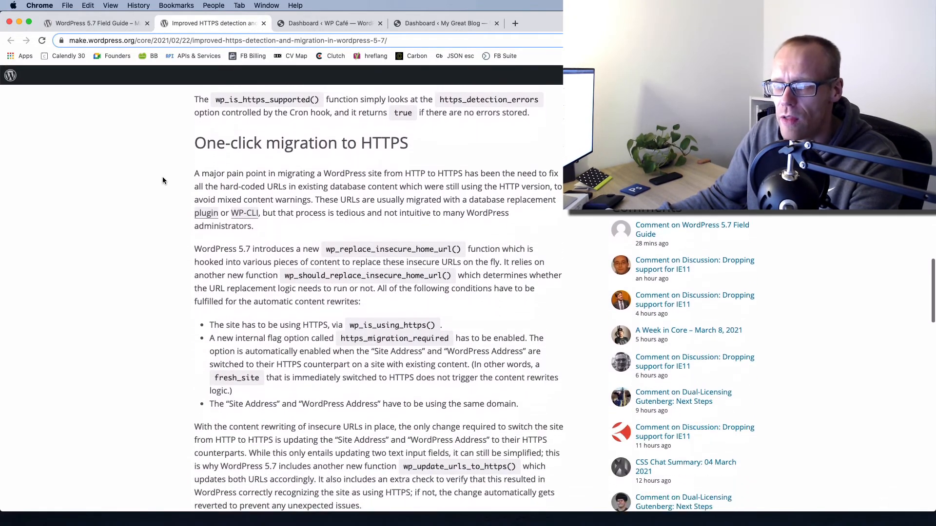
scroll("down", 3)
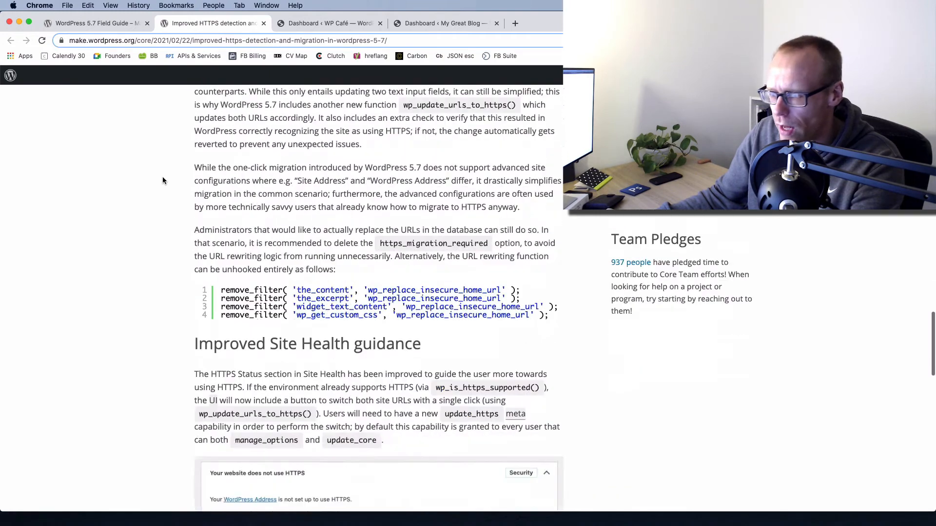
scroll("down", 3)
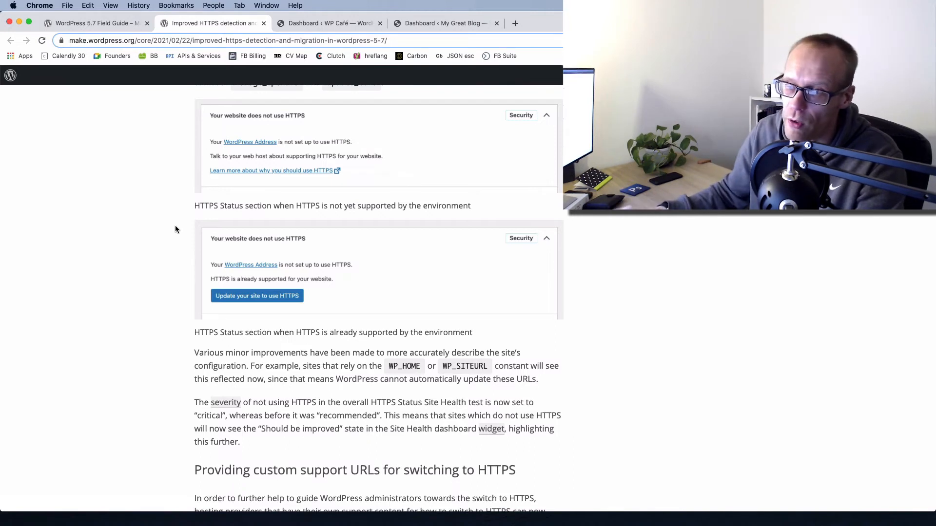
mouse_move(173, 243)
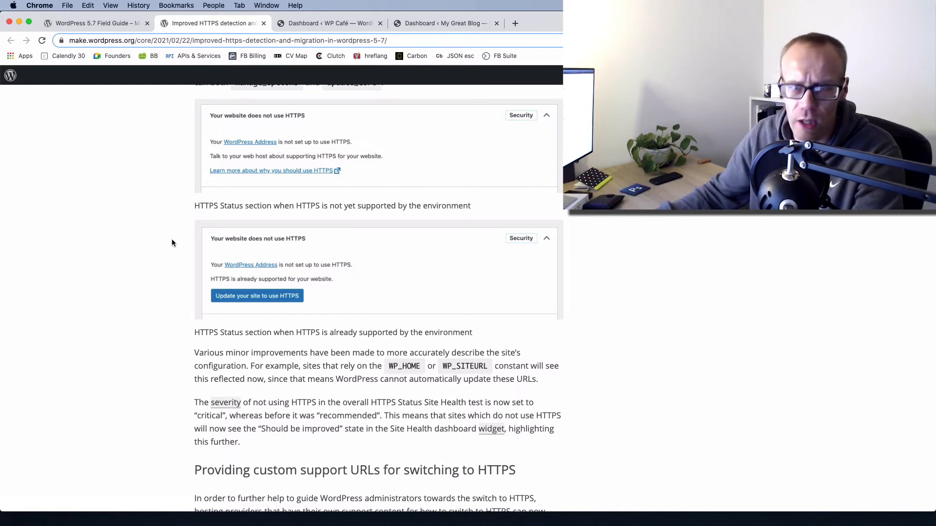
mouse_move(159, 271)
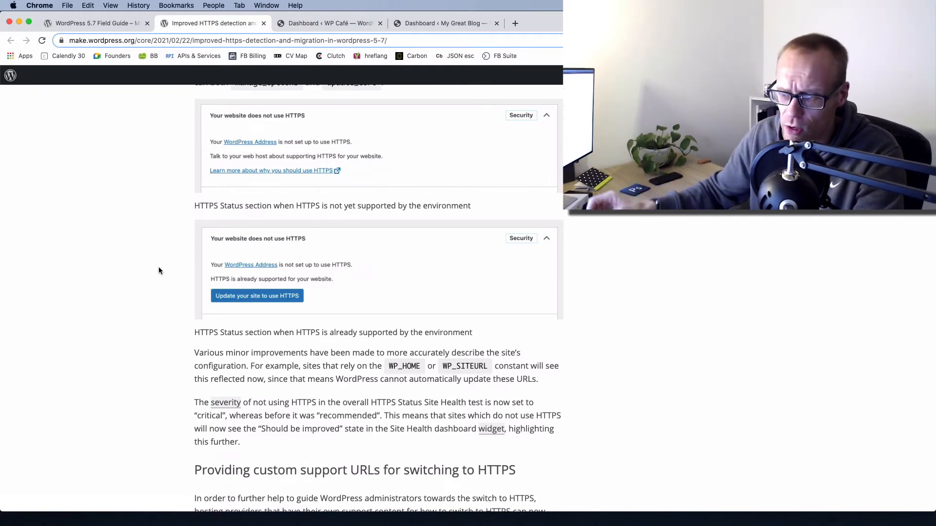
scroll("down", 3)
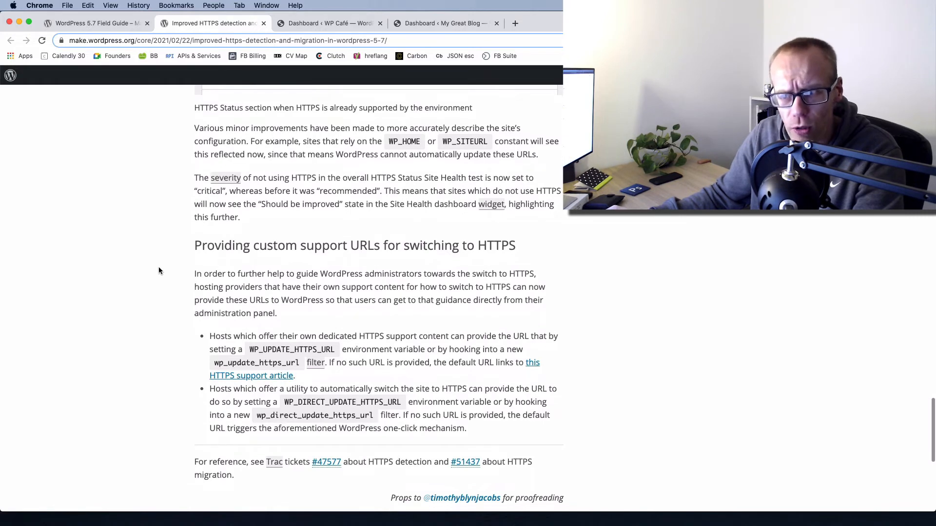
scroll("down", 3)
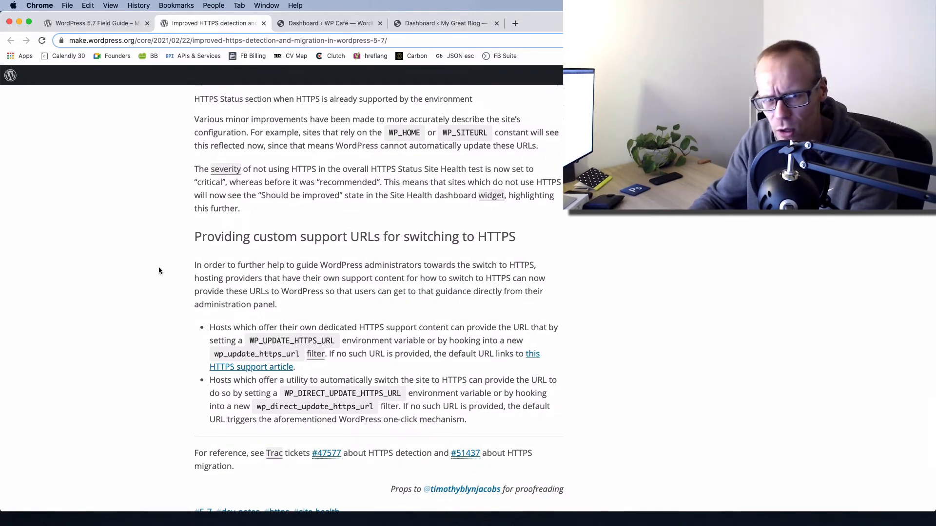
mouse_move(154, 273)
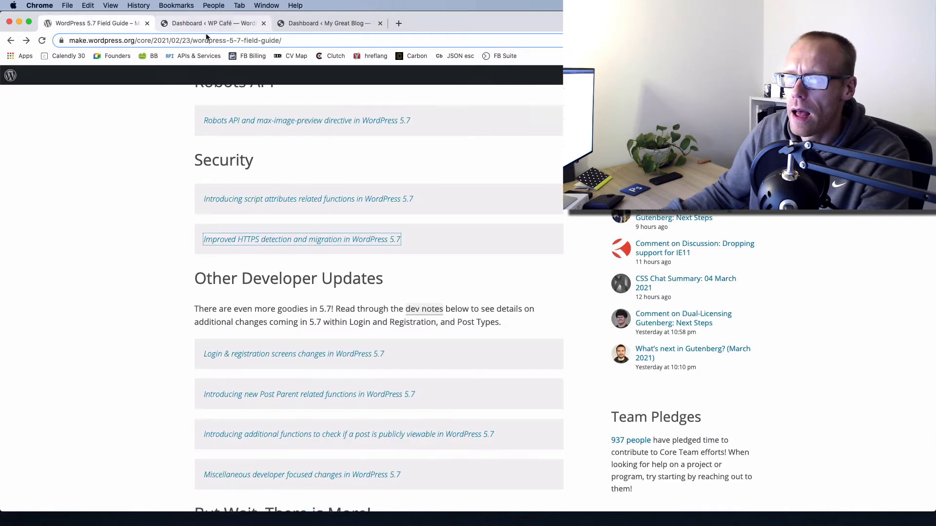
Switch to the newly opened 'Login & registration screens changes in WordPress 5.7' tab
scroll("down", 3)
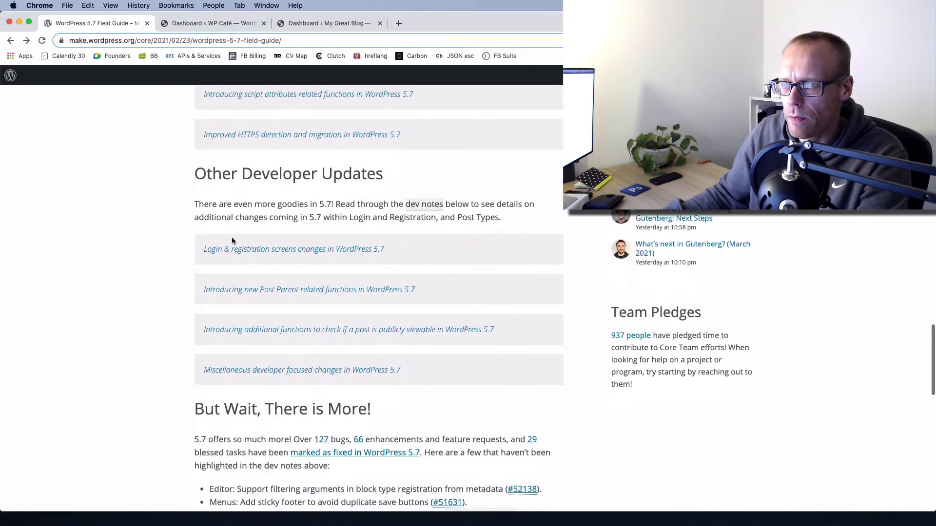
mouse_move(239, 249)
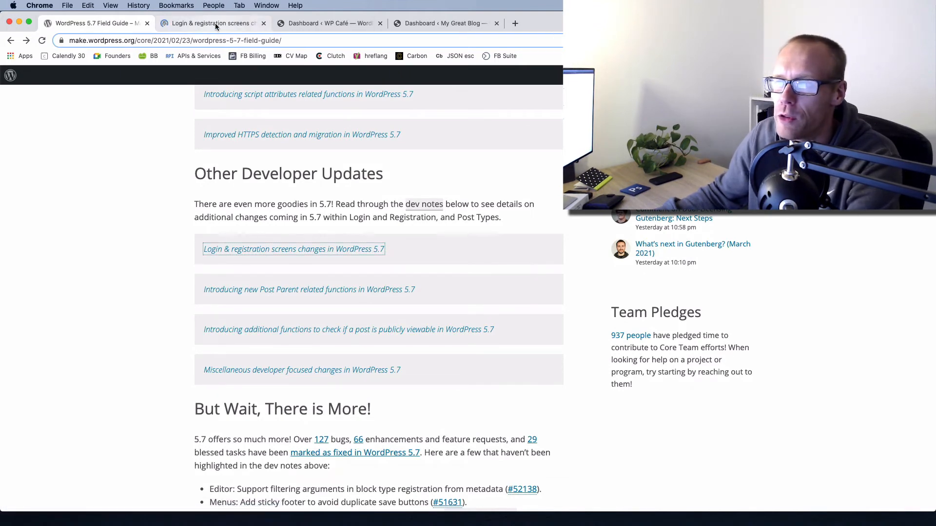
left_click(293, 249)
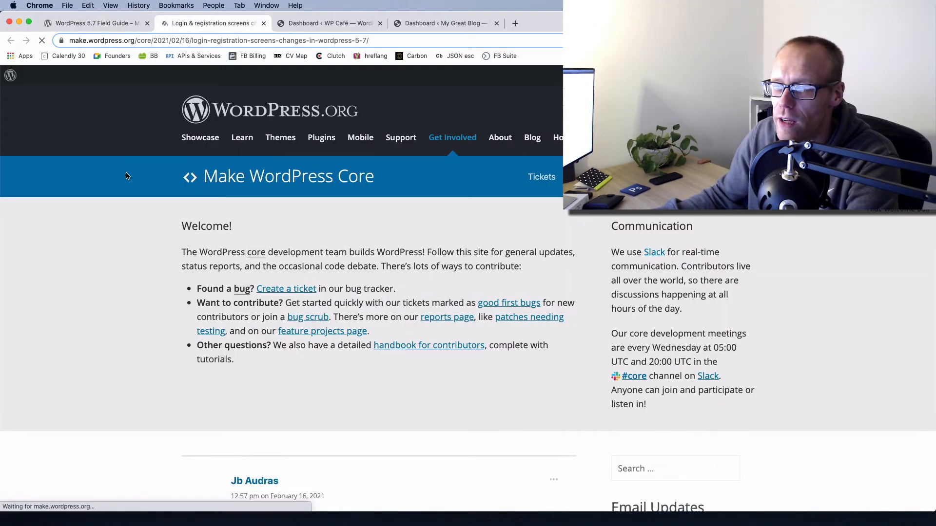
scroll("down", 3)
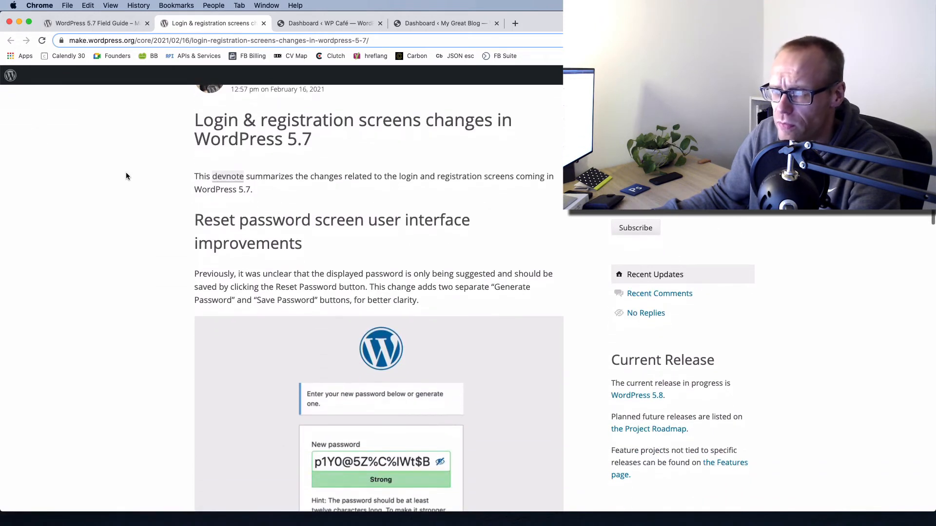
scroll("down", 3)
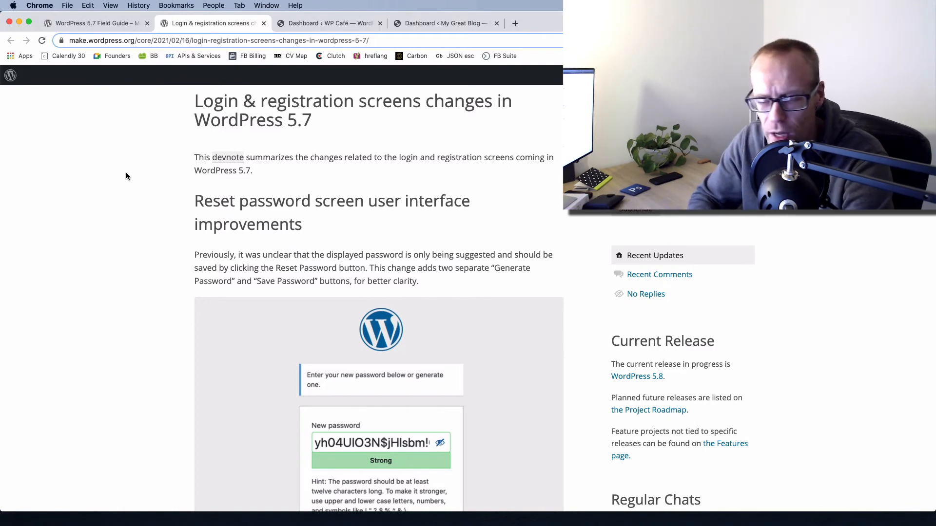
scroll("down", 3)
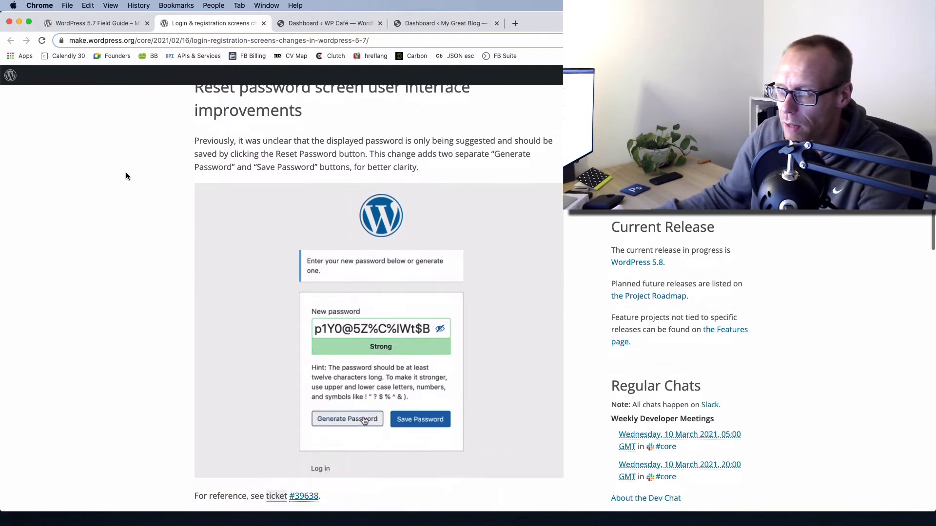
scroll("down", 3)
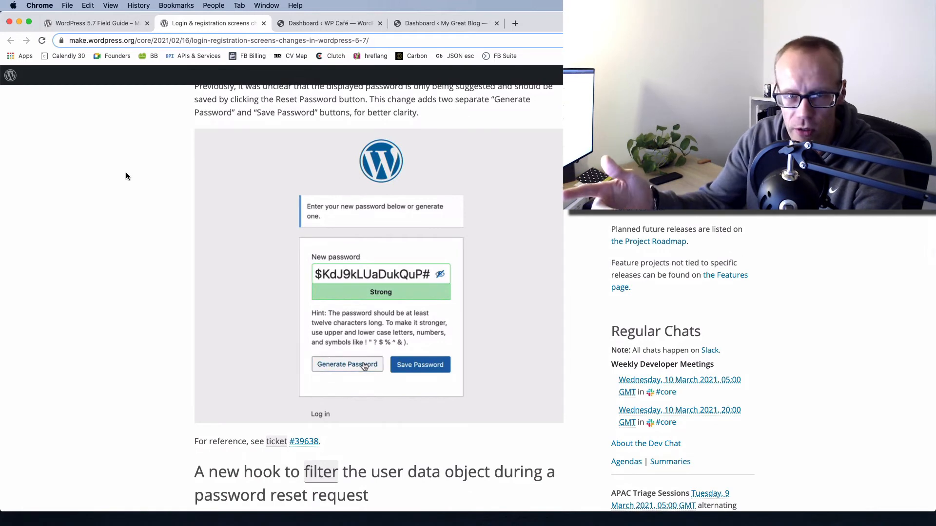
left_click(347, 364)
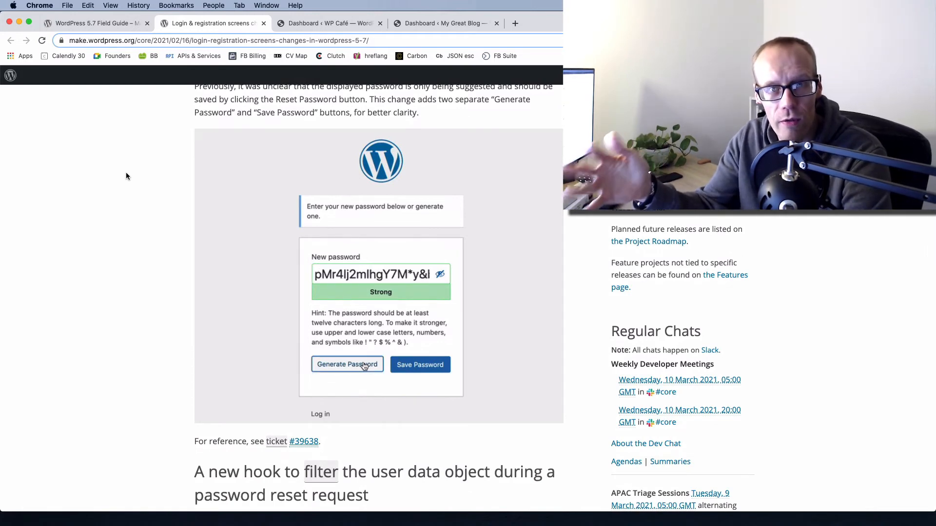
left_click(346, 365)
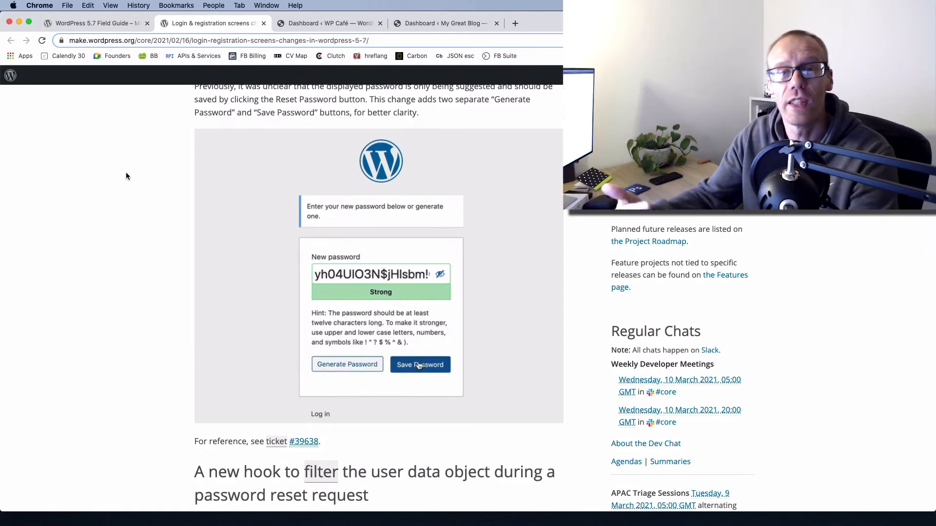
left_click(346, 364)
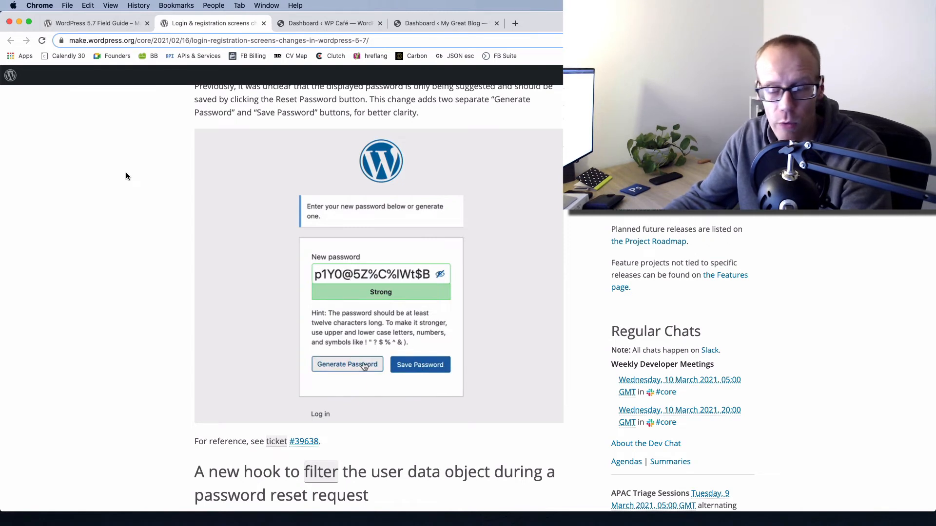
left_click(347, 364)
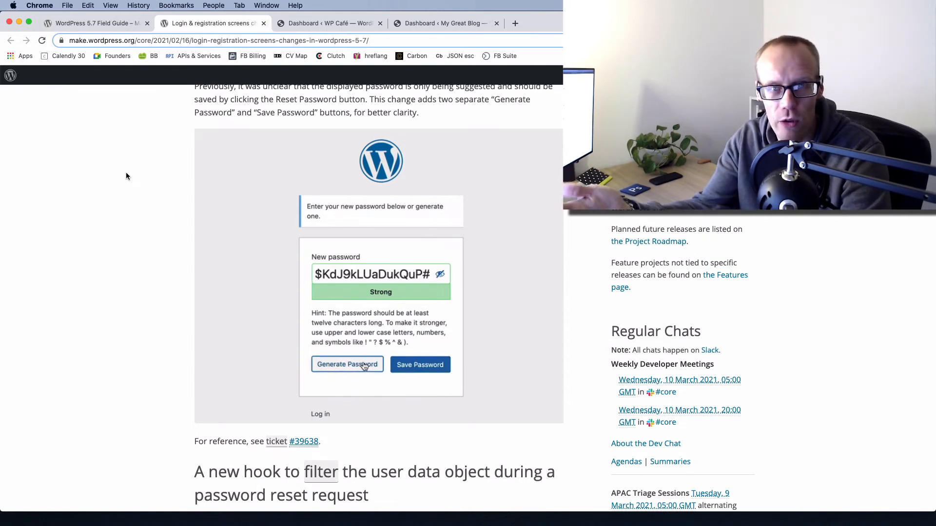
left_click(346, 365)
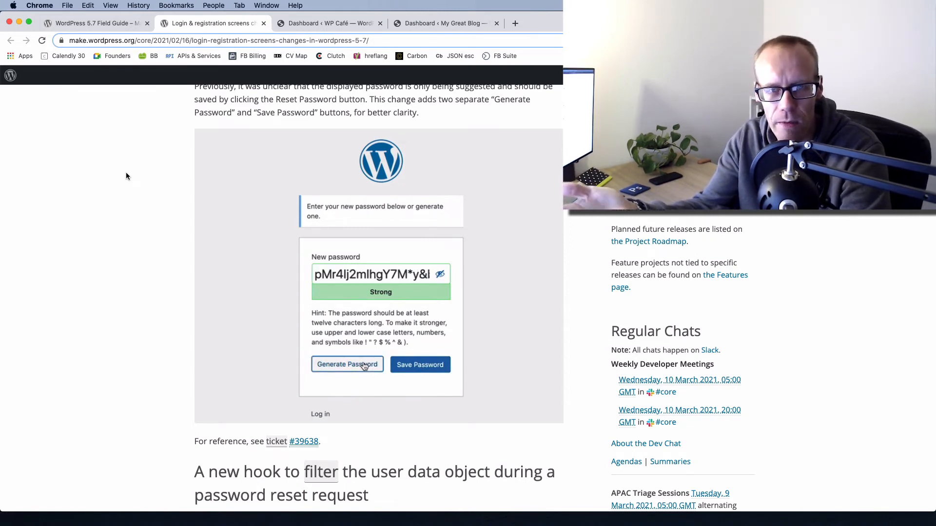
left_click(346, 364)
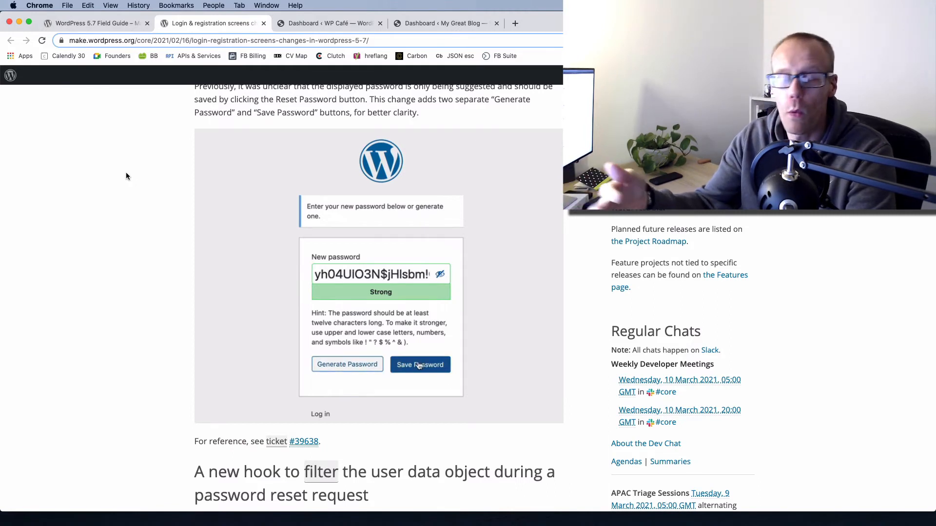
left_click(346, 364)
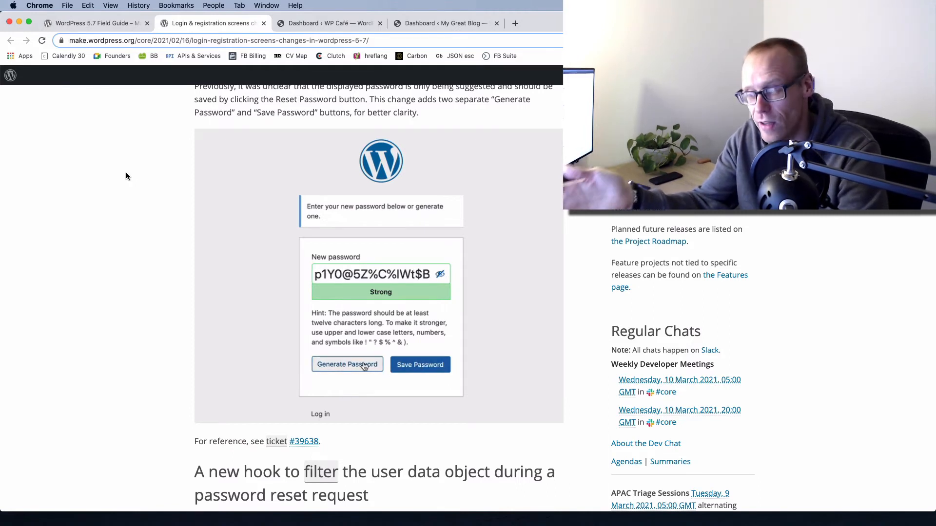
left_click(347, 365)
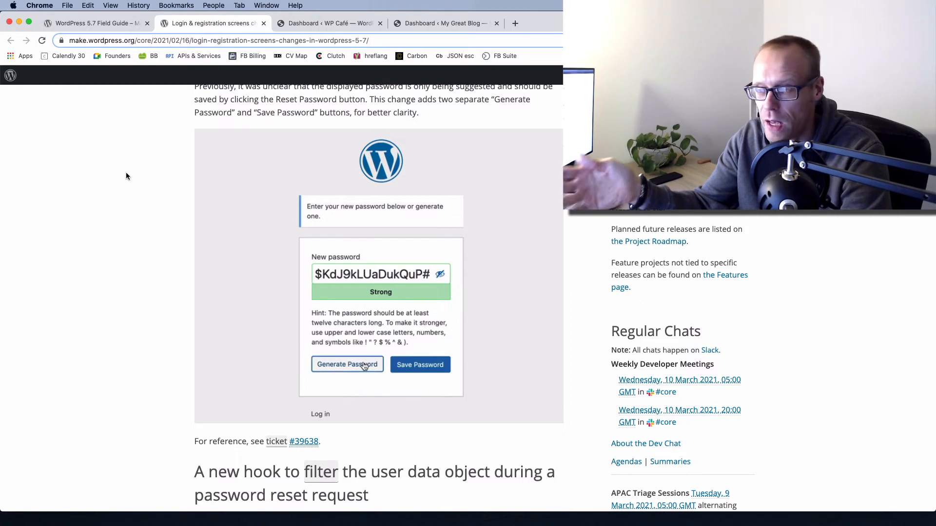
left_click(346, 364)
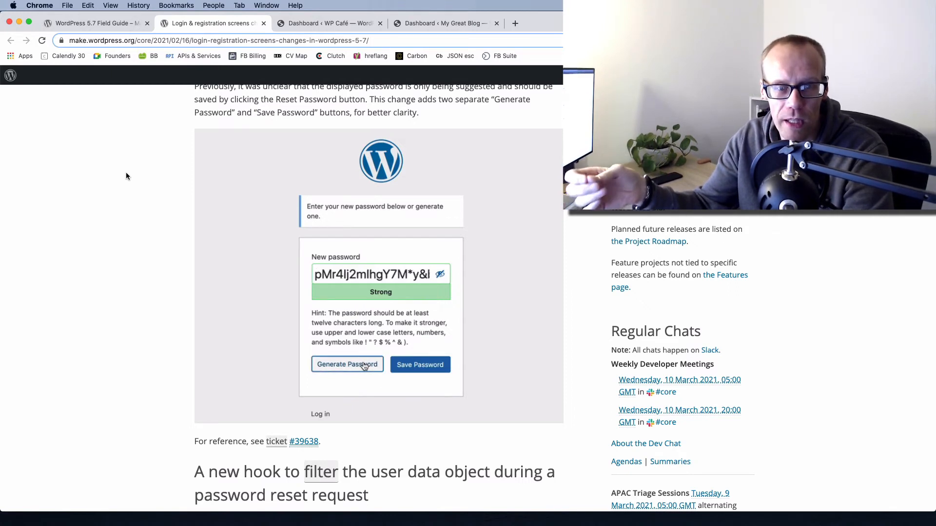
left_click(346, 365)
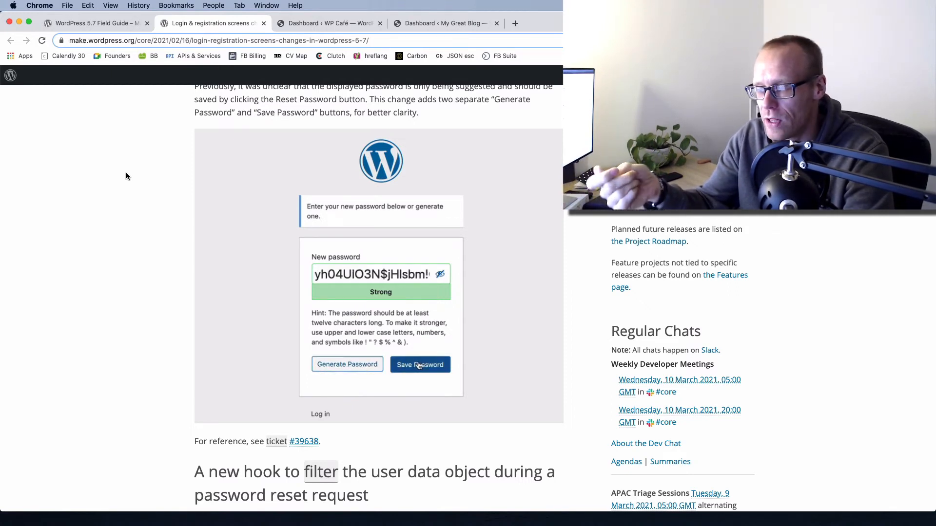
left_click(347, 364)
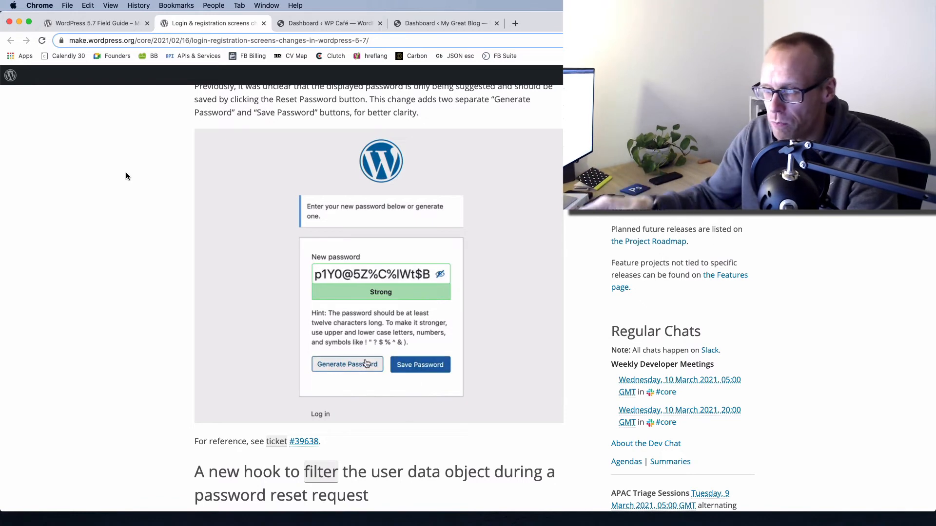
left_click(346, 365)
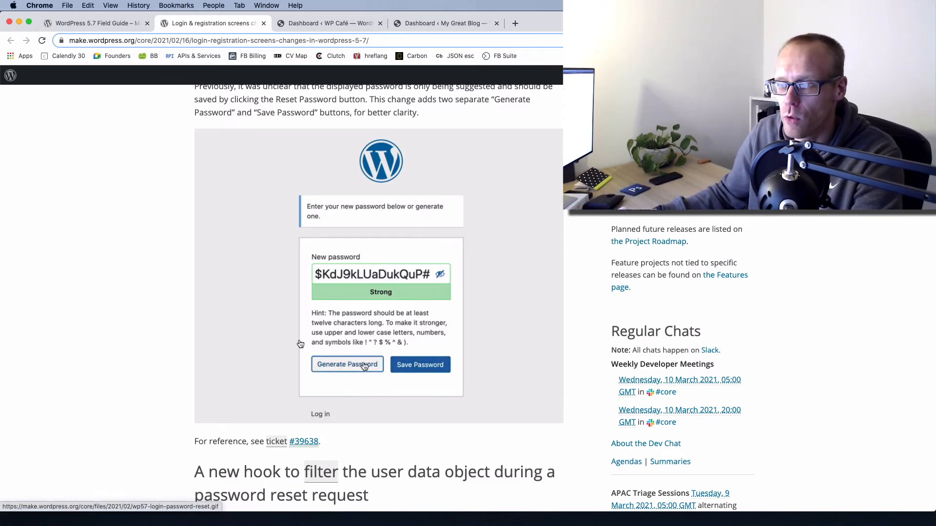
left_click(346, 364)
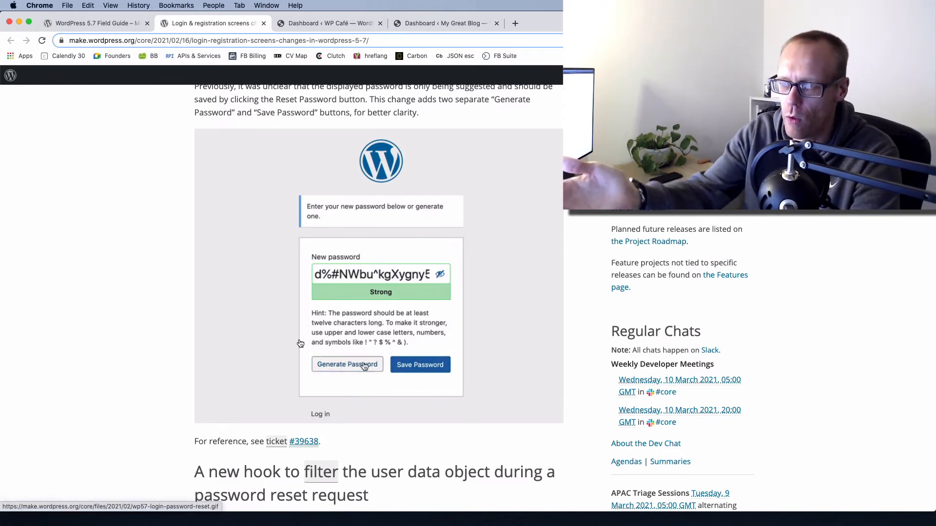
left_click(347, 364)
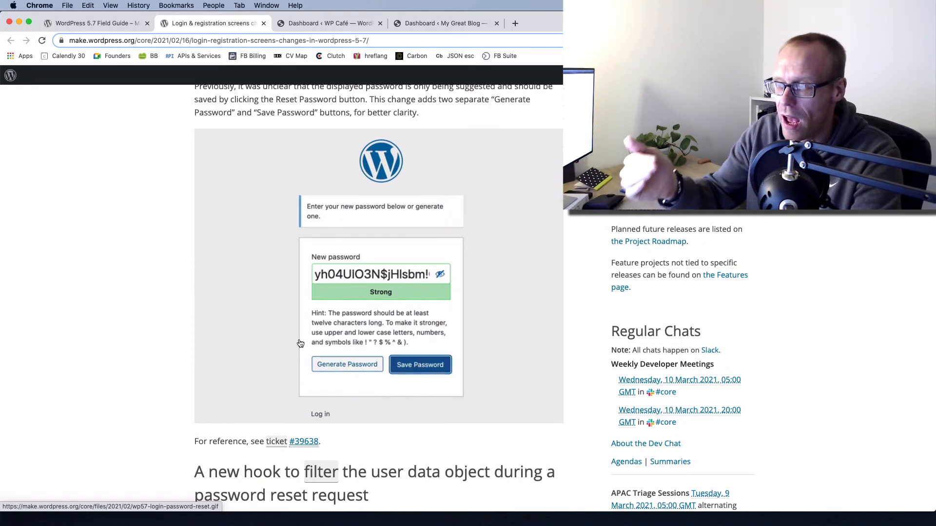
left_click(347, 364)
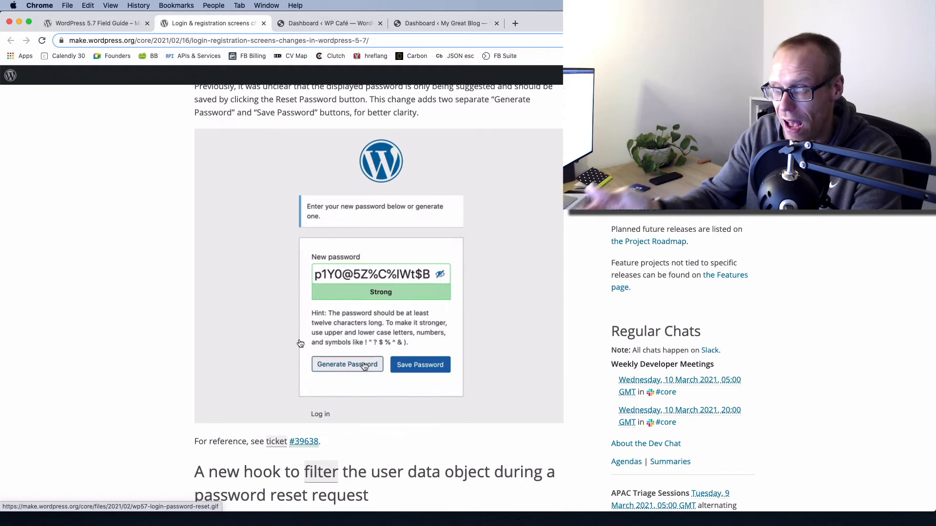
left_click(347, 365)
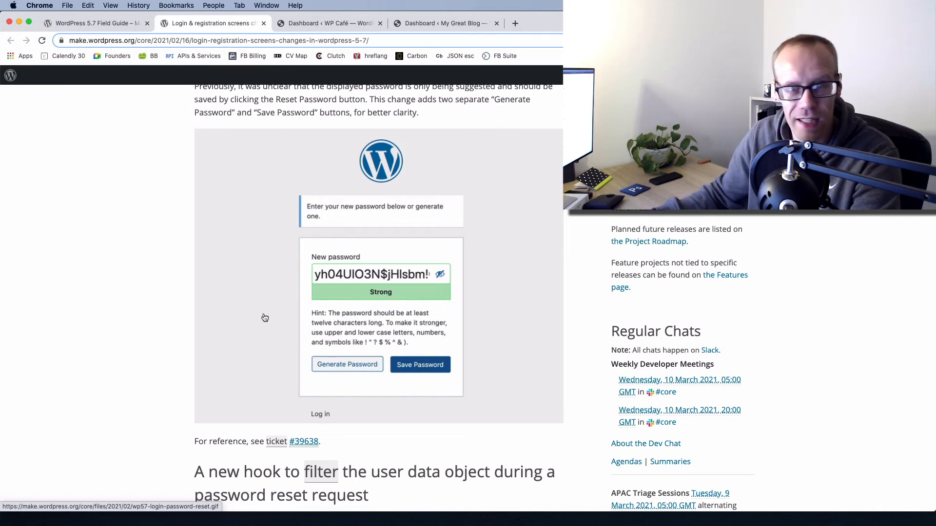
left_click(347, 365)
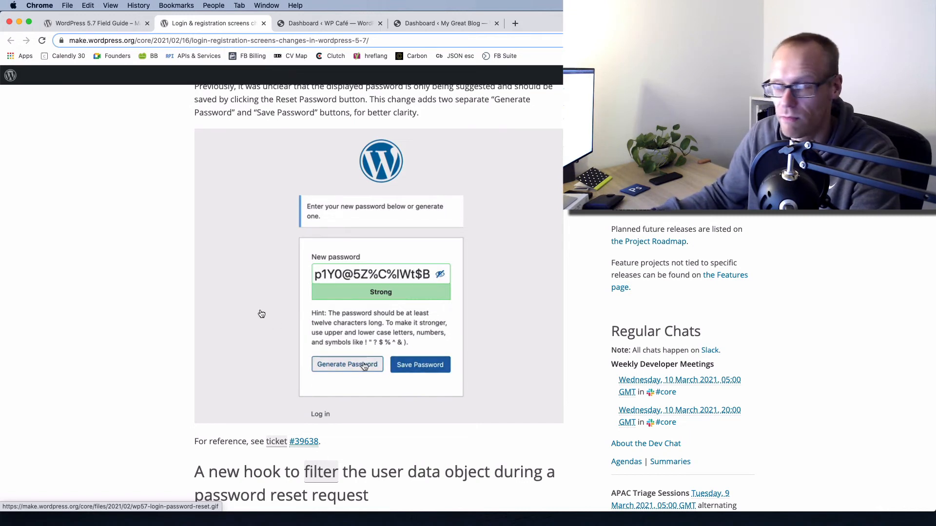
left_click(346, 364)
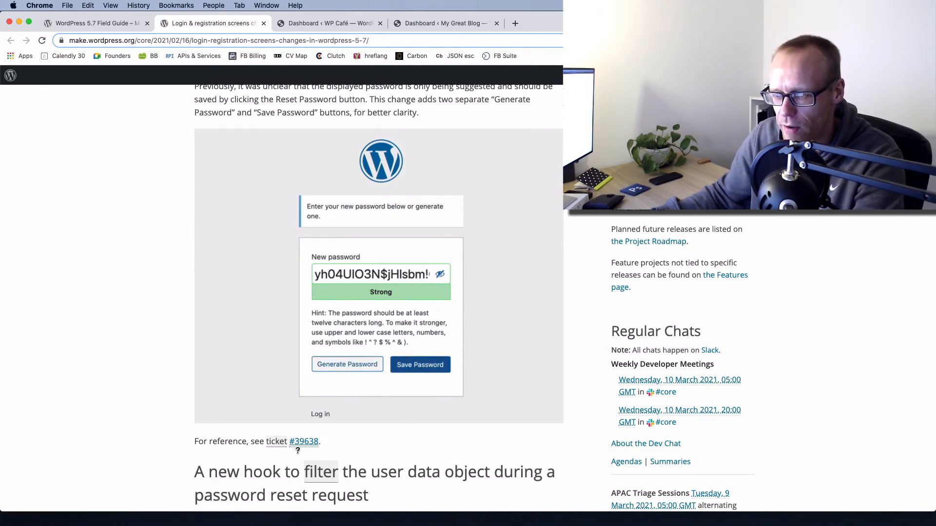
left_click(347, 365)
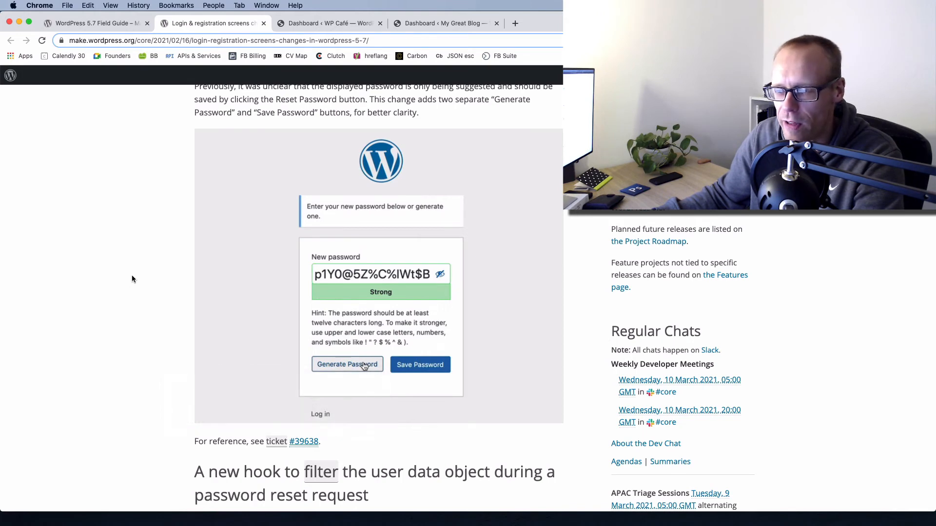
Read through the rest of the Login & registration dev note to its end
scroll("down", 3)
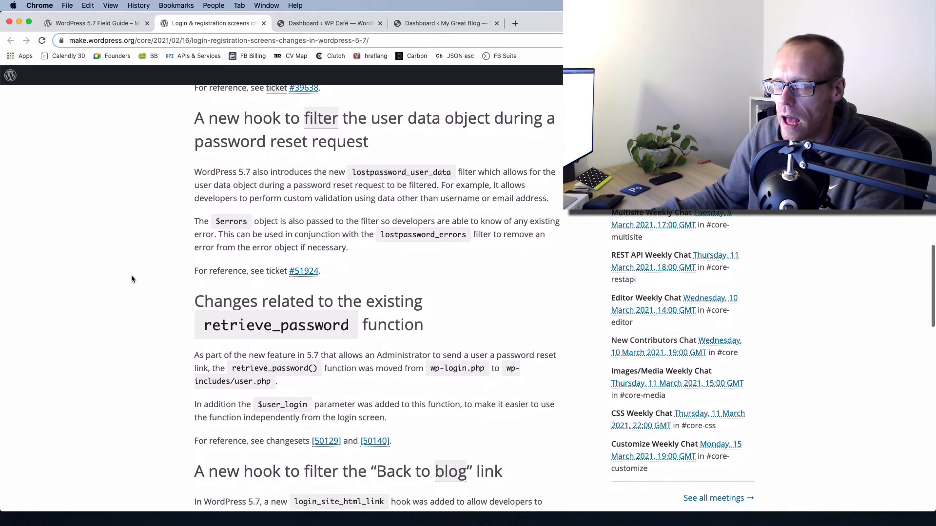
mouse_move(191, 130)
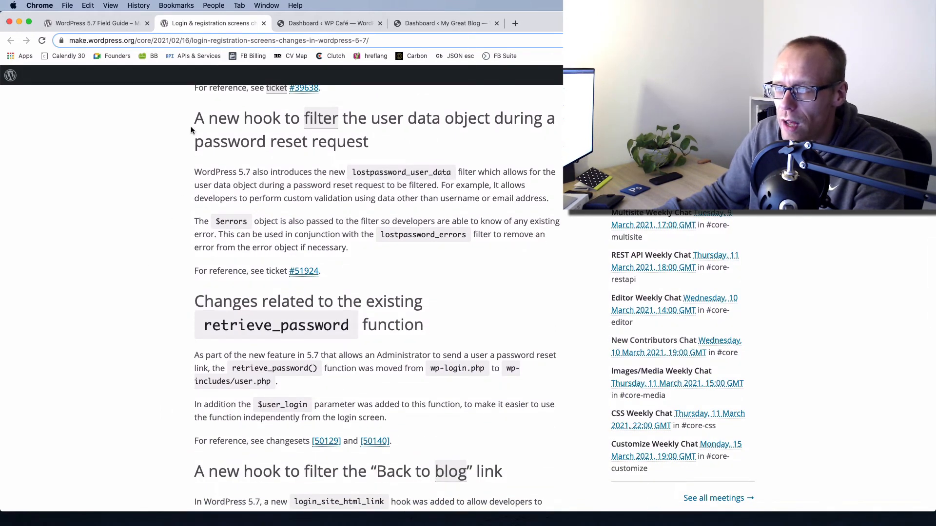
scroll("down", 3)
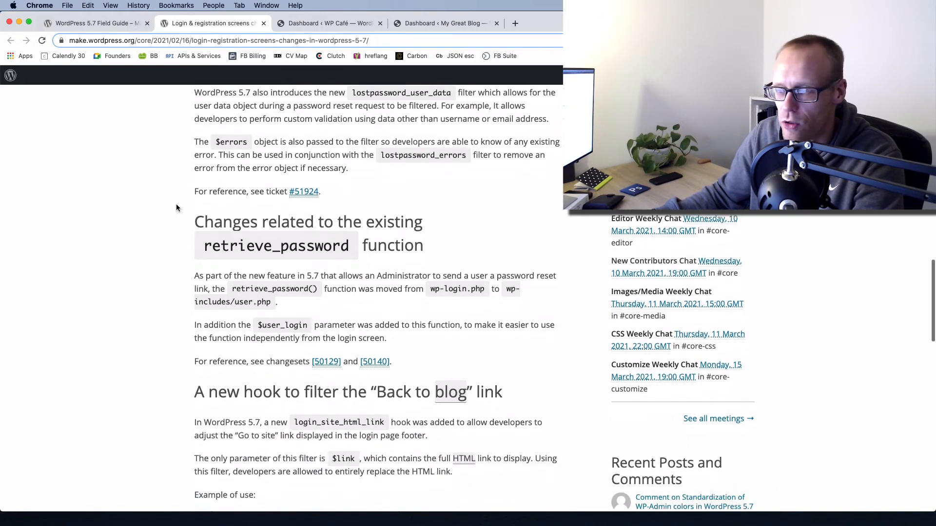
scroll("down", 3)
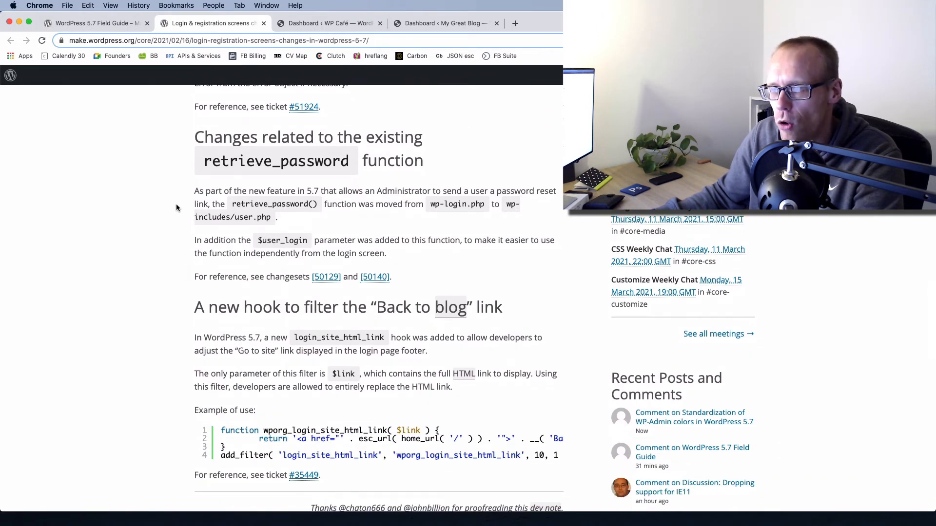
scroll("down", 3)
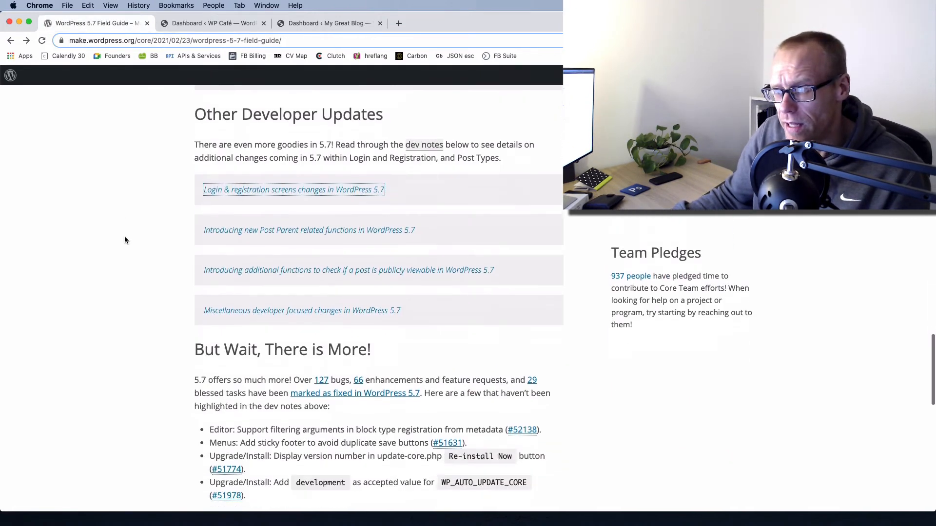
Open the 'Introducing new Post Parent related functions' link in a new tab from its context menu
scroll("down", 3)
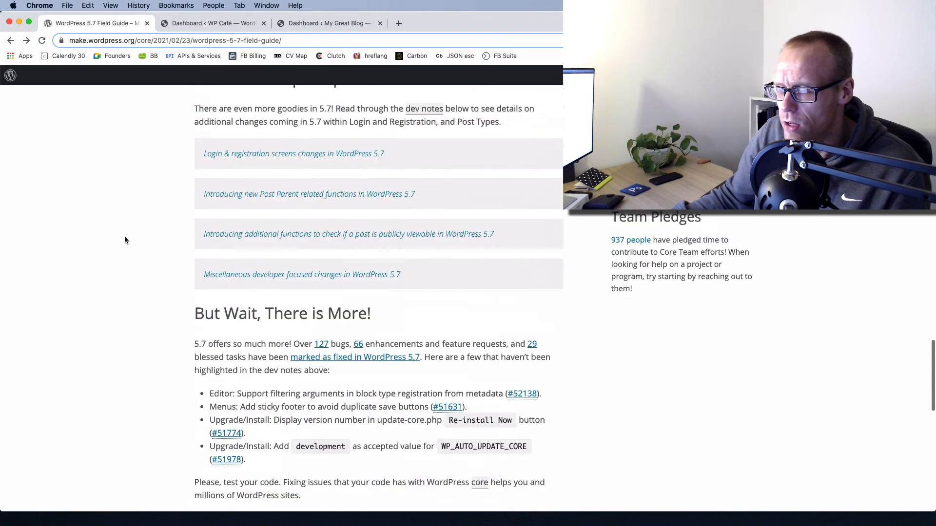
right_click(308, 300)
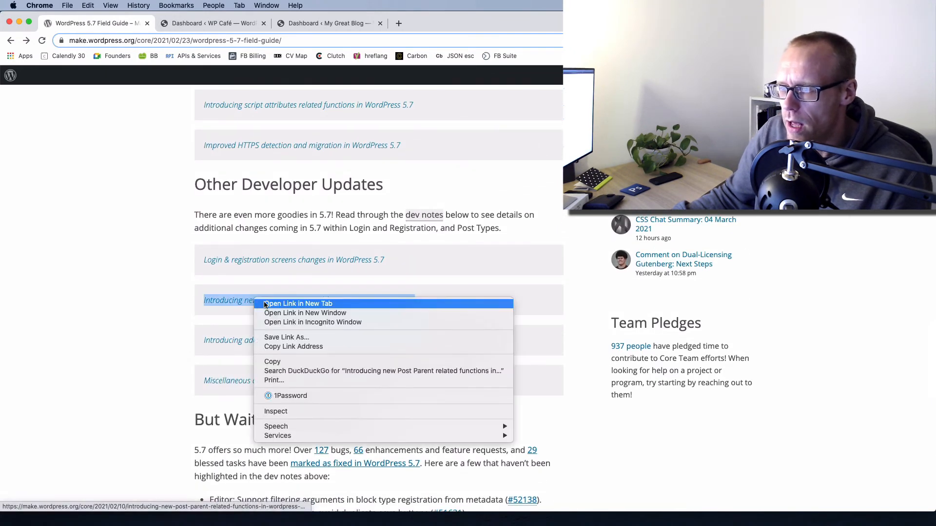
left_click(298, 303)
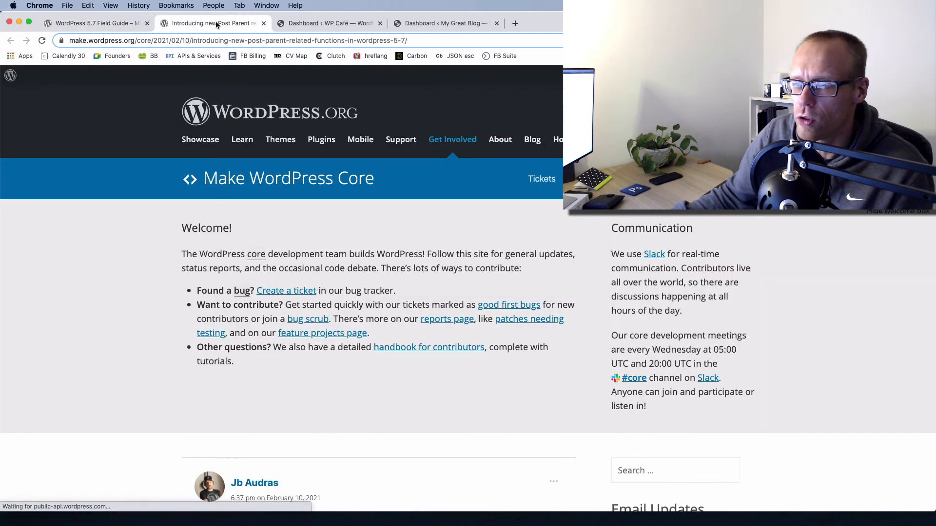
Read the Post Parent dev note through its Basic example of use, then close its tab
scroll("down", 3)
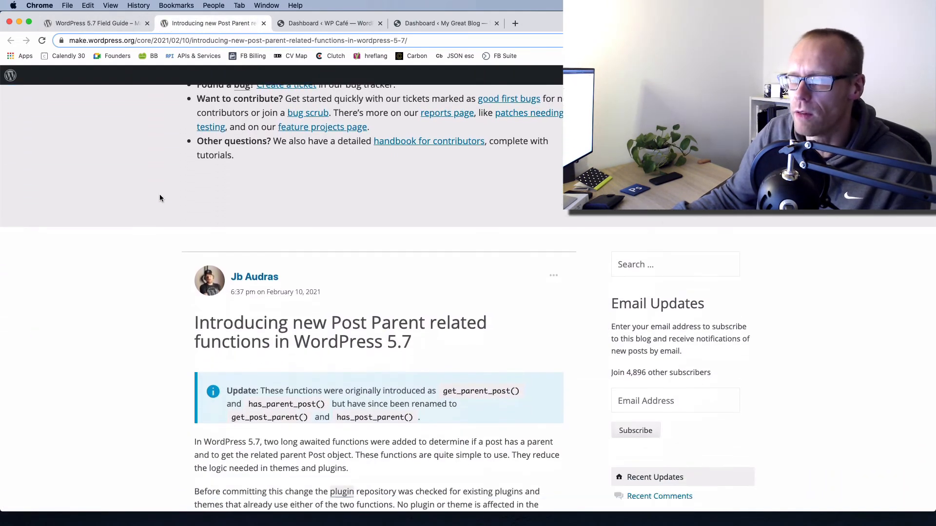
scroll("down", 3)
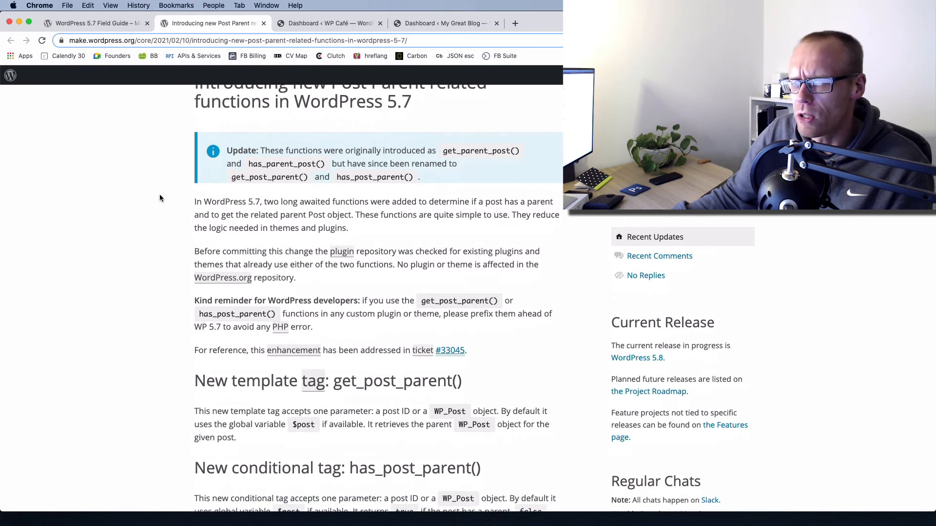
scroll("down", 3)
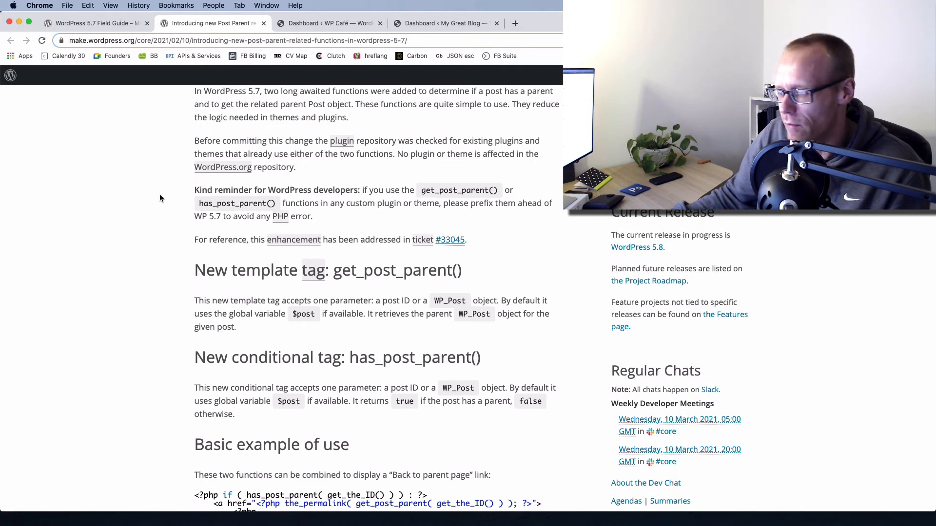
scroll("up", 3)
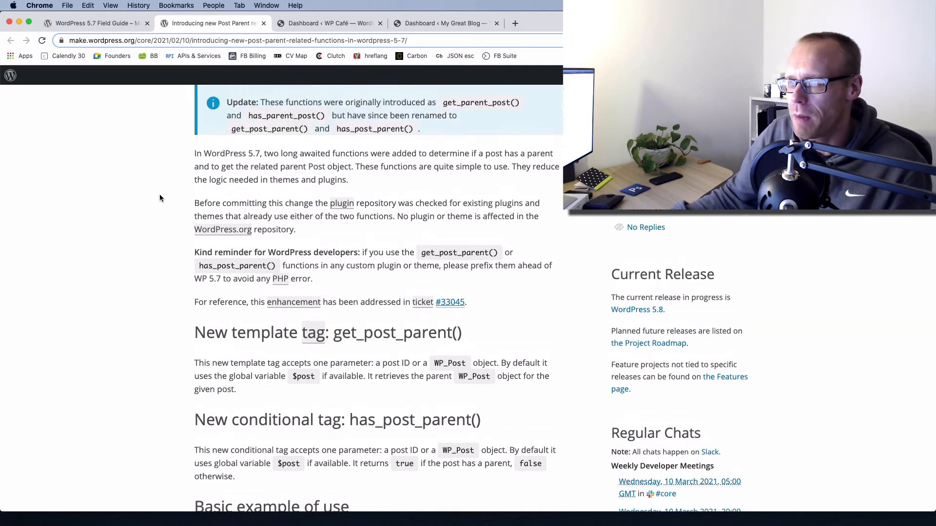
scroll("up", 3)
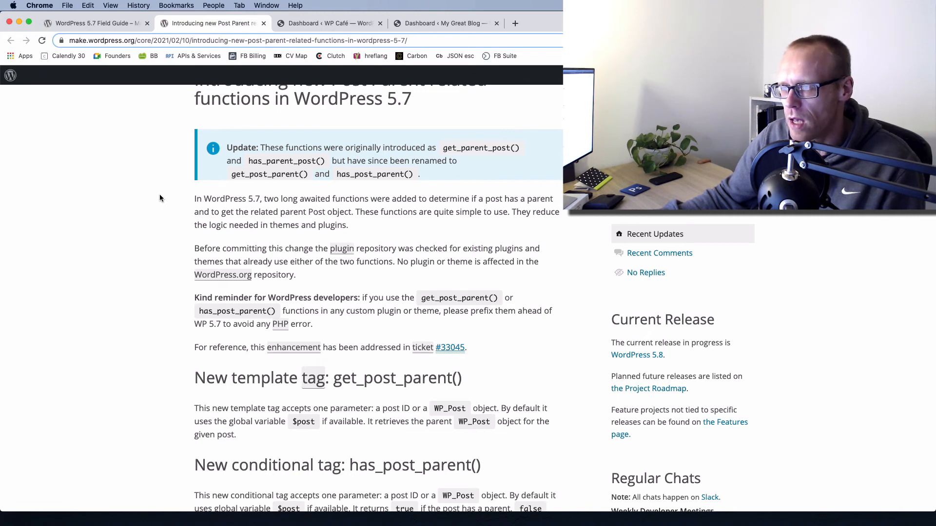
scroll("down", 3)
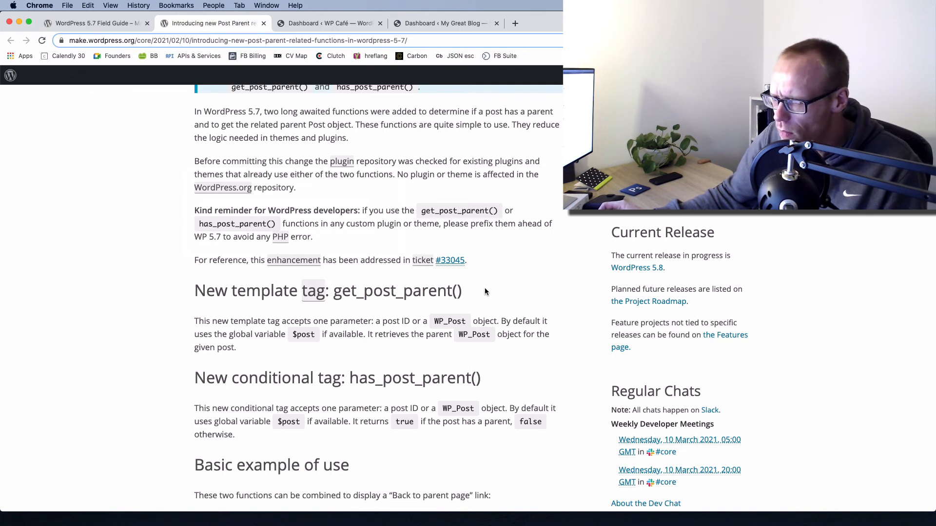
mouse_move(197, 368)
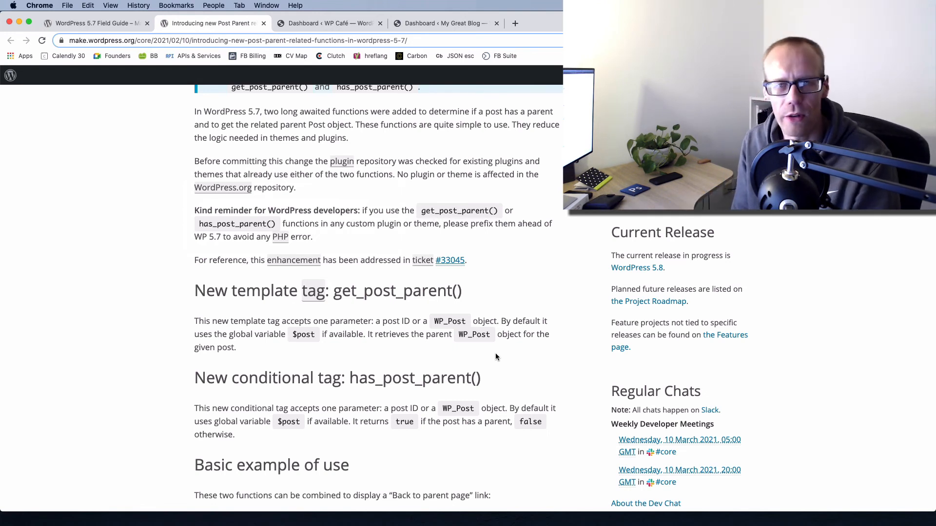
scroll("down", 3)
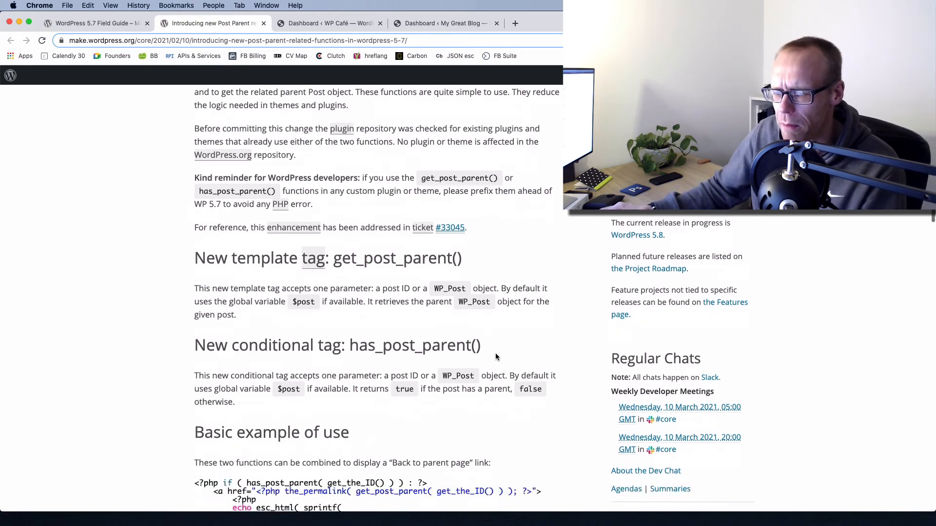
scroll("down", 3)
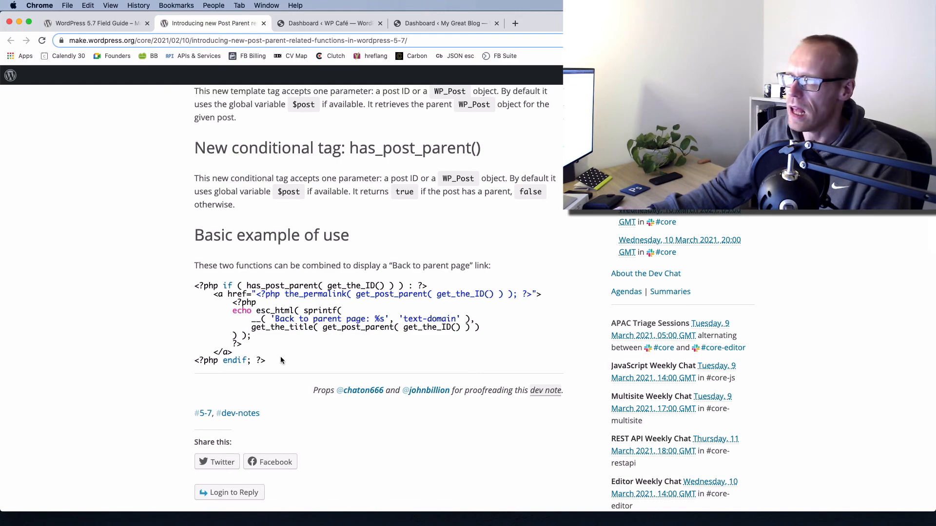
scroll("up", 3)
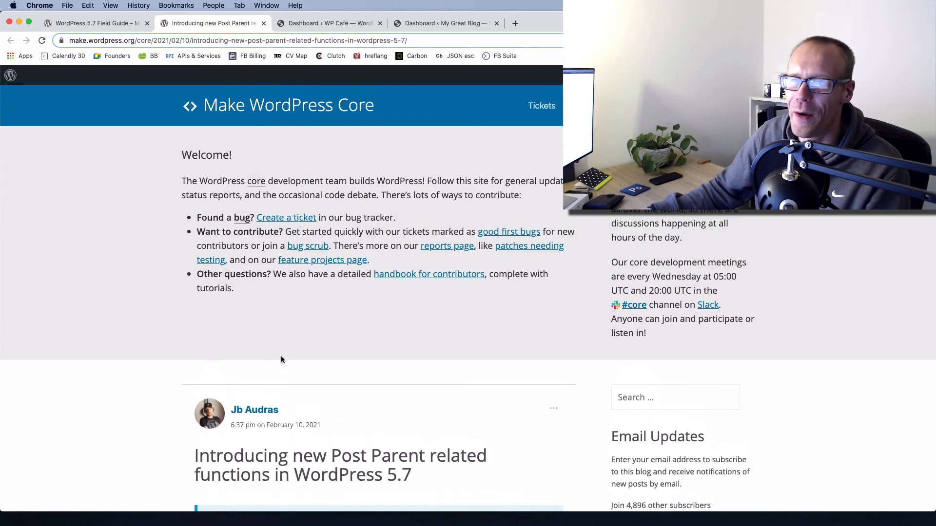
left_click(255, 23)
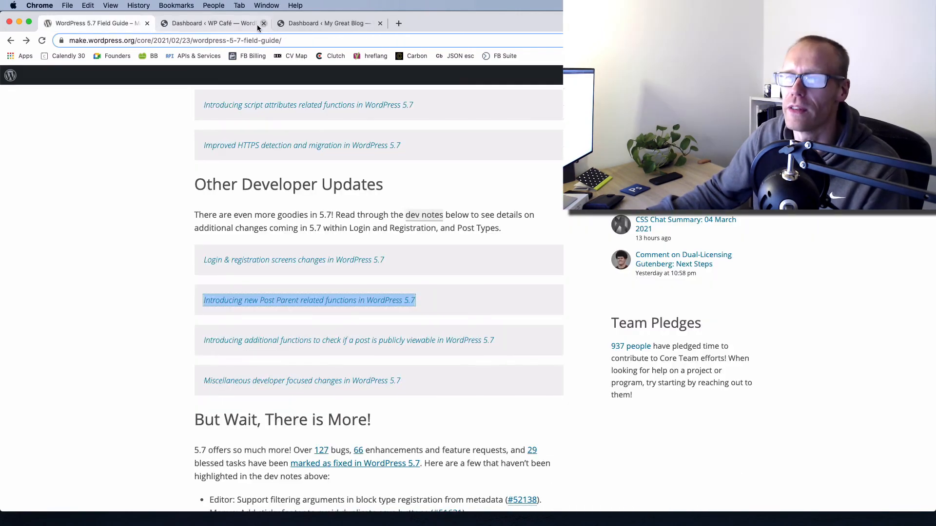
scroll("down", 3)
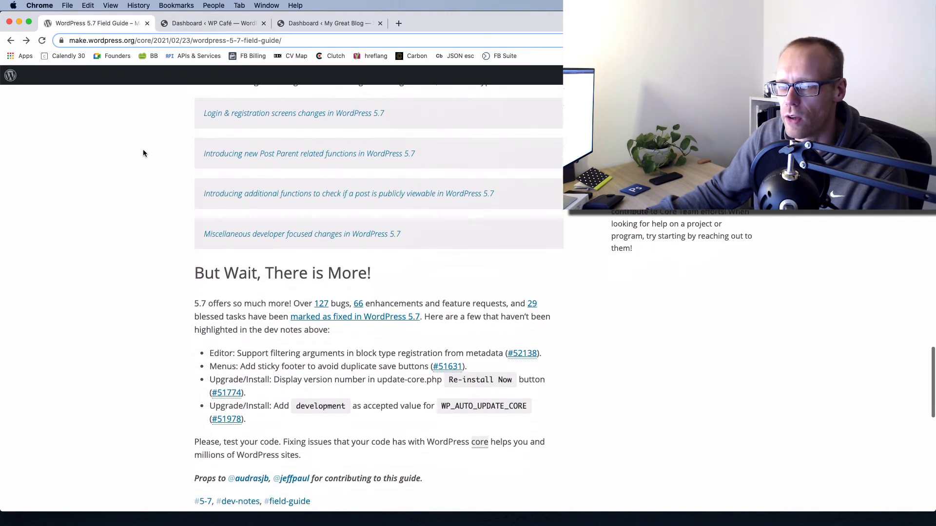
scroll("down", 3)
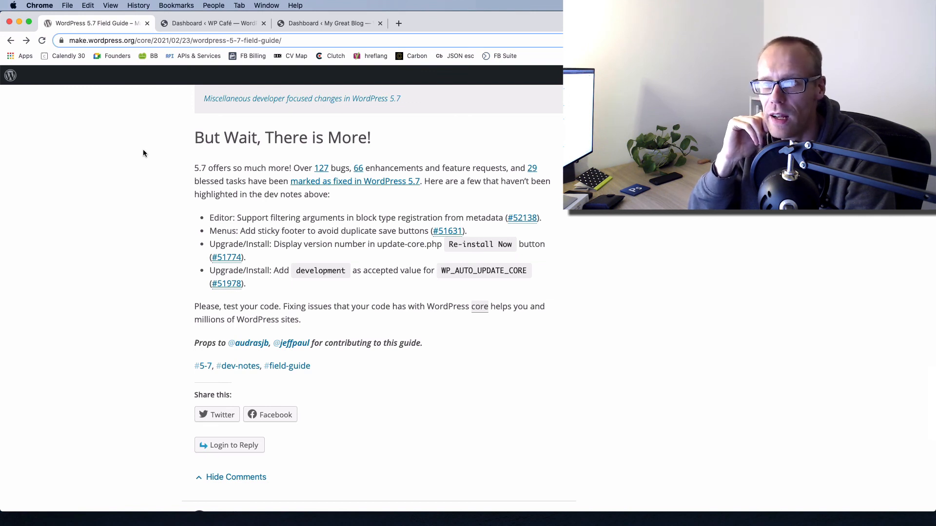
scroll("up", 3)
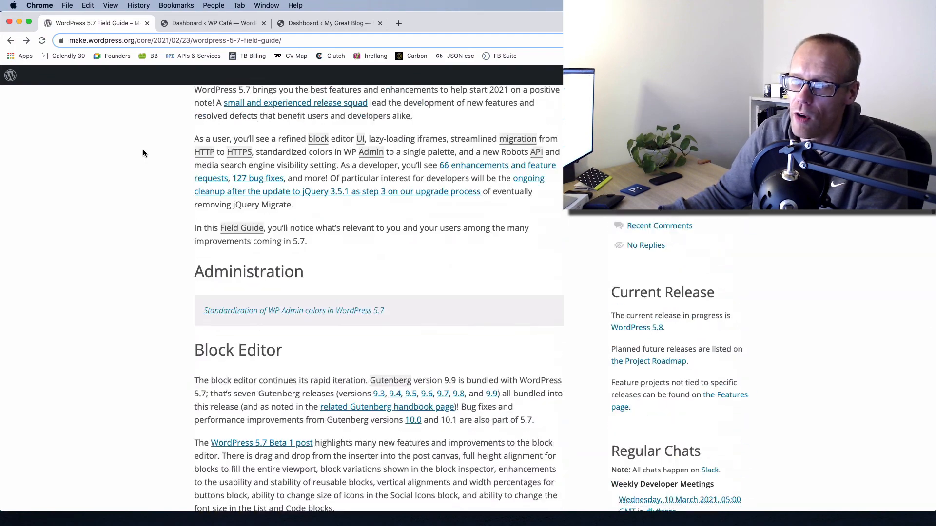
scroll("up", 3)
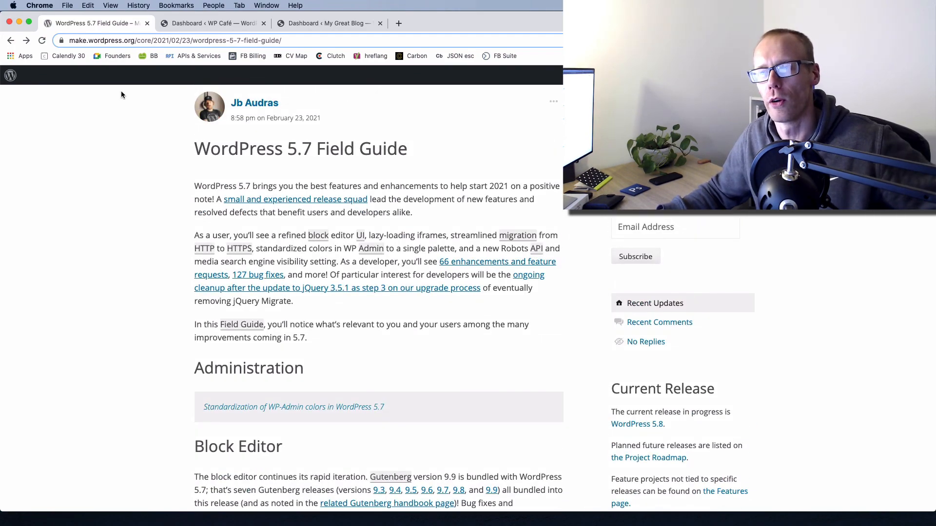
scroll("up", 3)
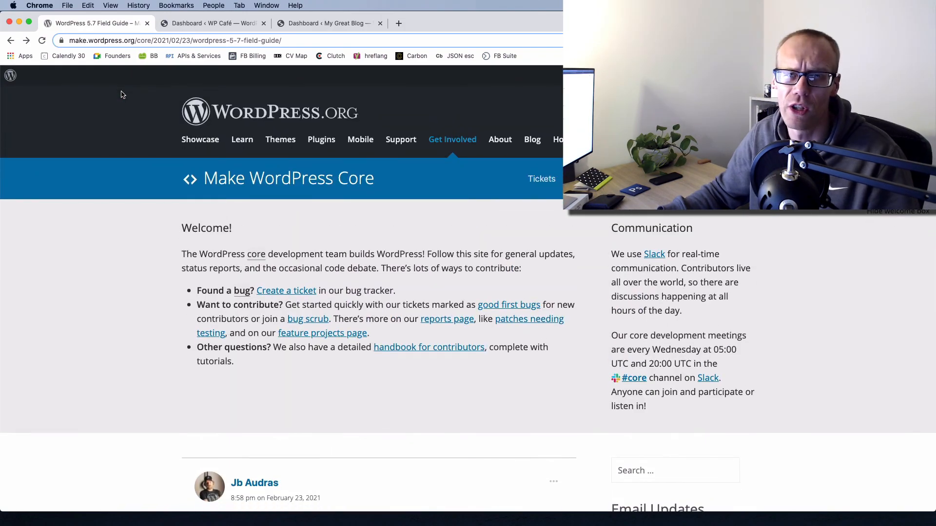